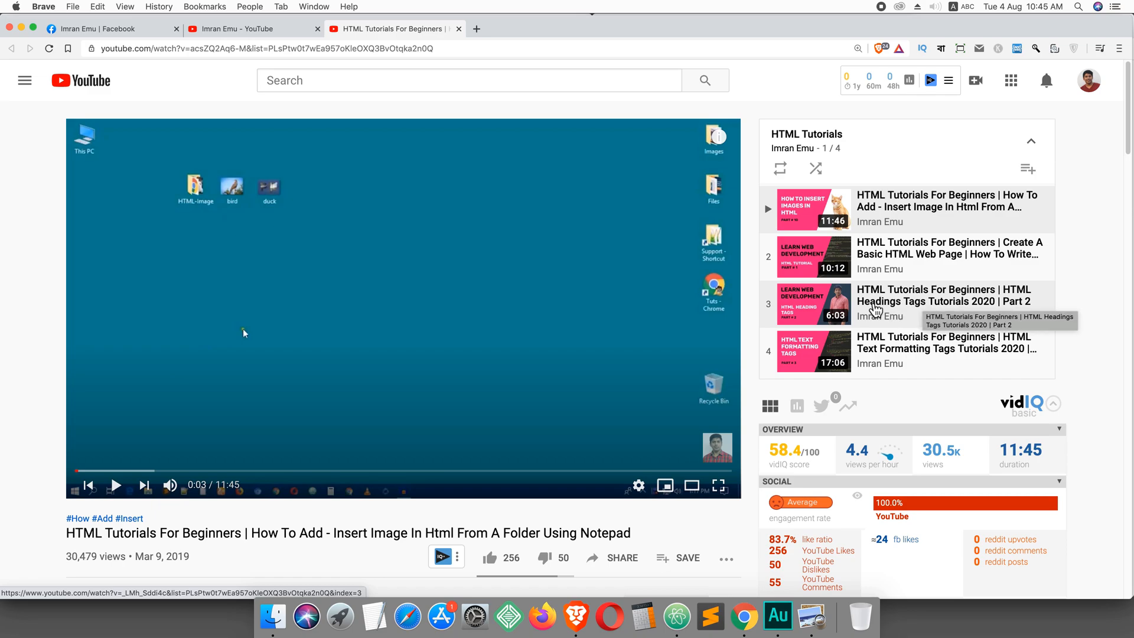
mouse_move(893, 357)
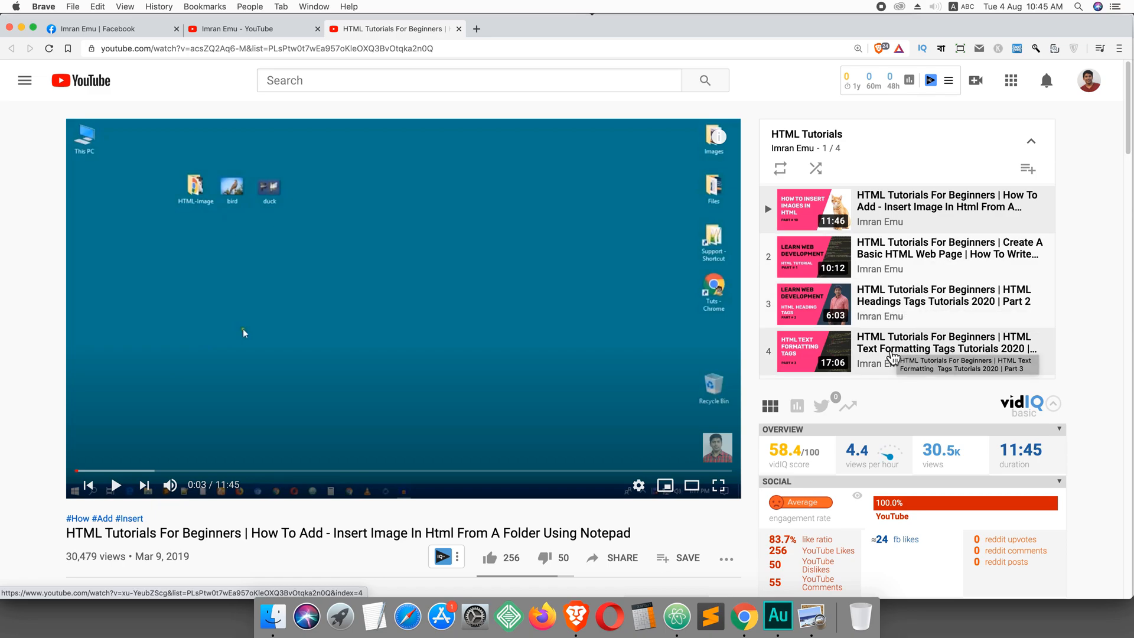
mouse_move(989, 236)
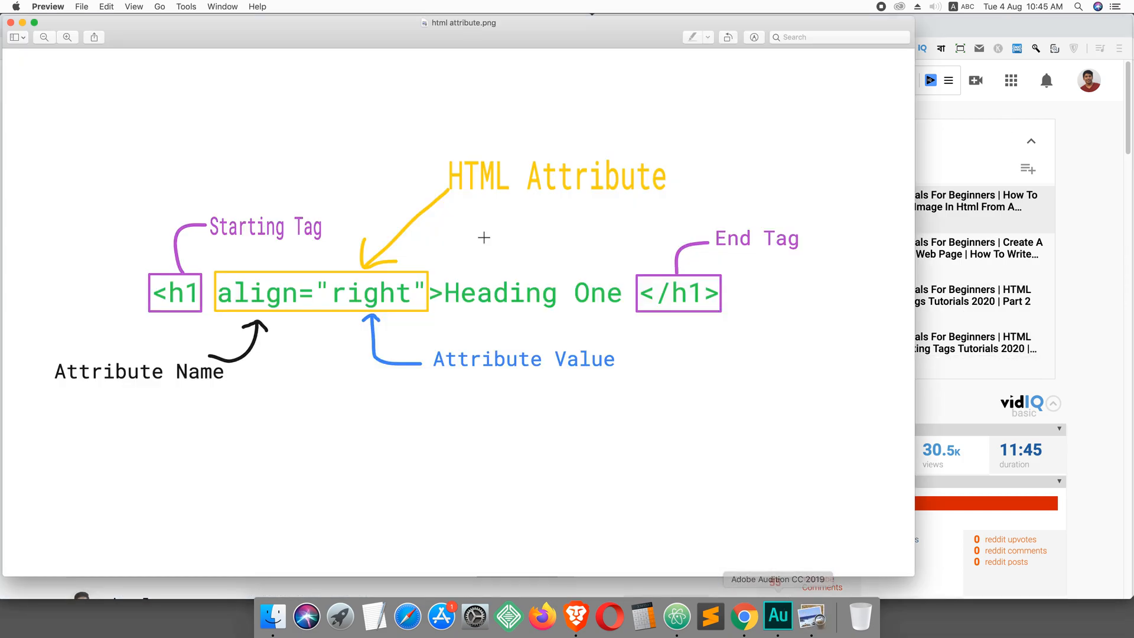
mouse_move(629, 216)
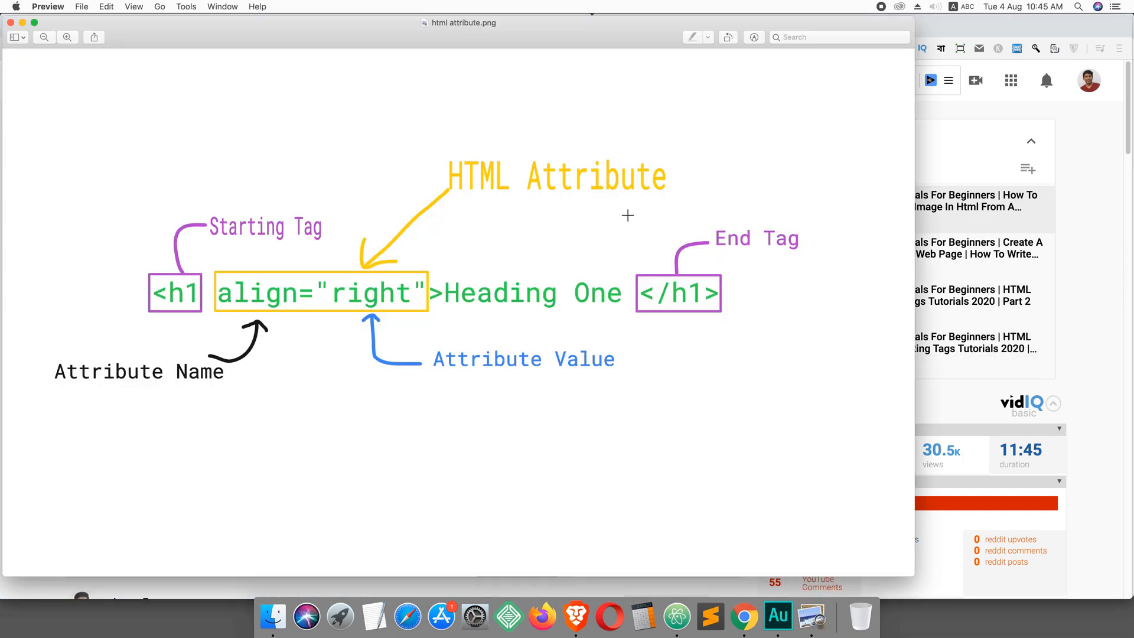
mouse_move(808, 203)
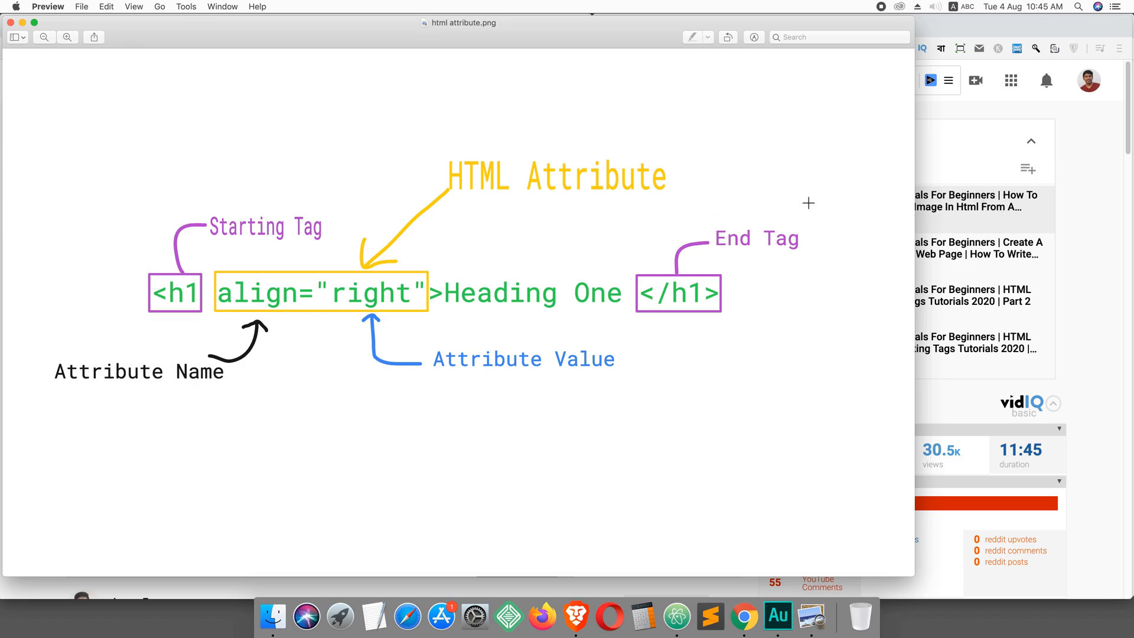
mouse_move(522, 235)
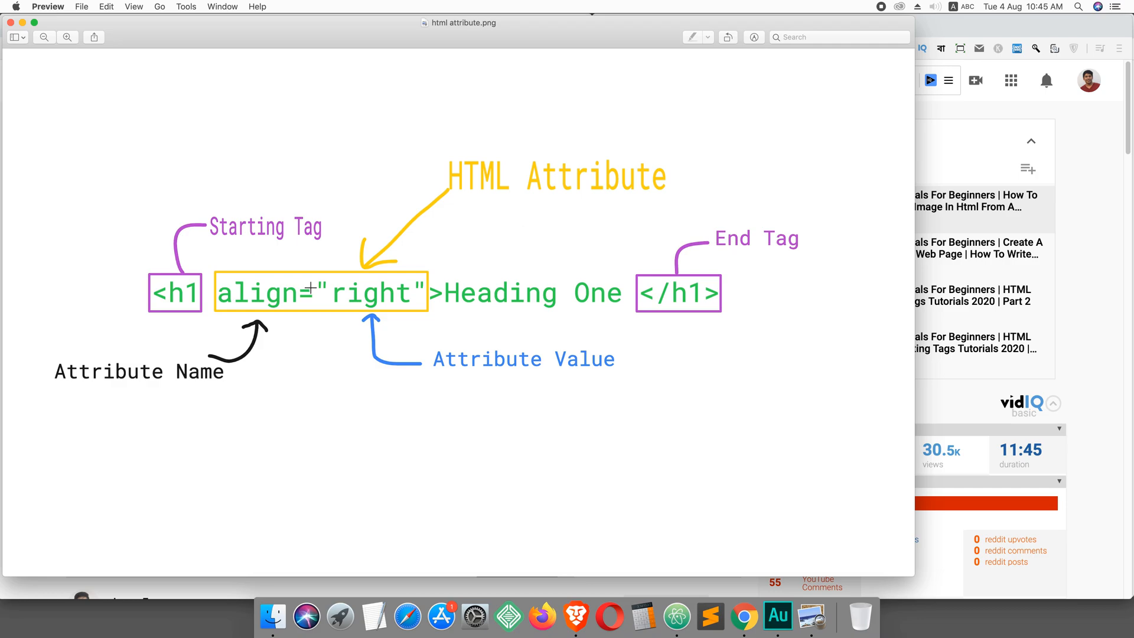
mouse_move(246, 298)
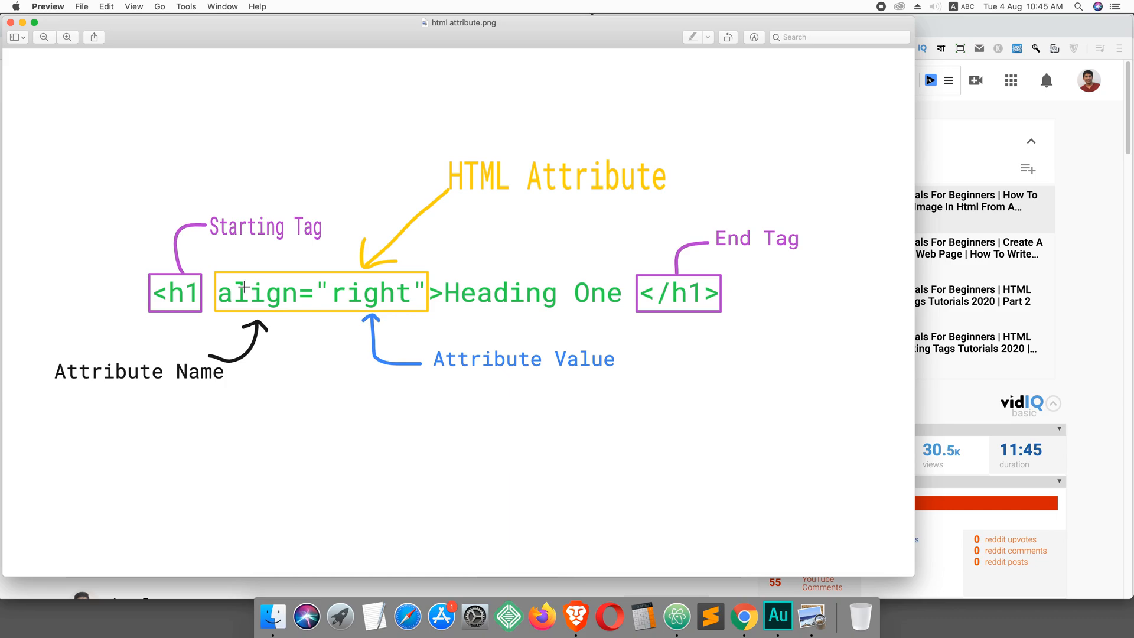
mouse_move(183, 308)
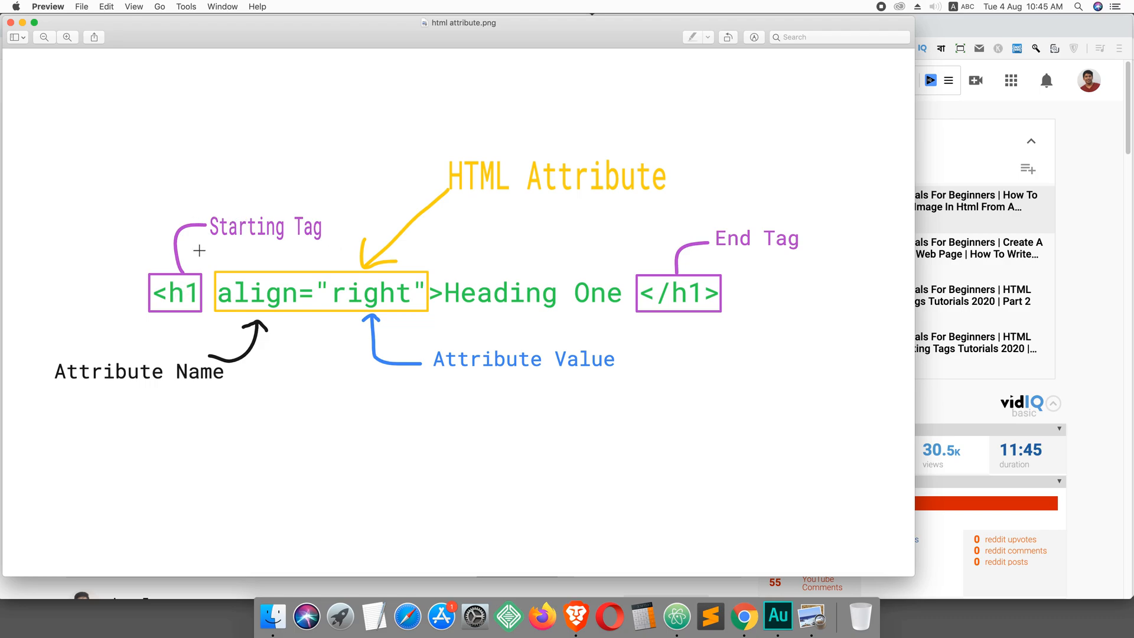
mouse_move(196, 314)
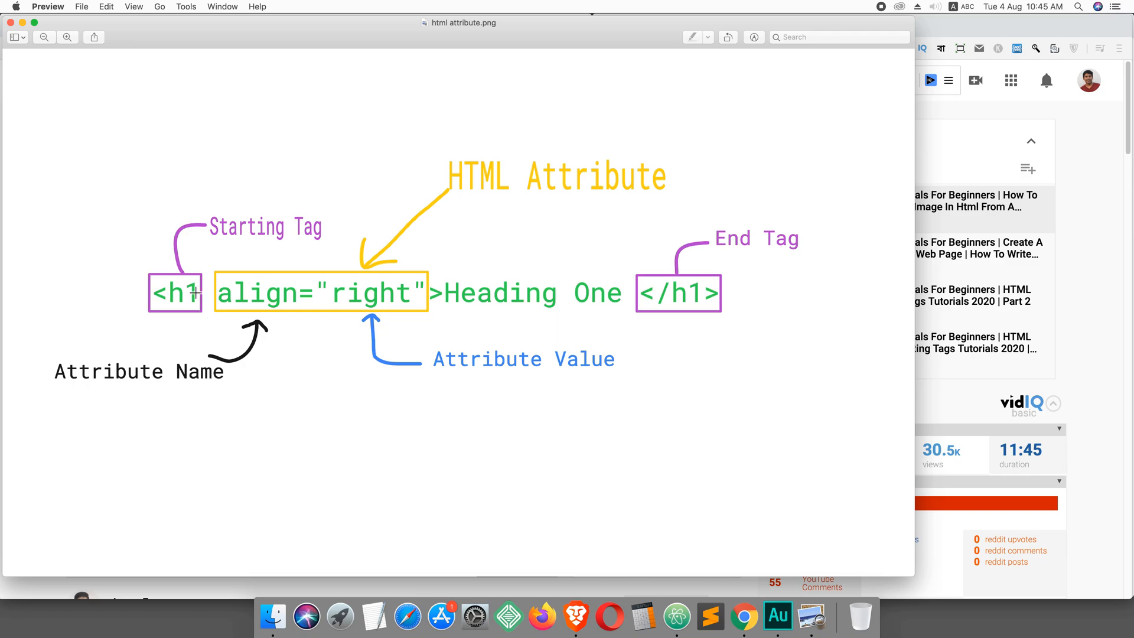
mouse_move(267, 305)
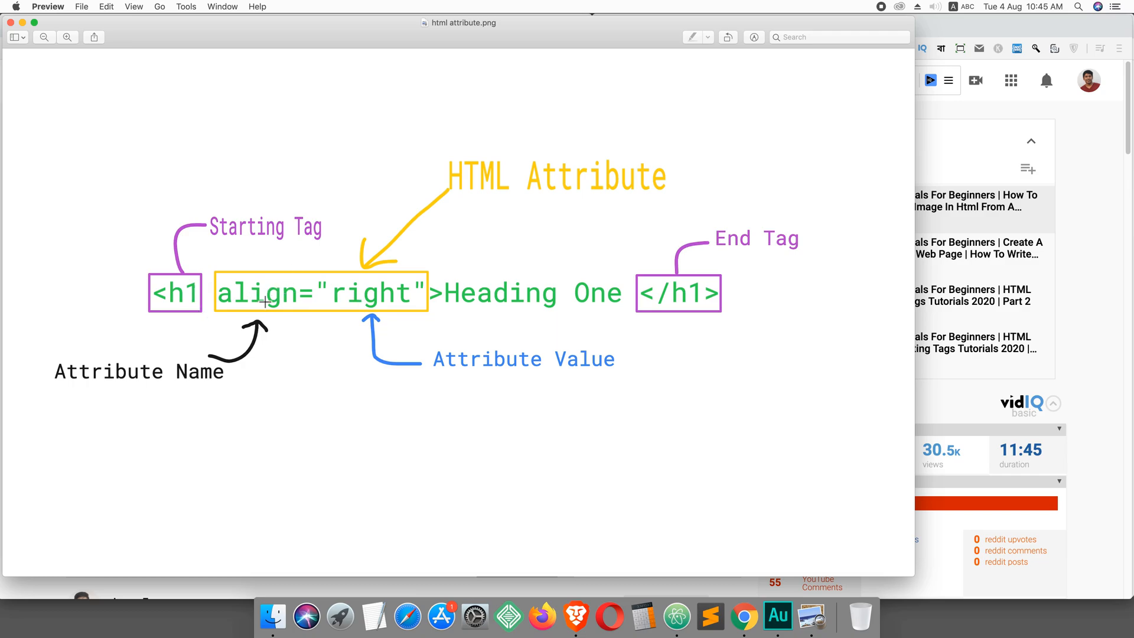
mouse_move(400, 300)
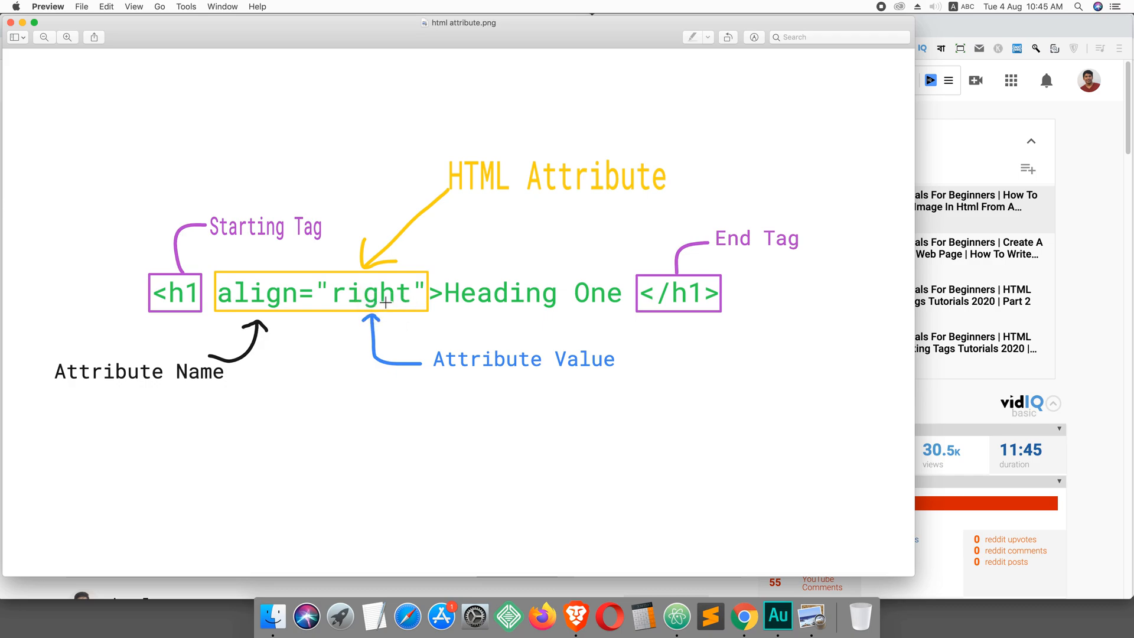
mouse_move(285, 319)
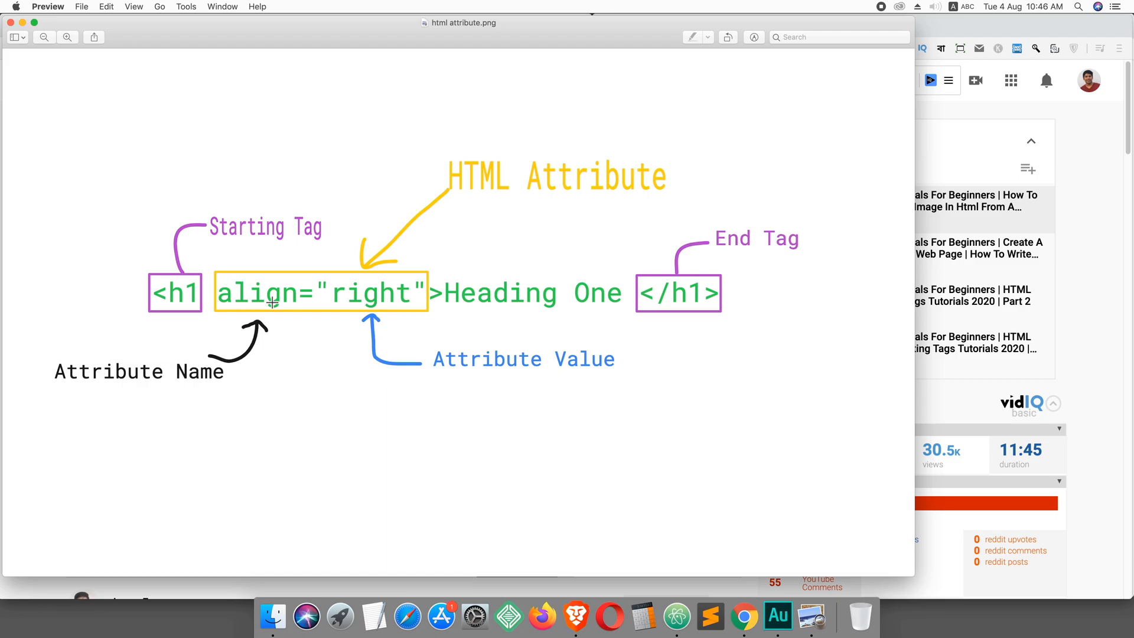
mouse_move(477, 315)
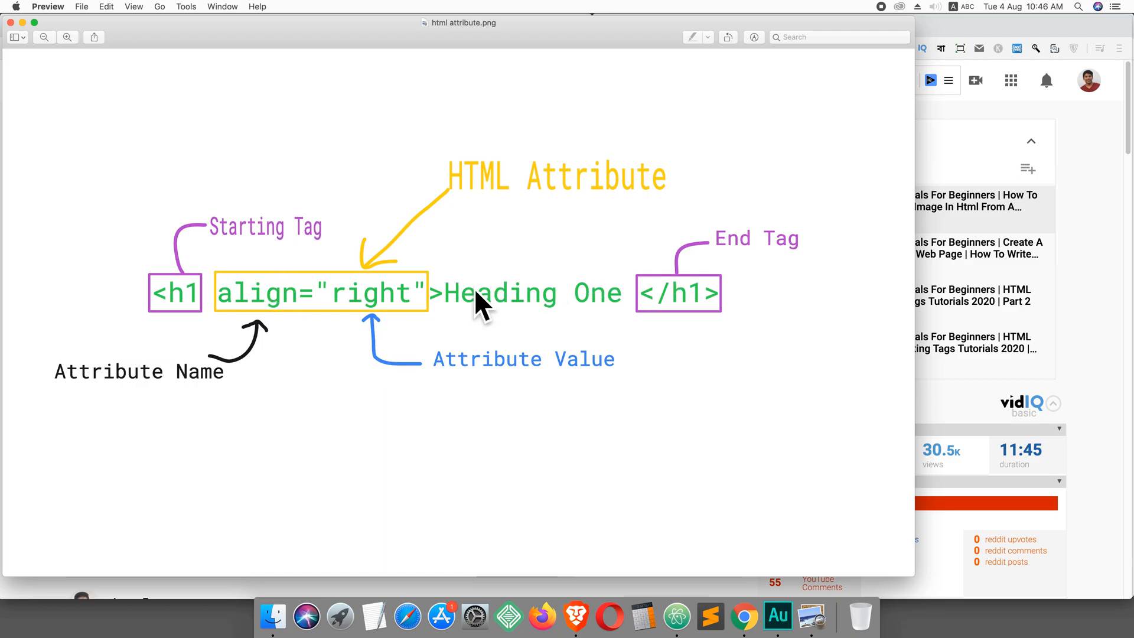
mouse_move(287, 305)
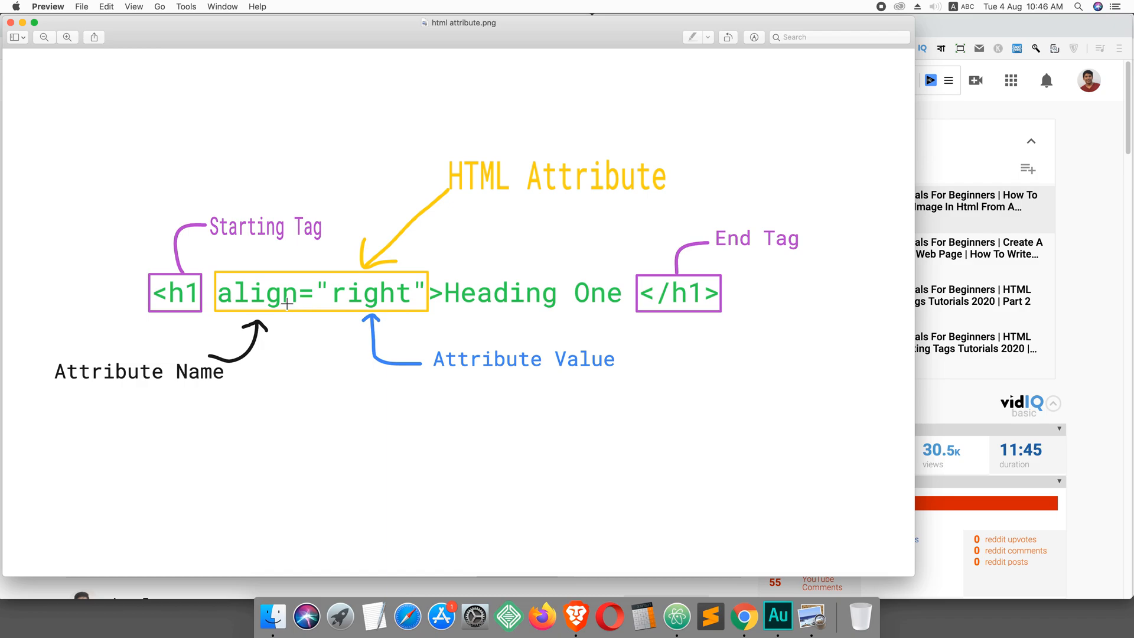
mouse_move(302, 317)
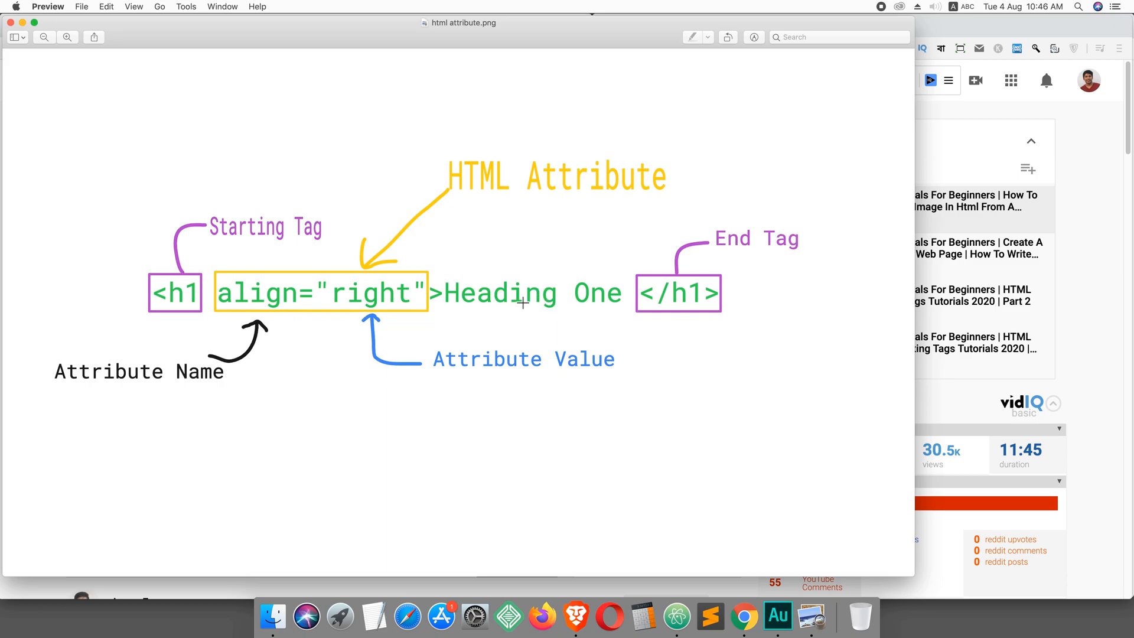
mouse_move(562, 297)
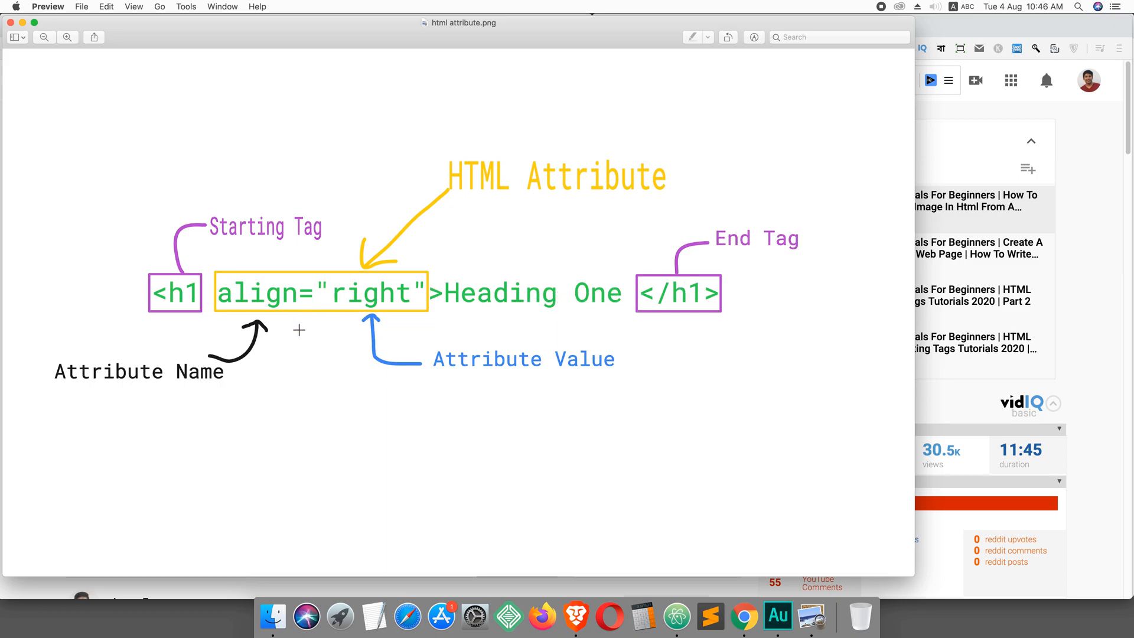
mouse_move(344, 305)
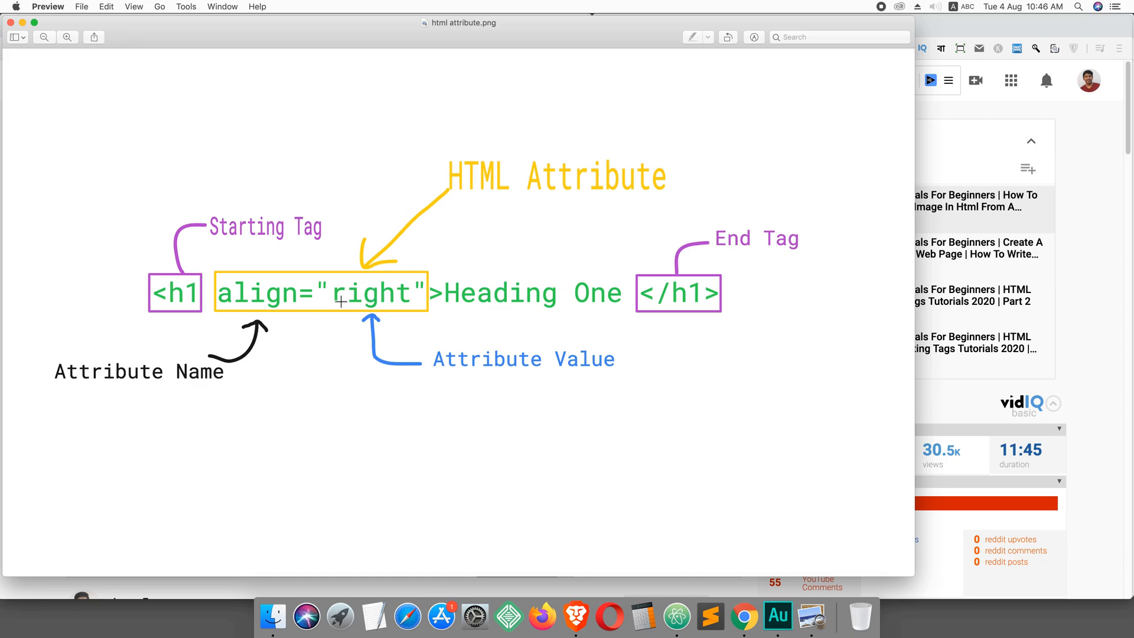
mouse_move(388, 303)
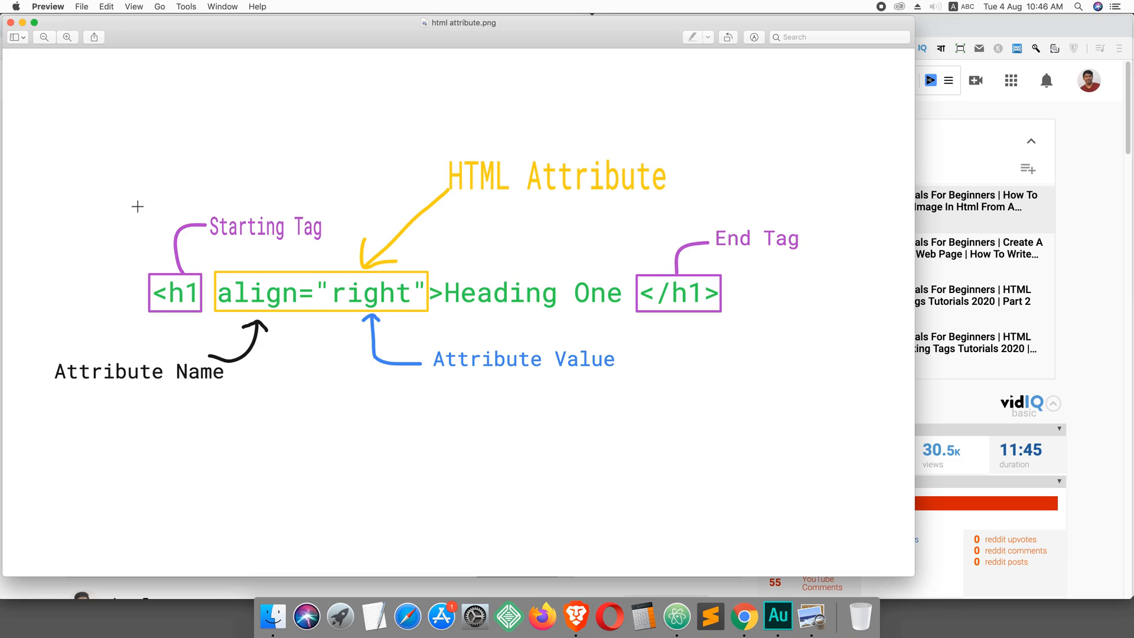
Close the basic.html and heading copy.html tabs so only the project tree remains
click(677, 617)
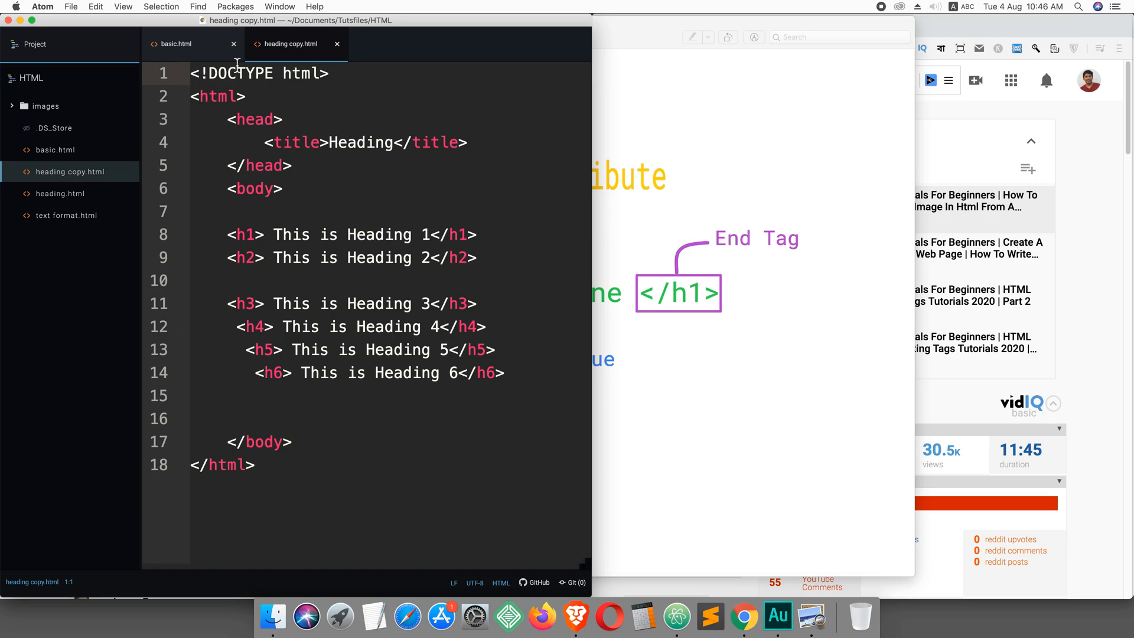
click(744, 618)
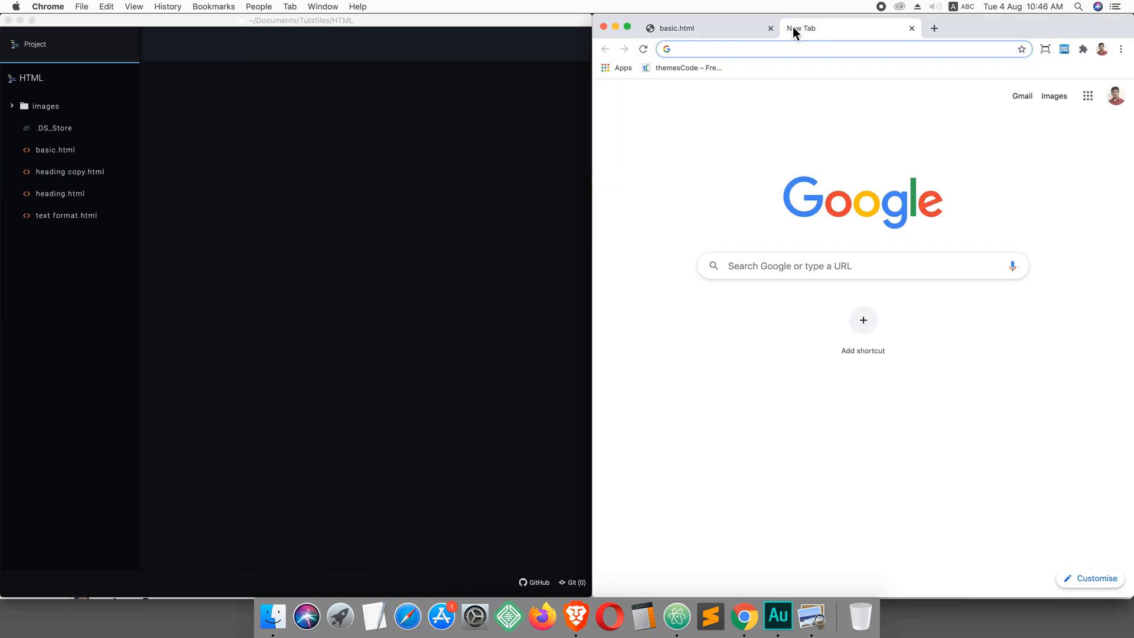
text(a)
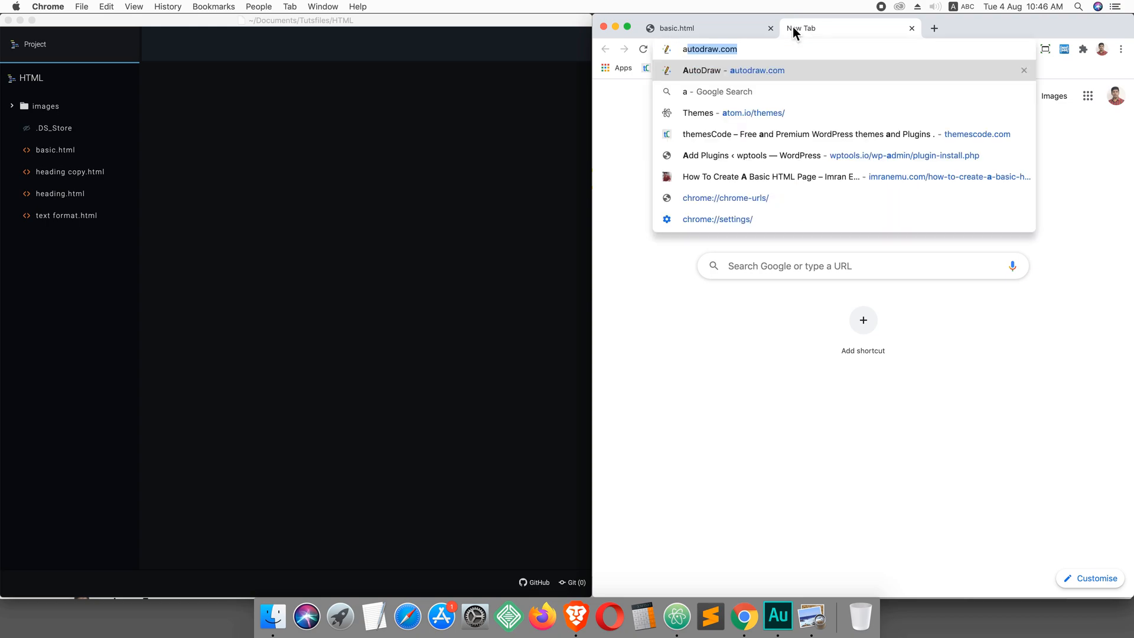
text(atom.io/)
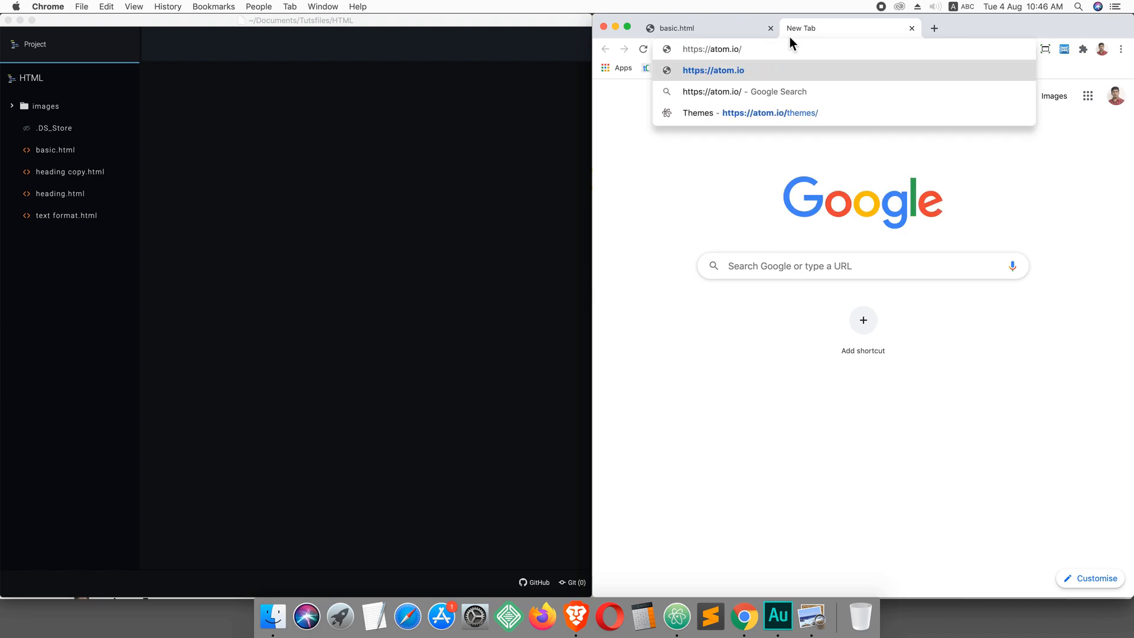
click(713, 71)
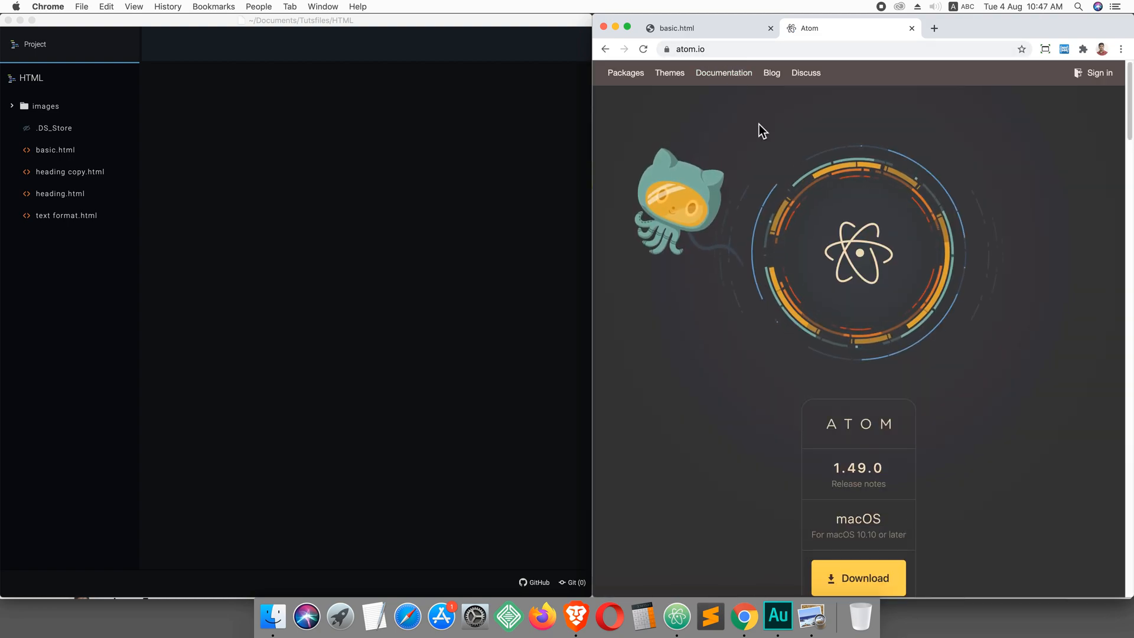
scroll(down, 3)
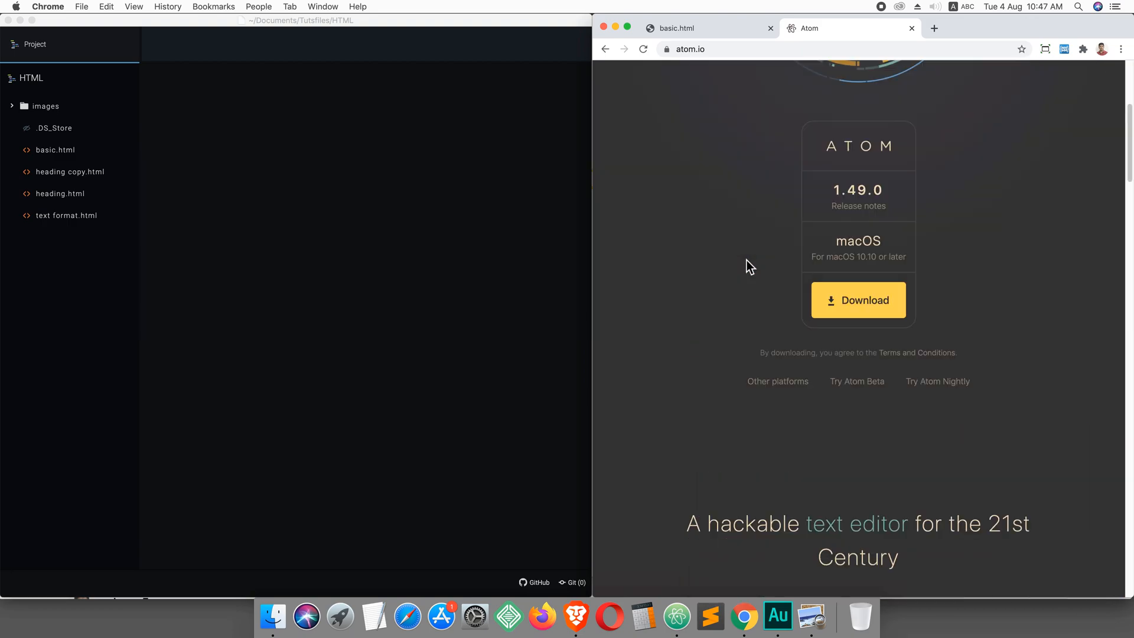
scroll(up, 3)
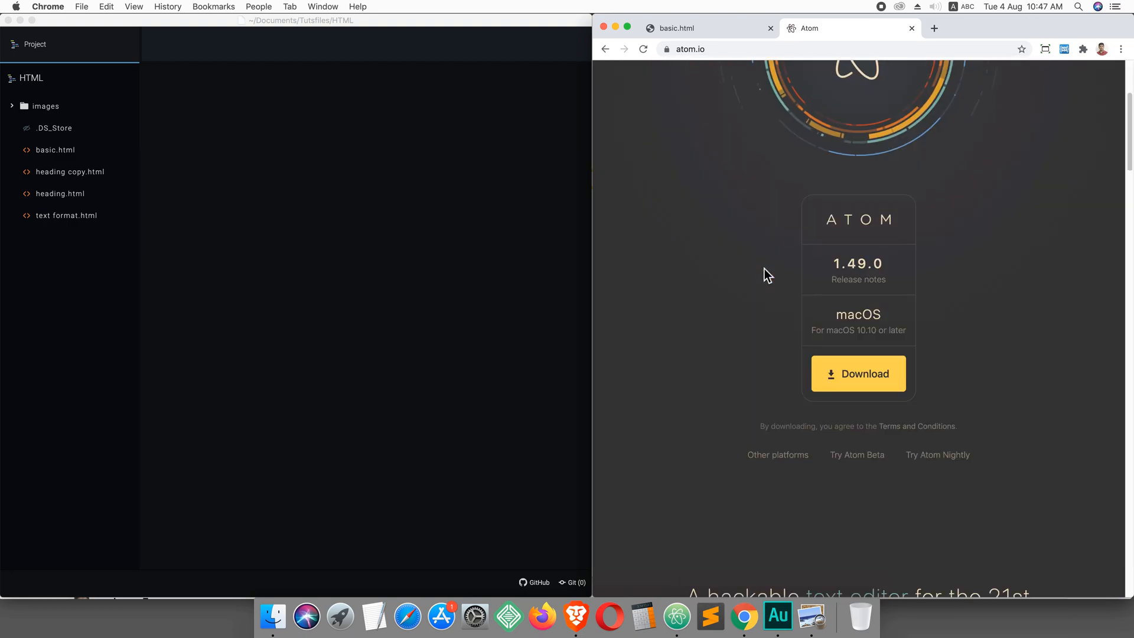
mouse_move(620, 273)
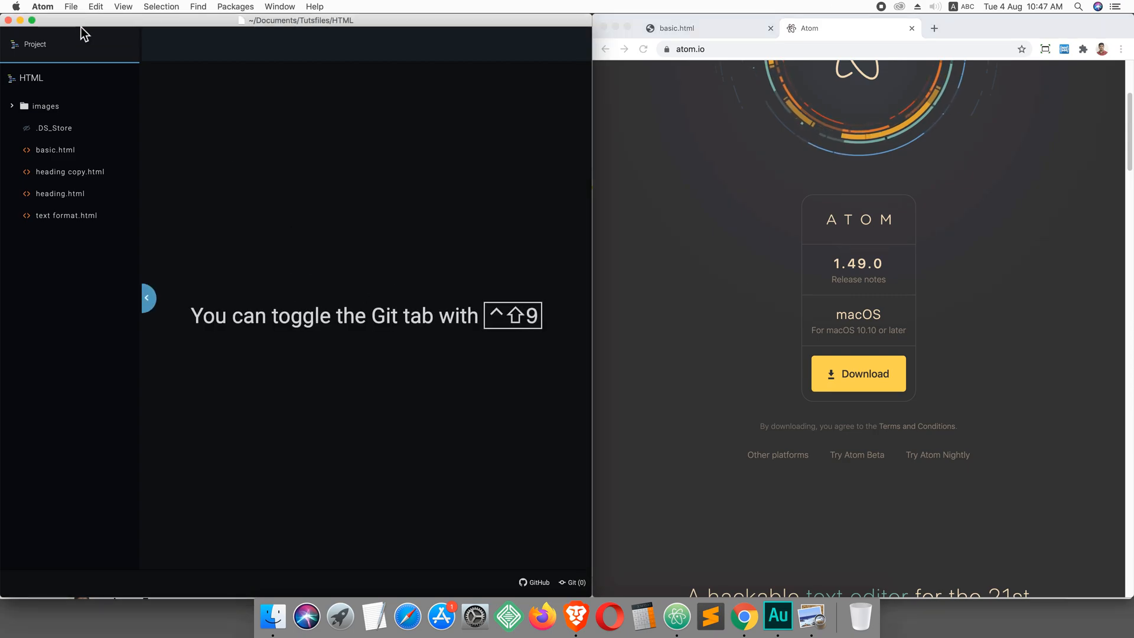
Create a new blank file and enter attributes.html as its name in the Save dialog
click(70, 6)
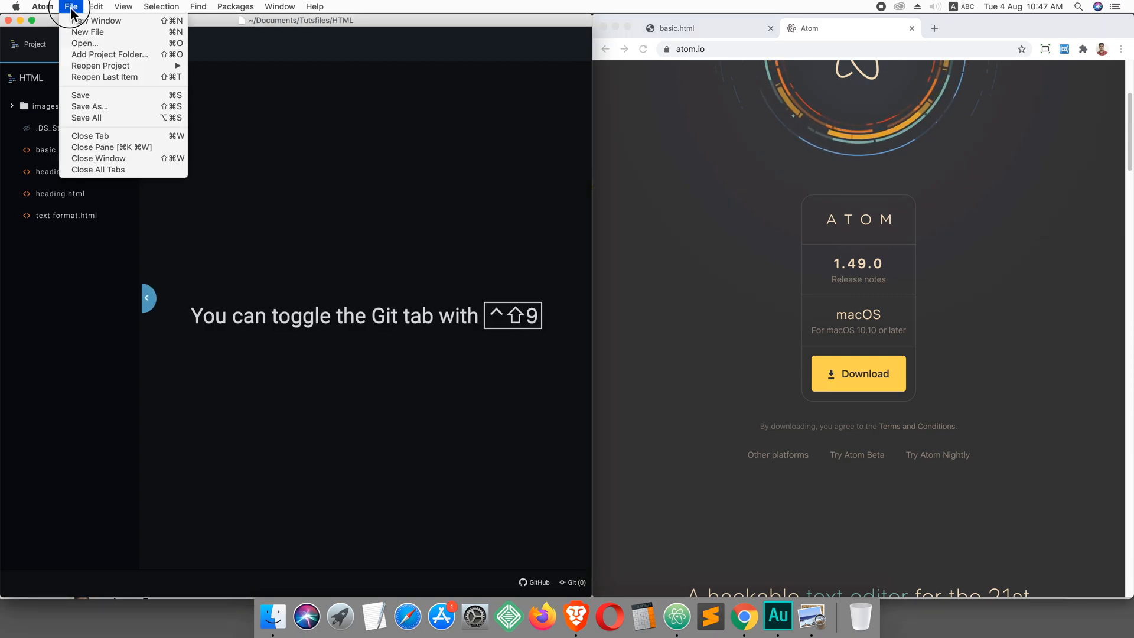
mouse_move(87, 34)
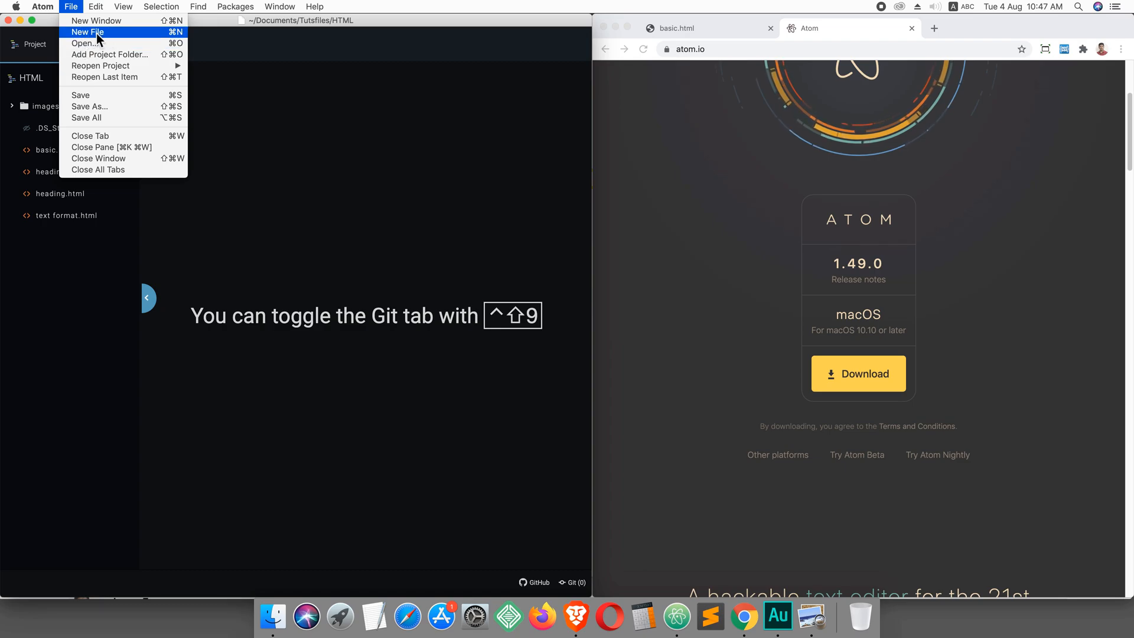
mouse_move(106, 36)
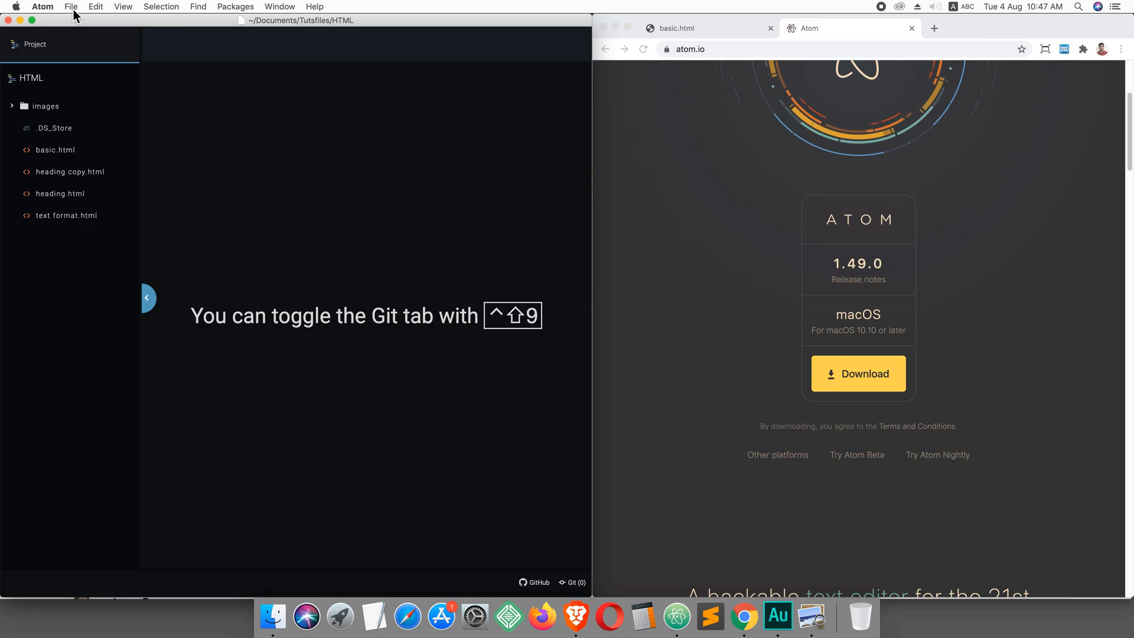
click(71, 6)
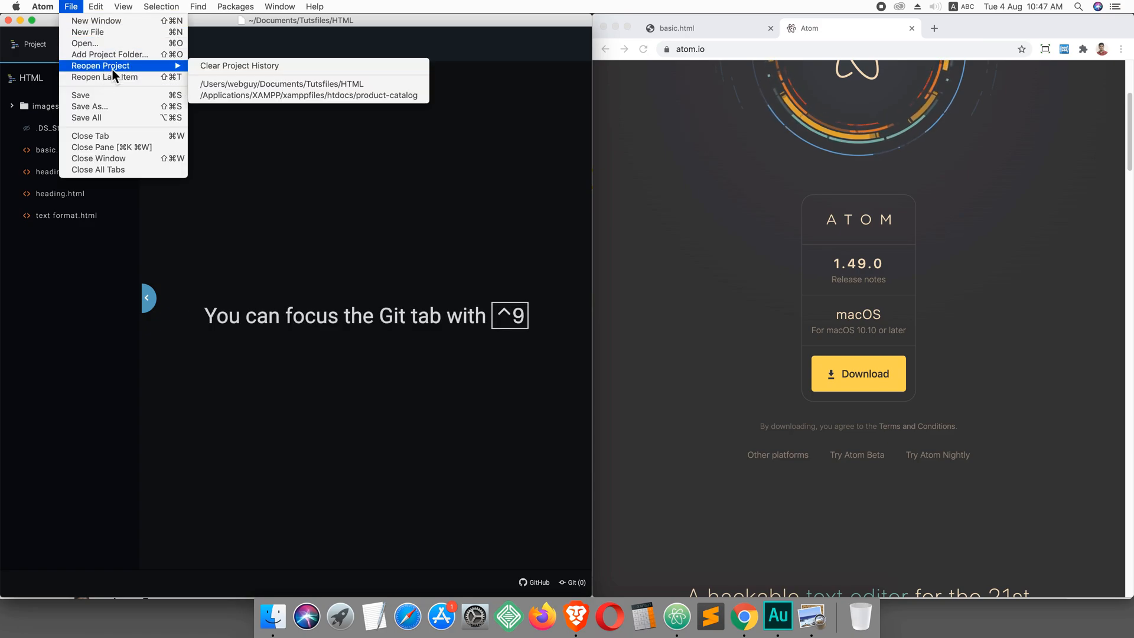
mouse_move(81, 10)
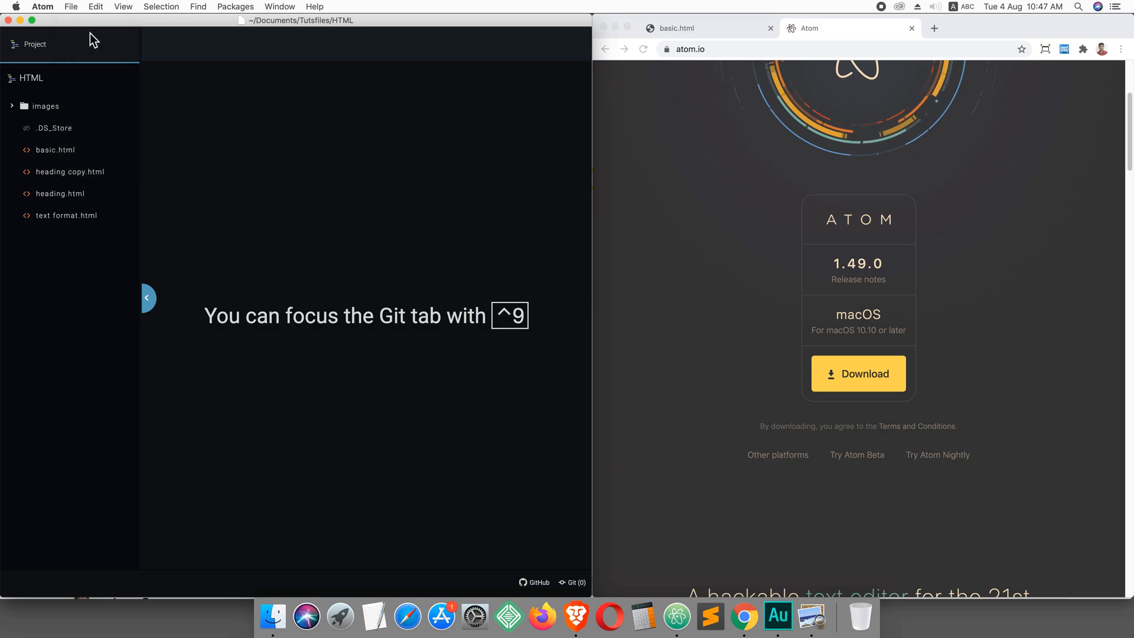
key(Cmd+N)
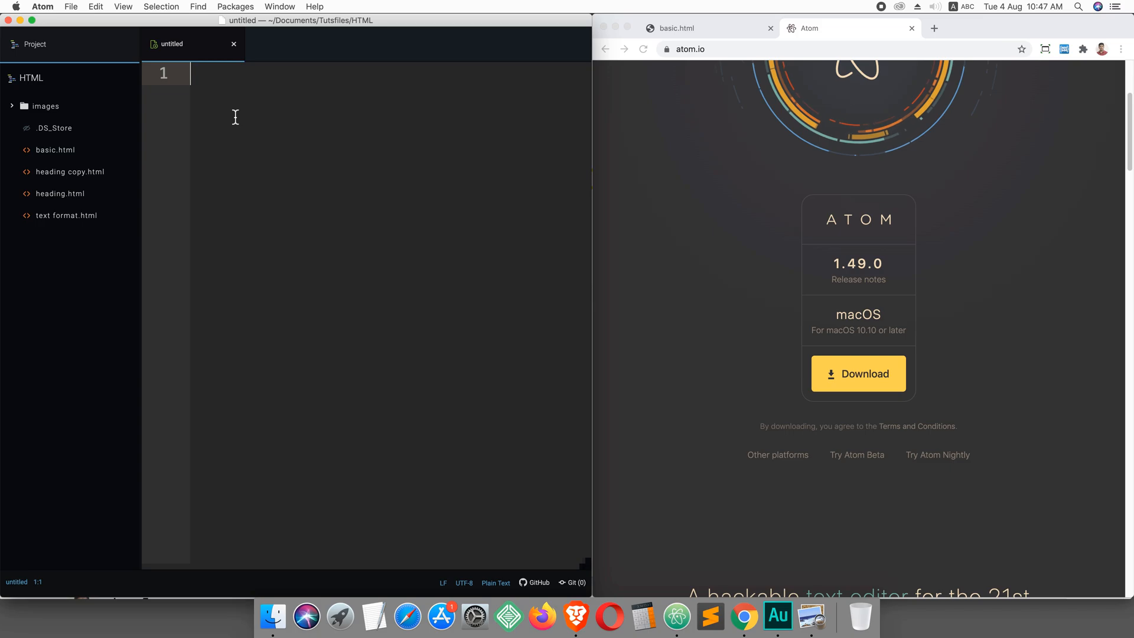
key(cmd+s)
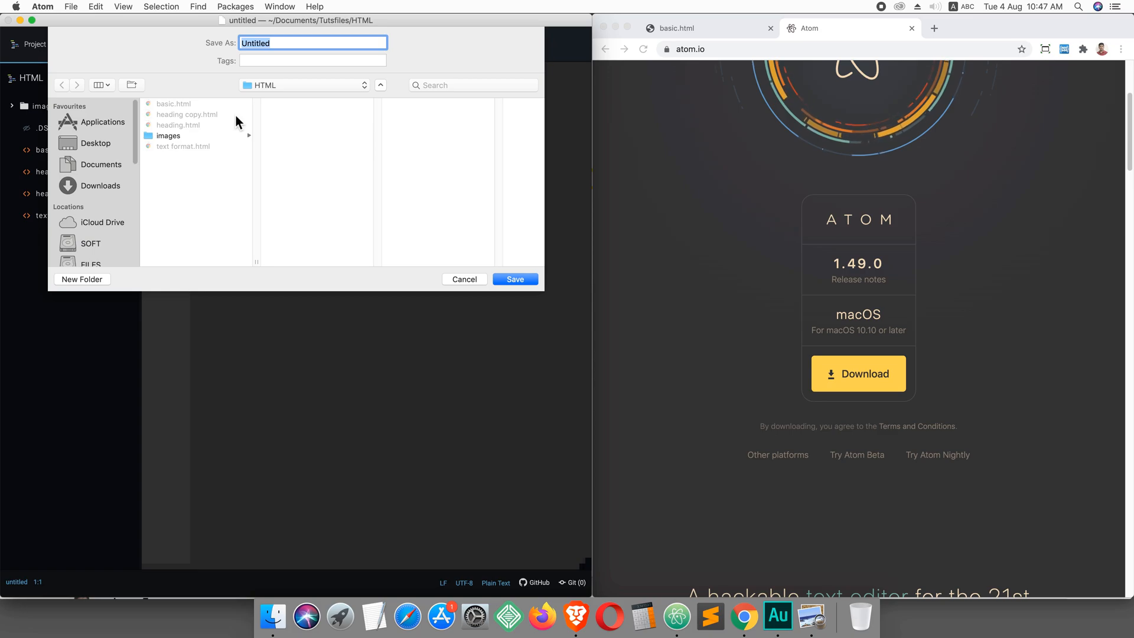
text(a)
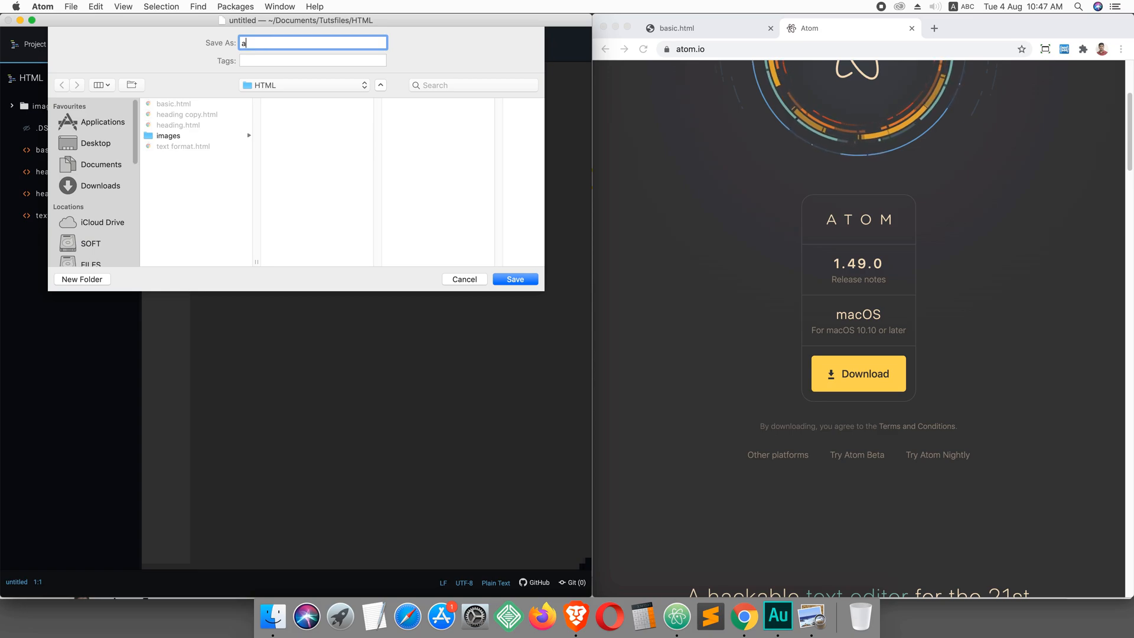
text(ttrib)
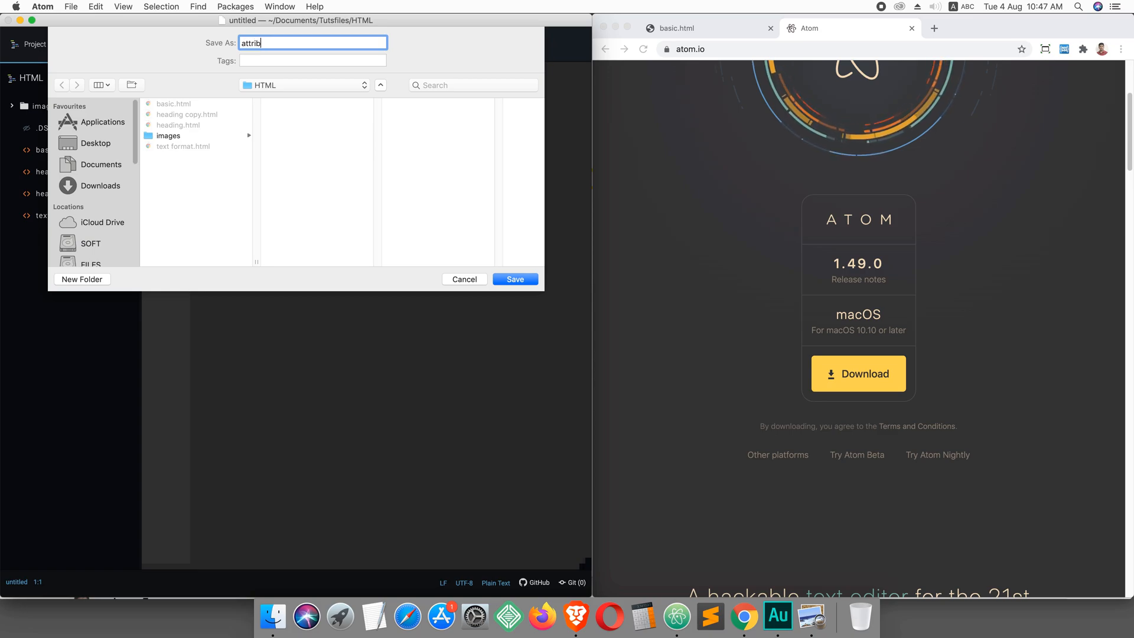
text(utes.html)
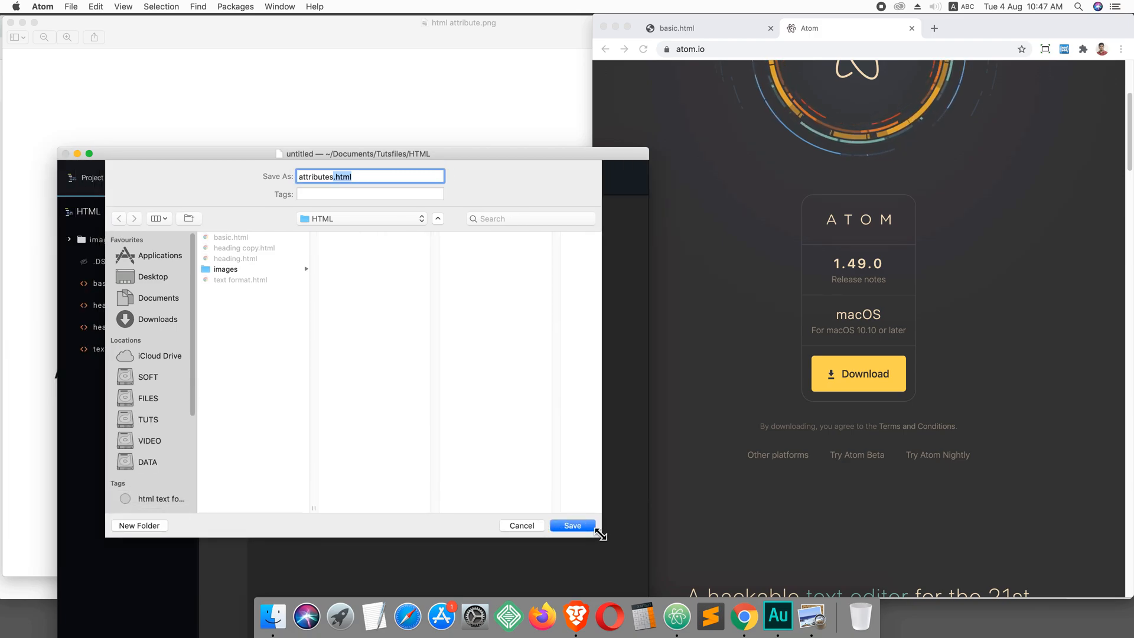
Save attributes.html, then select and copy the basic HTML template code on the tutorial page
click(573, 525)
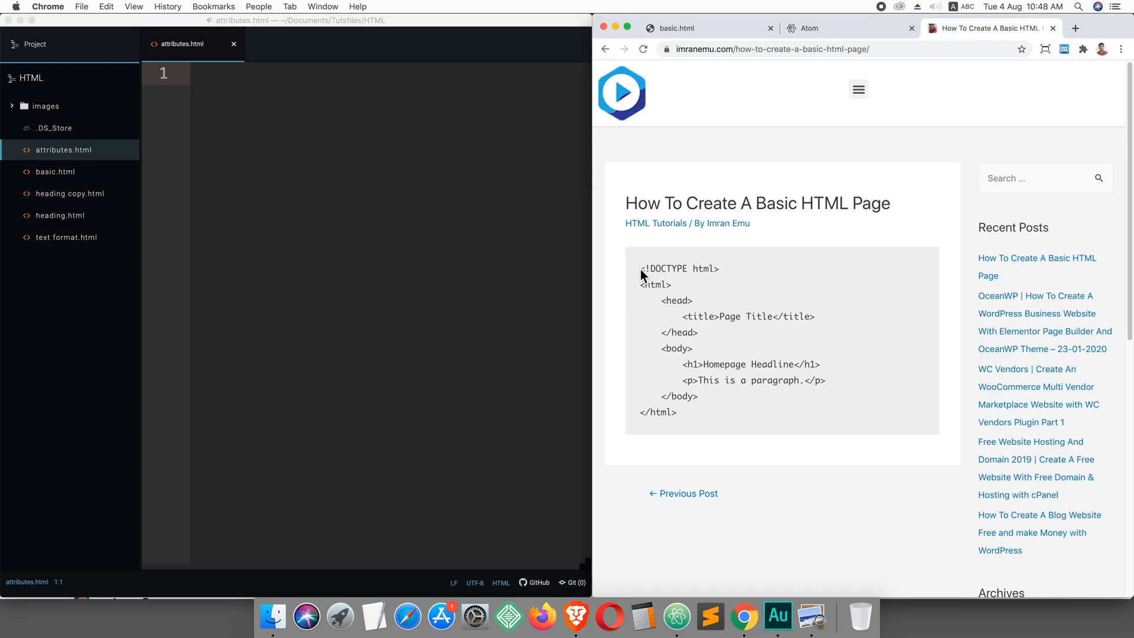
drag(642, 268, 681, 412)
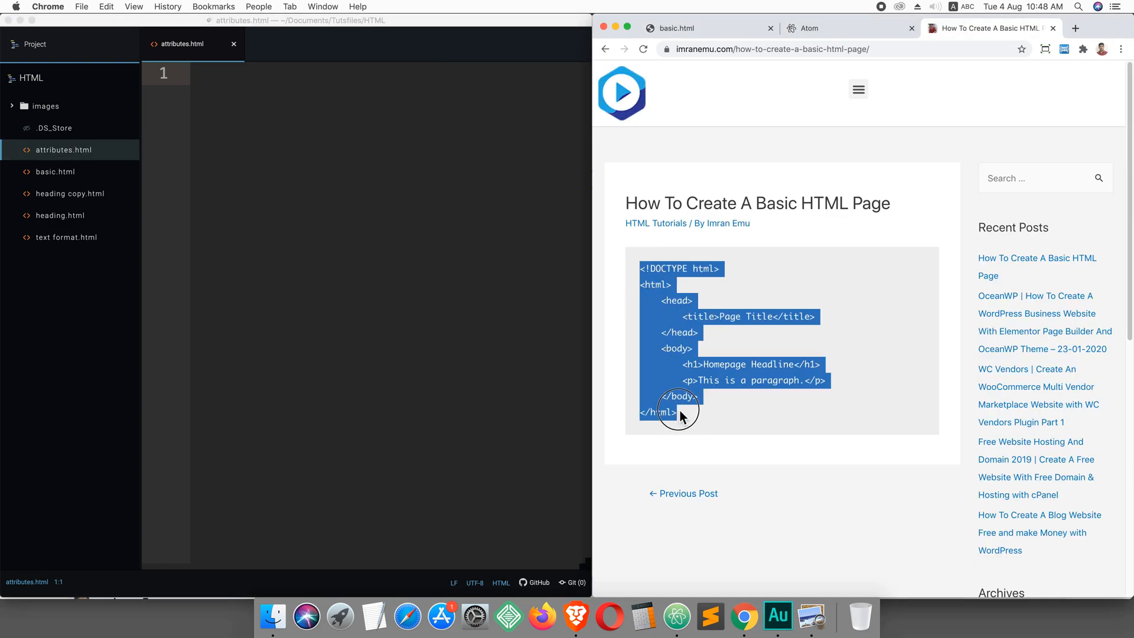
right_click(679, 411)
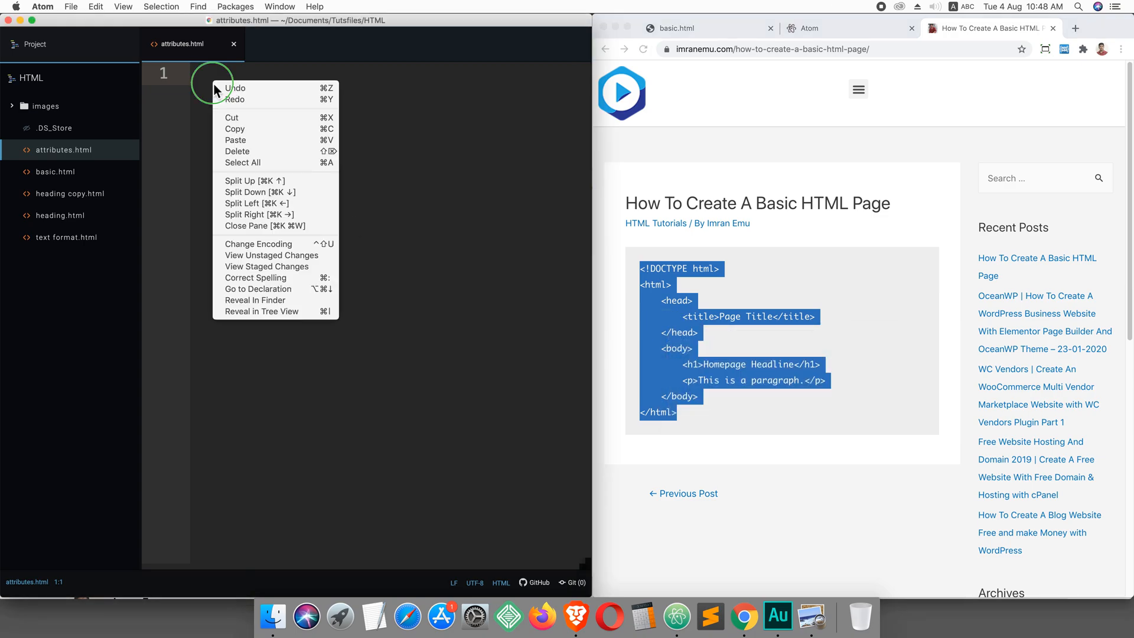
Paste the template with the Homepage Headline heading and paragraph into attributes.html and save
click(235, 140)
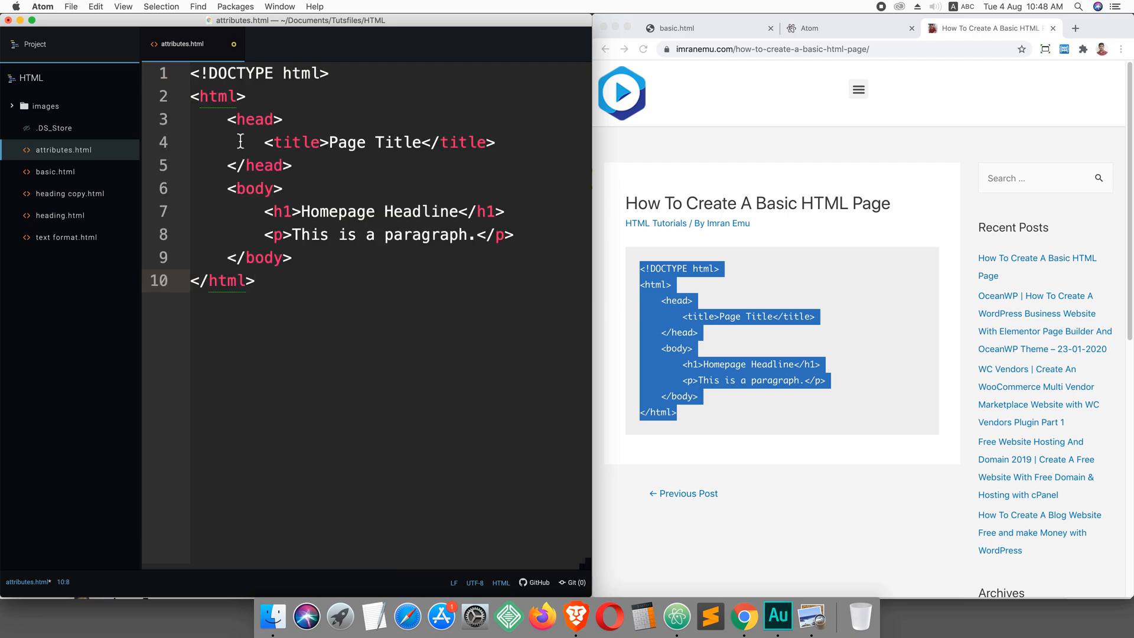
key(Enter)
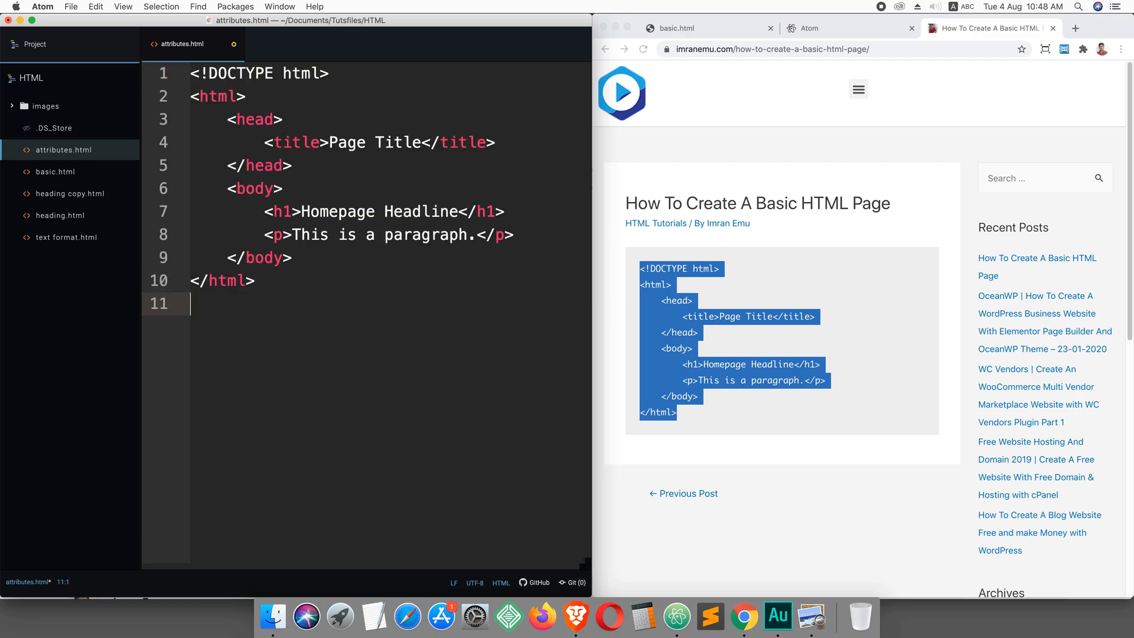
click(751, 156)
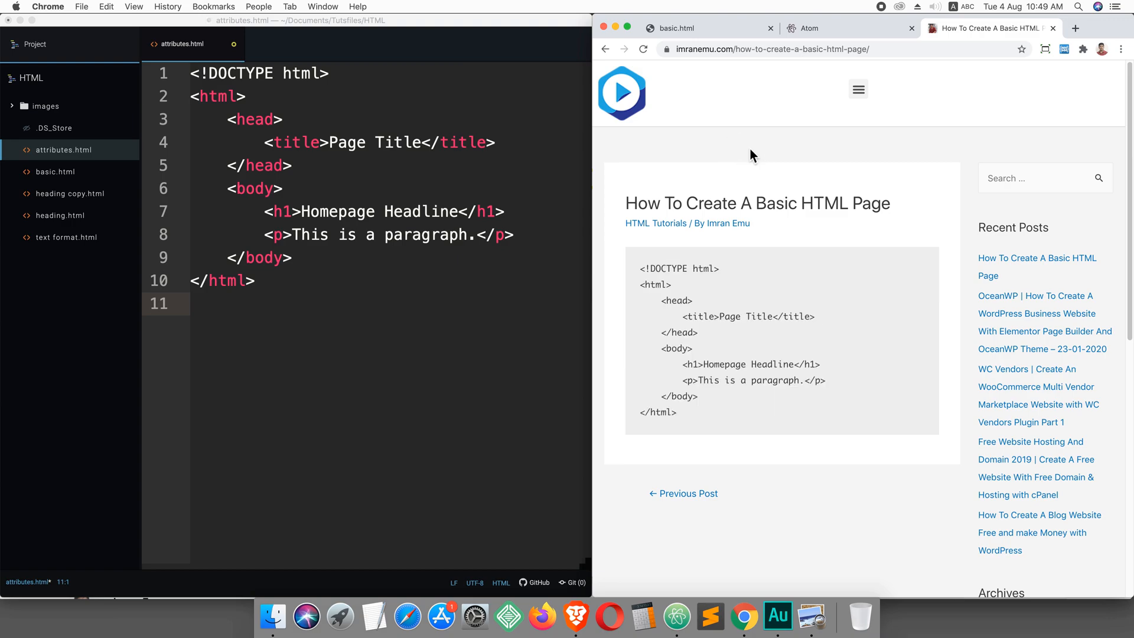
mouse_move(317, 331)
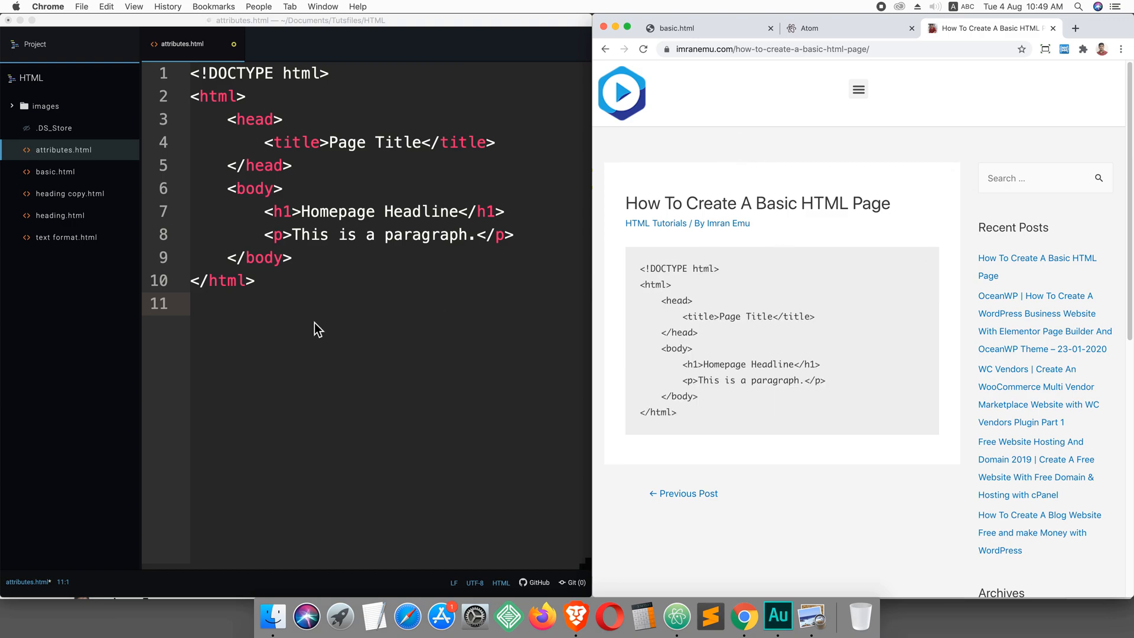
click(291, 188)
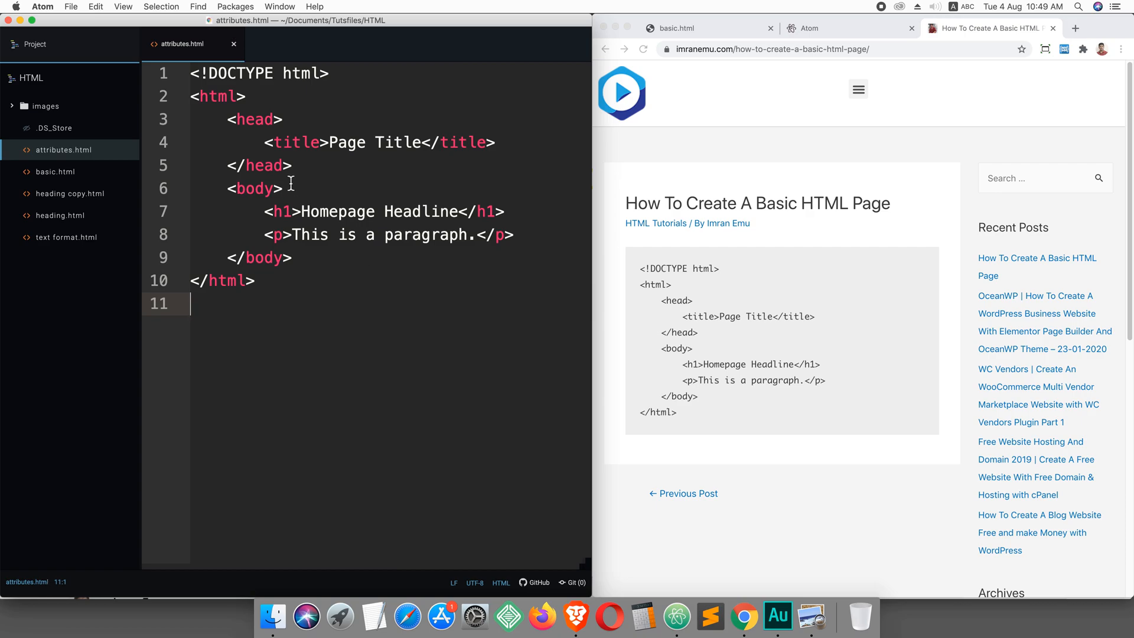
mouse_move(721, 74)
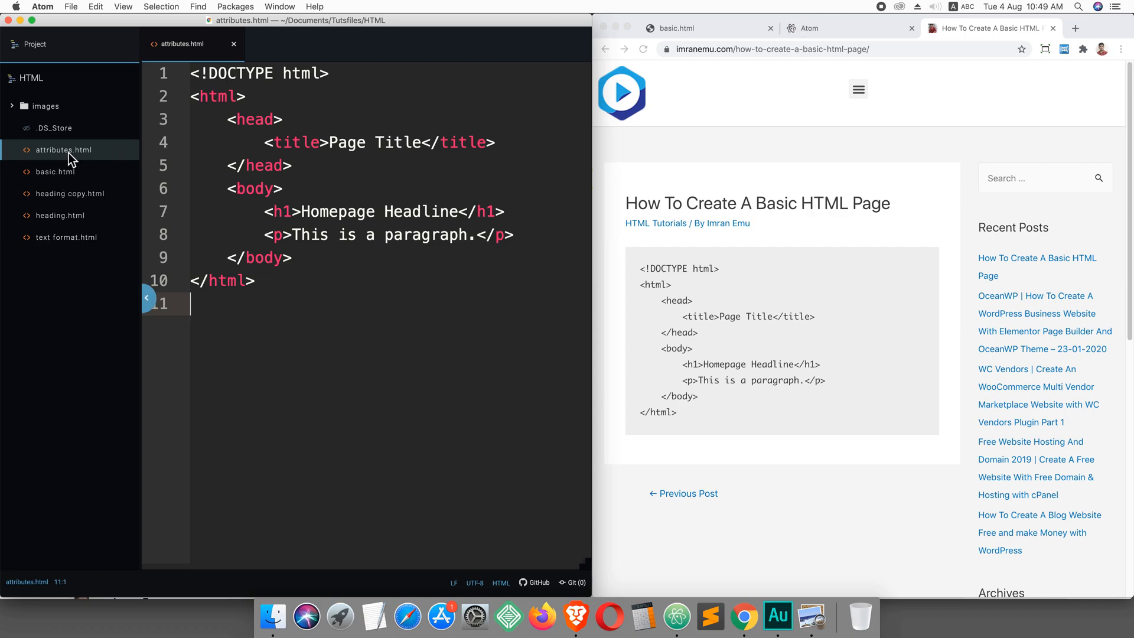
Reveal attributes.html in Finder, view it in Chrome, then place the cursor inside the h1 tag
right_click(61, 150)
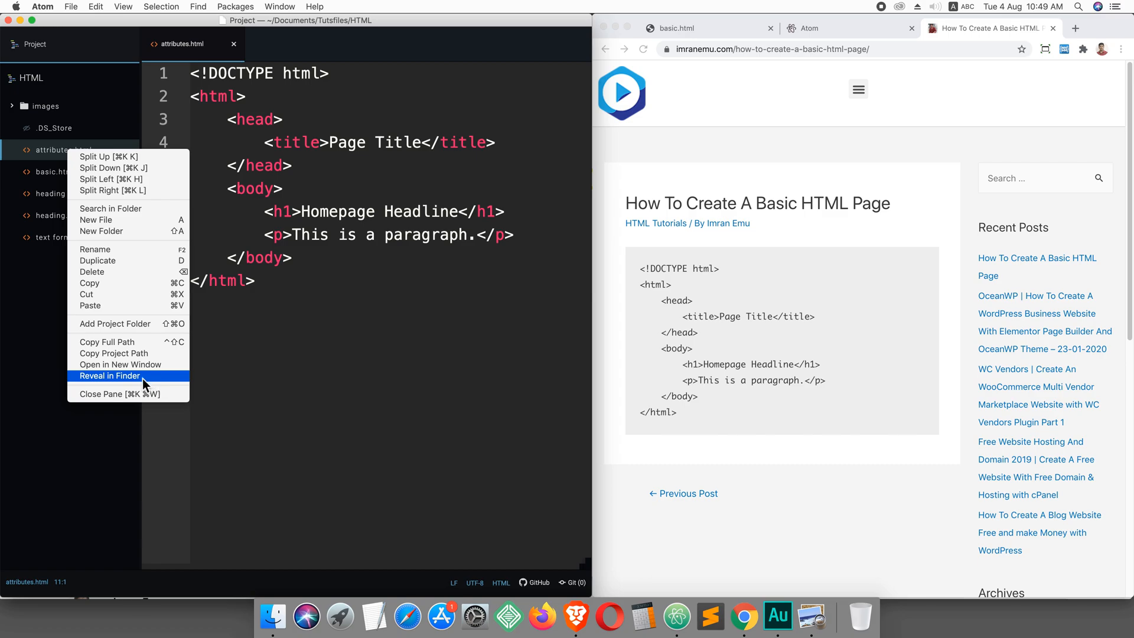
click(108, 376)
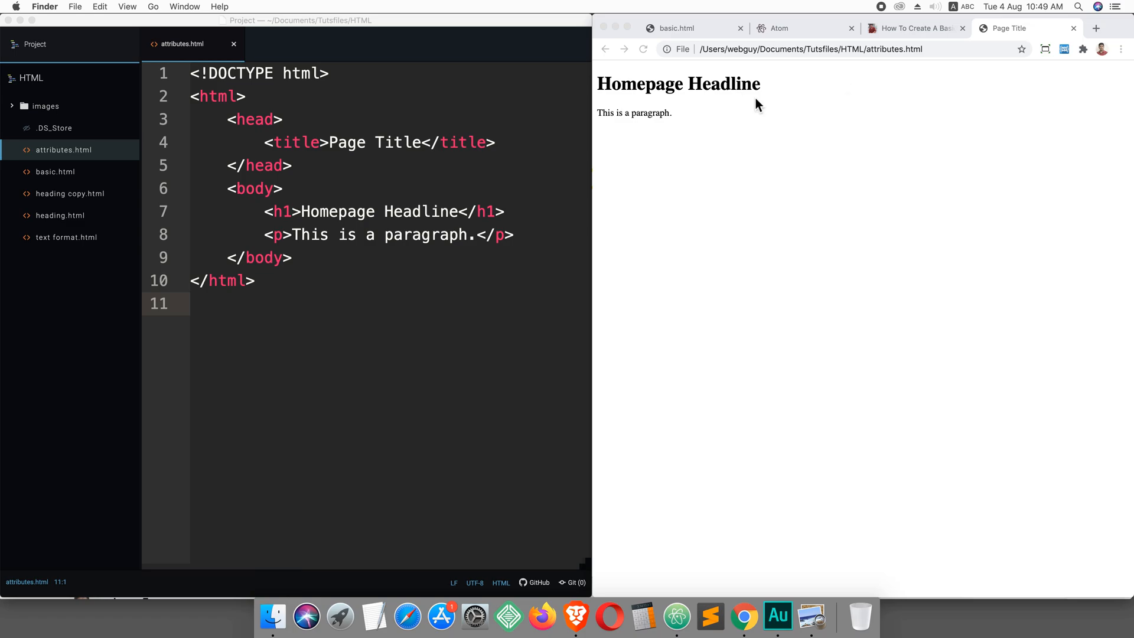
mouse_move(720, 111)
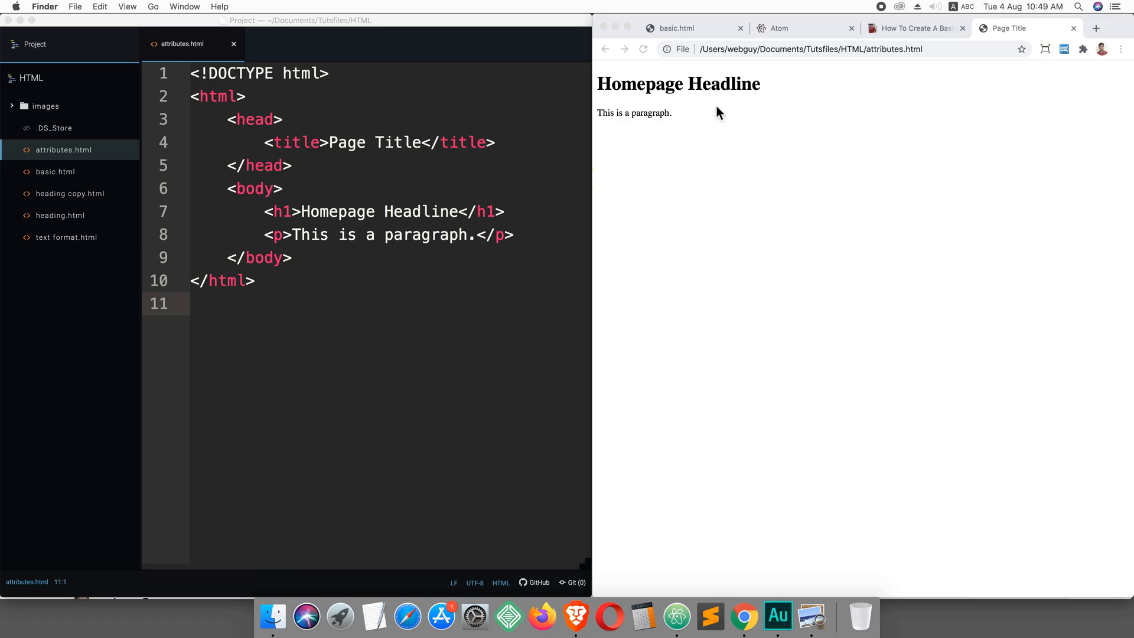
click(293, 234)
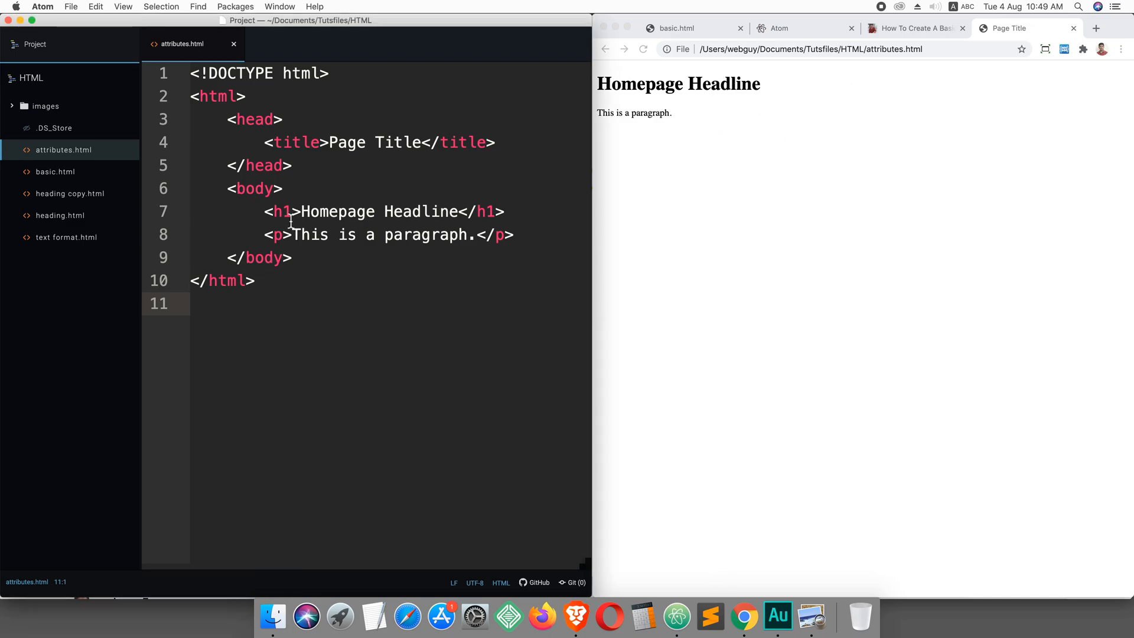
click(295, 211)
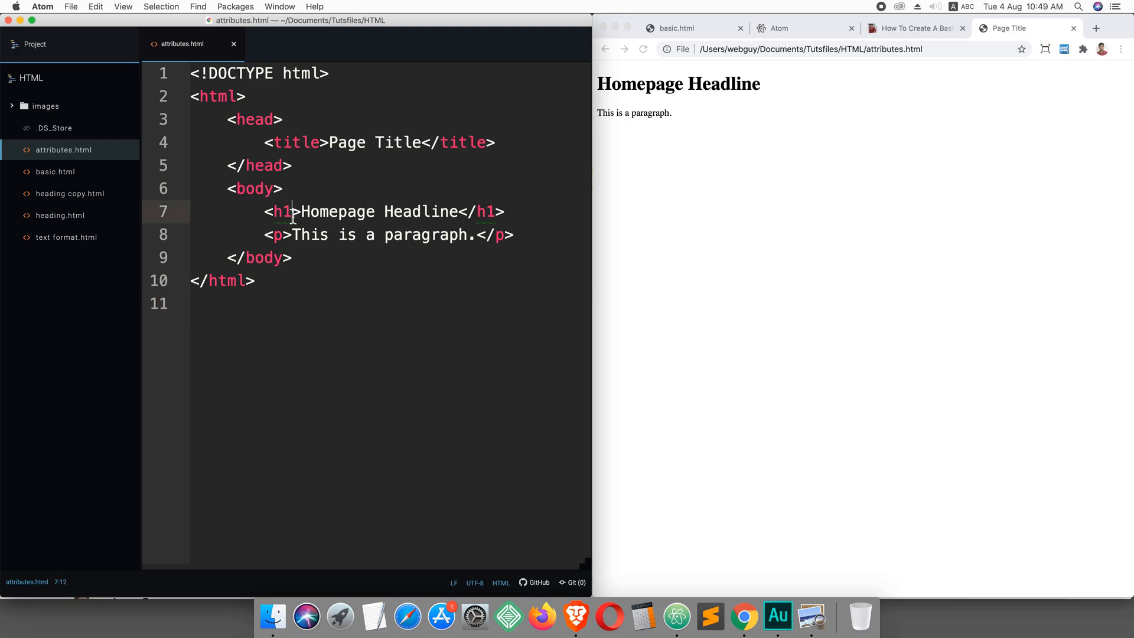
mouse_move(586, 437)
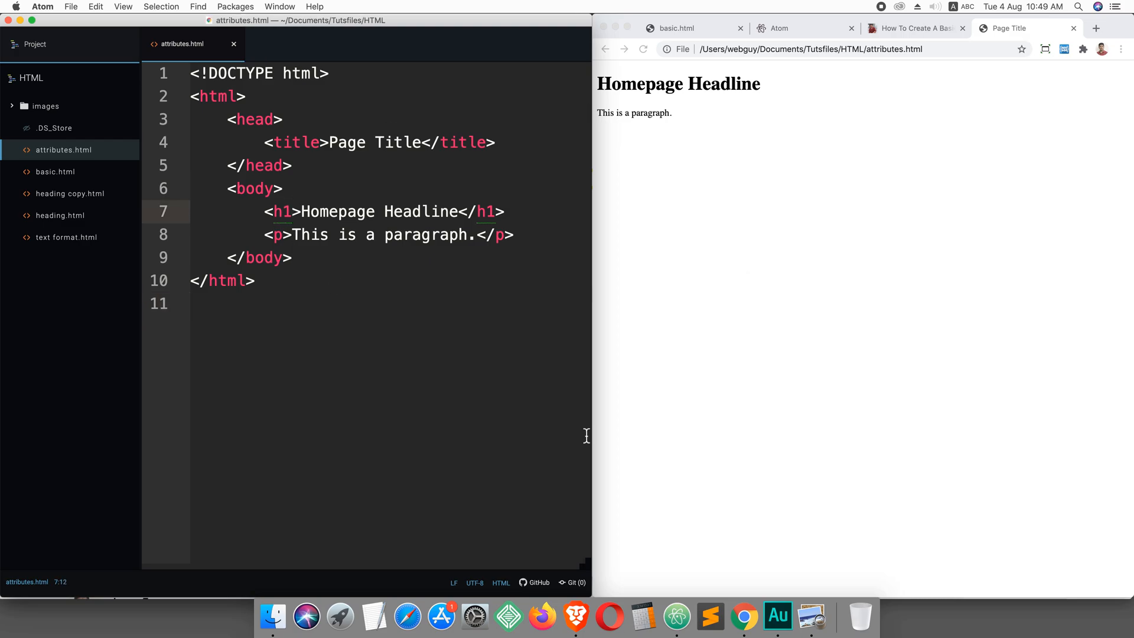
mouse_move(811, 617)
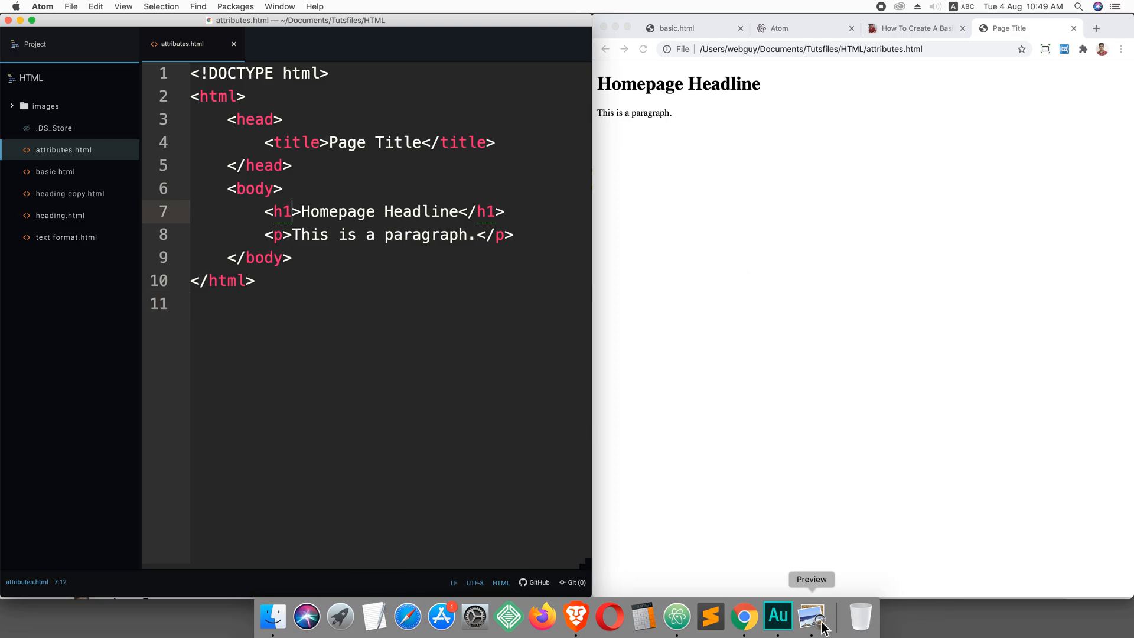
Add align="right" to the opening h1 tag, with the attribute diagram image alongside
click(811, 617)
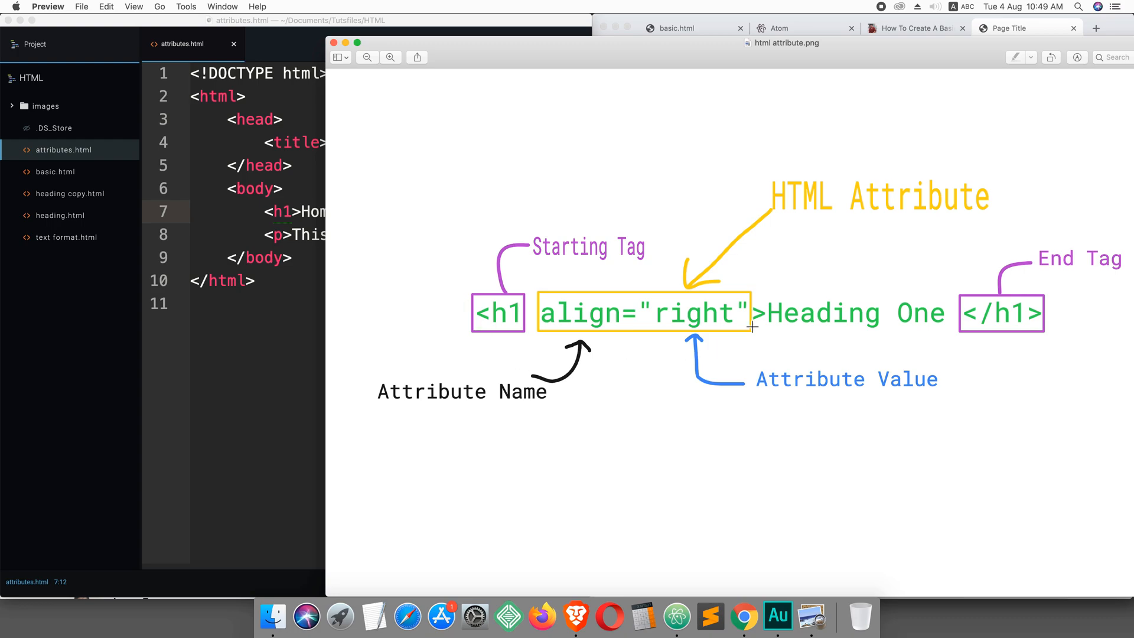
mouse_move(498, 258)
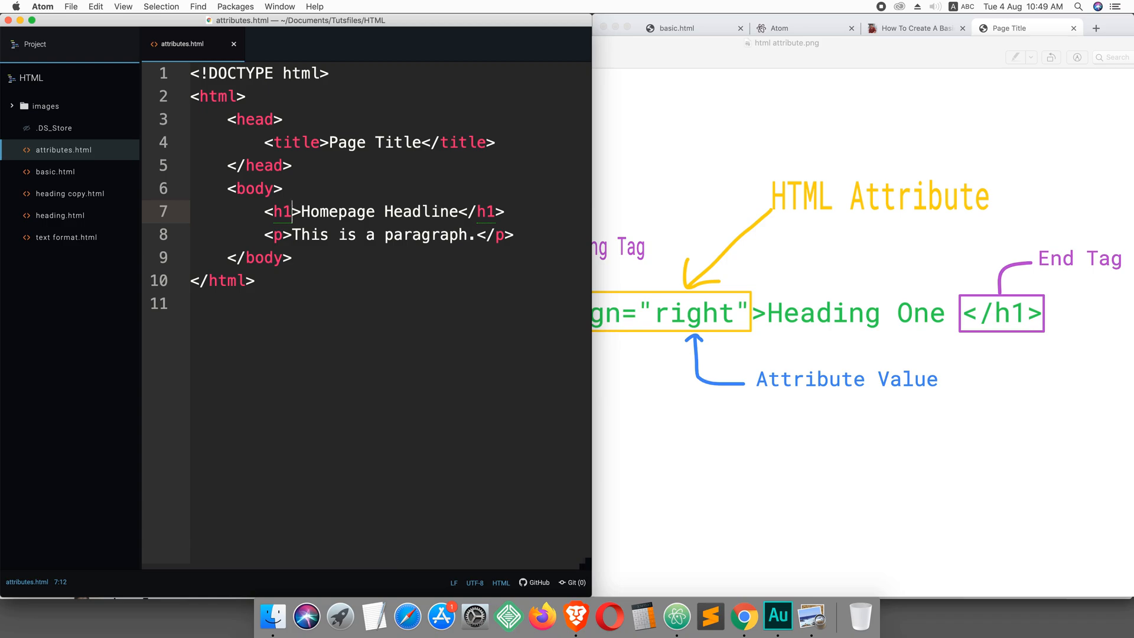
text(" ")
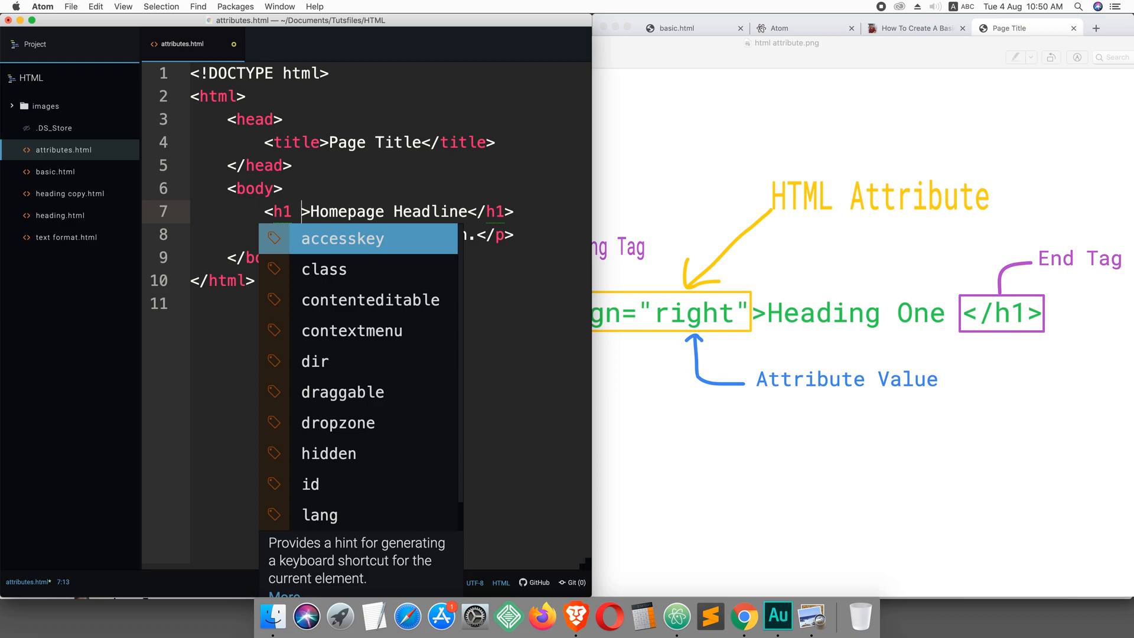
text(align)
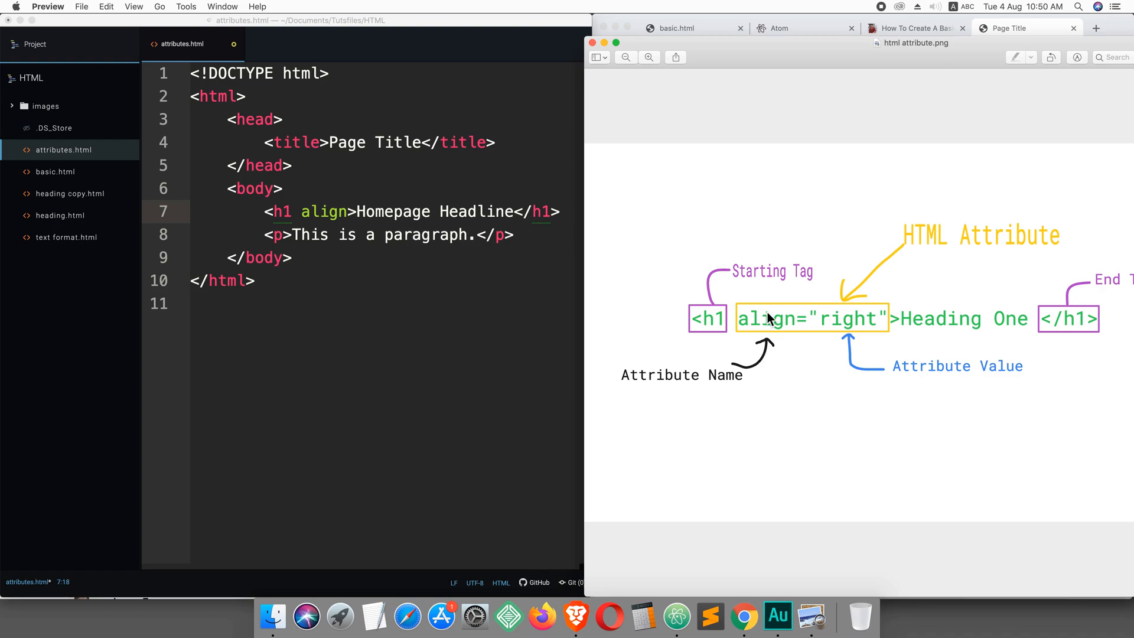
click(347, 212)
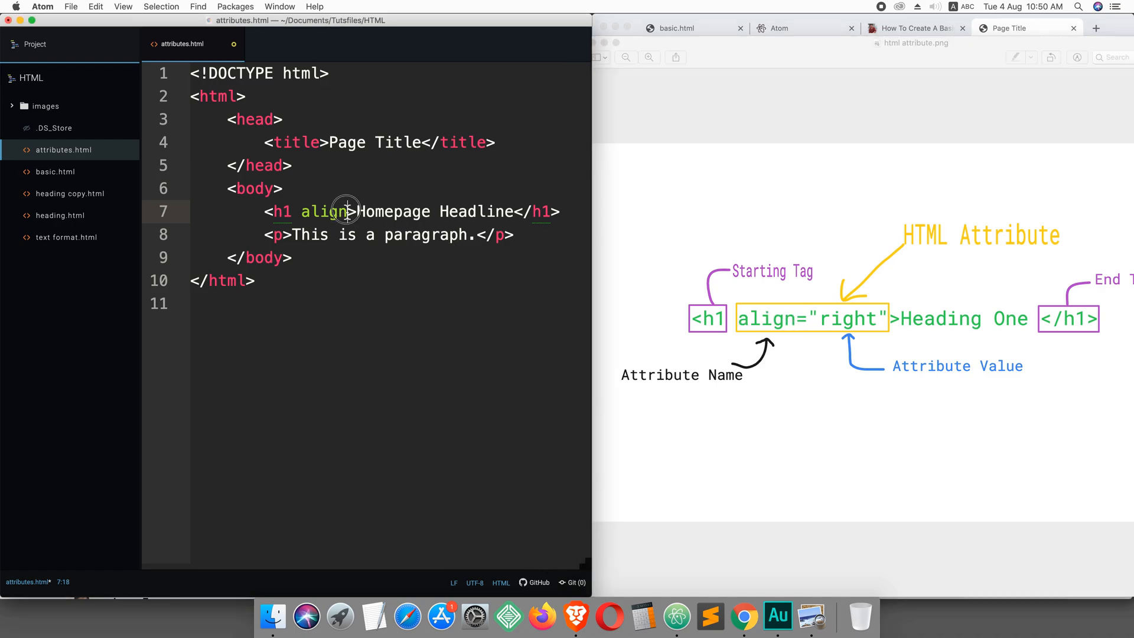
text(=)
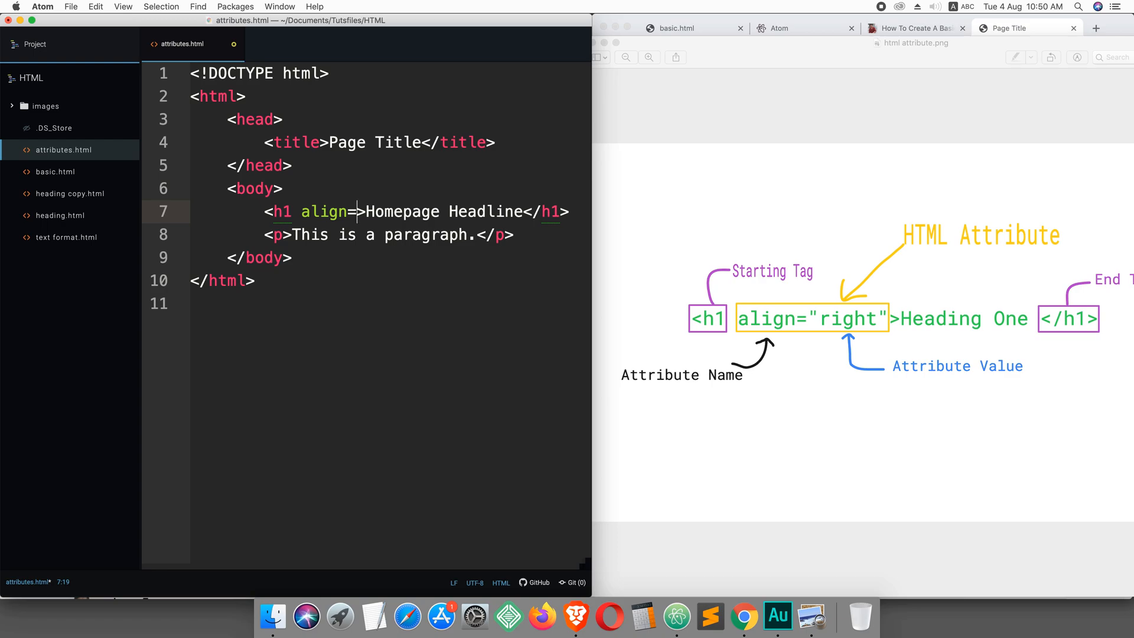
text("")
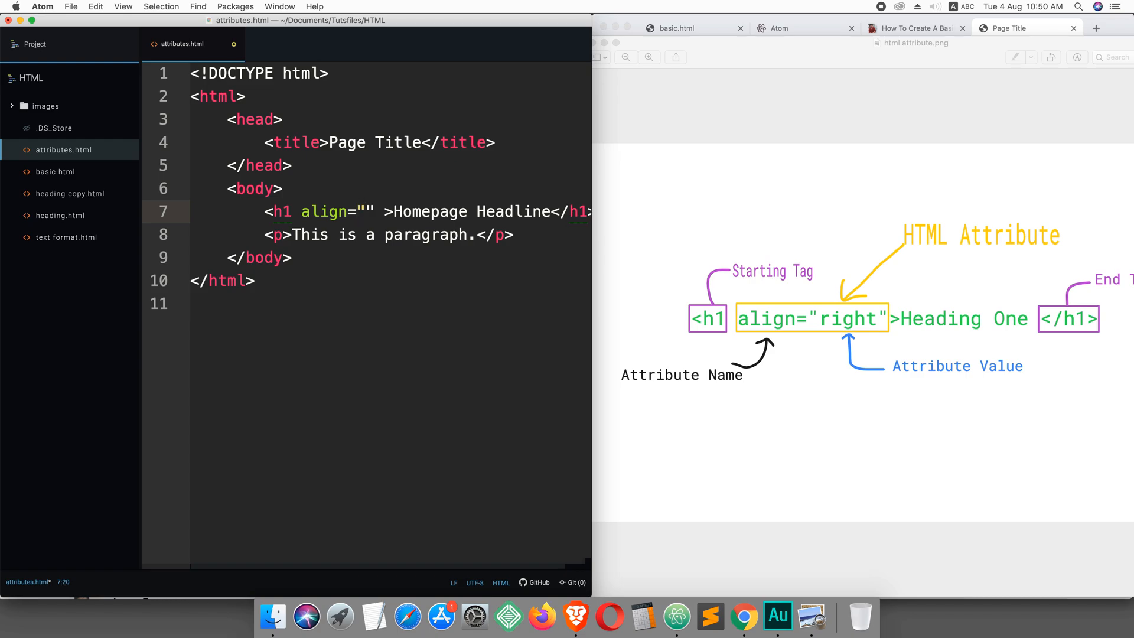
click(366, 212)
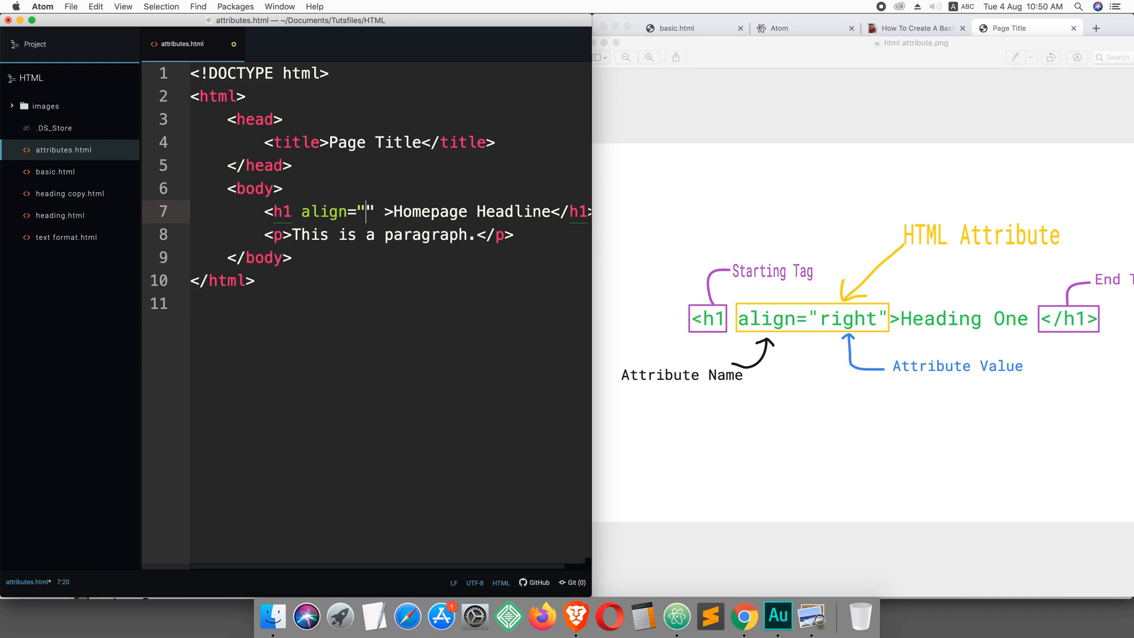
text(rig)
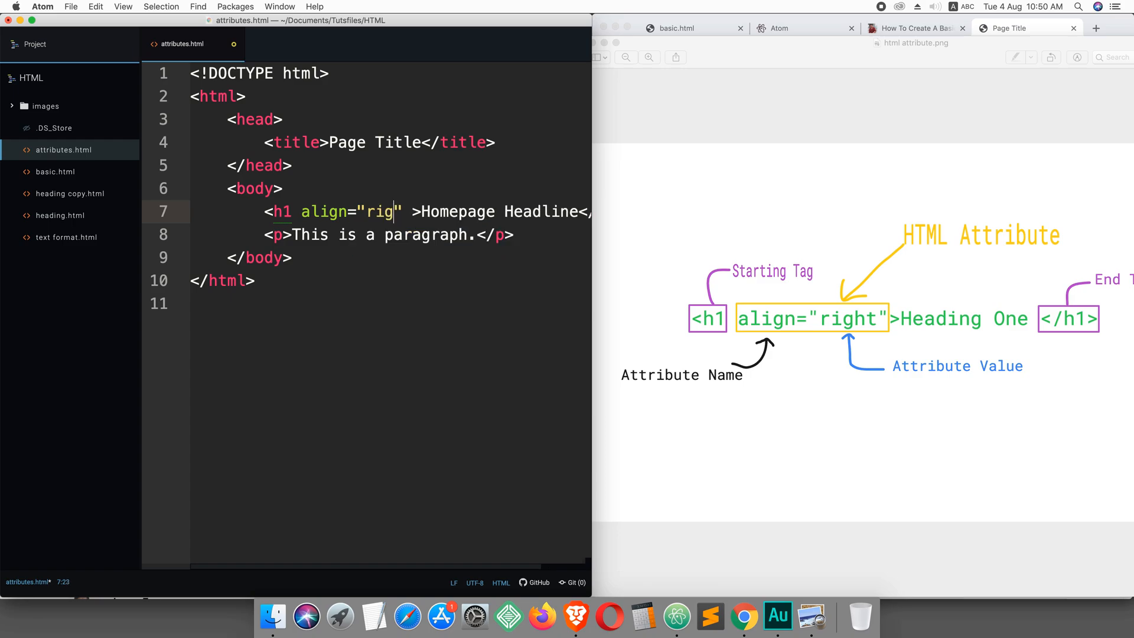
text(ht)
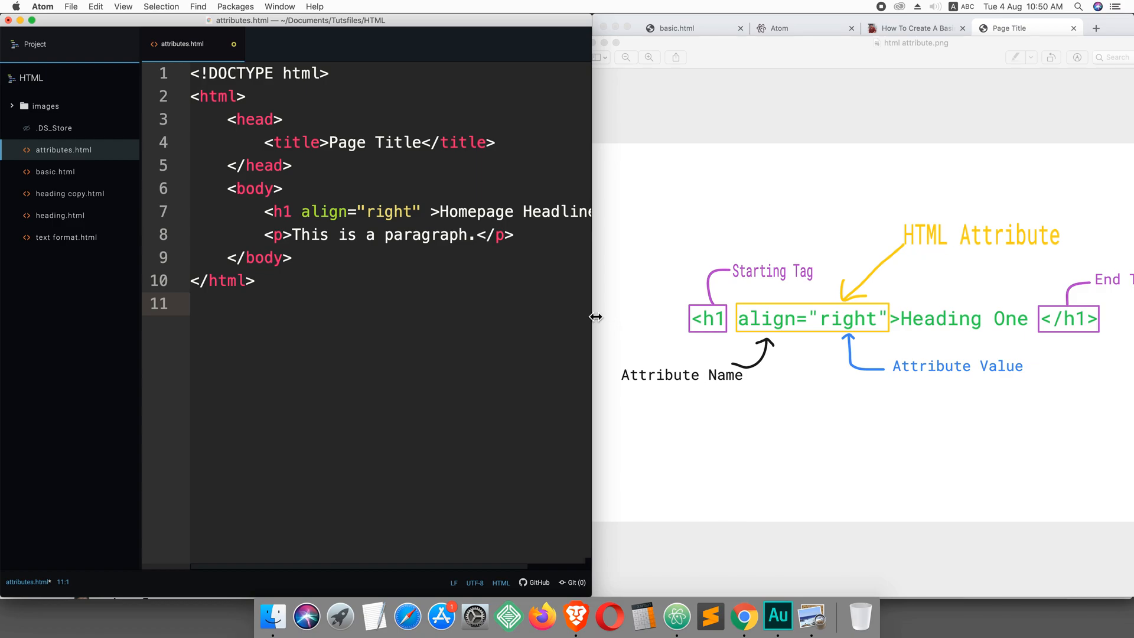
Reload attributes.html in Chrome so the Homepage Headline shows right-aligned
drag(595, 317, 654, 316)
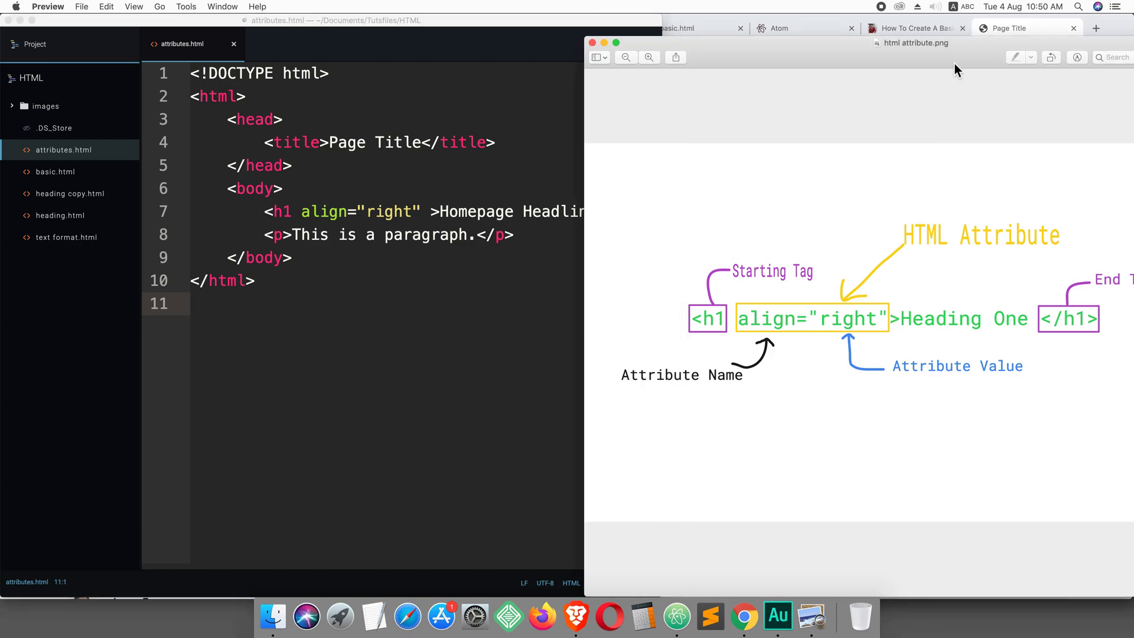
mouse_move(813, 31)
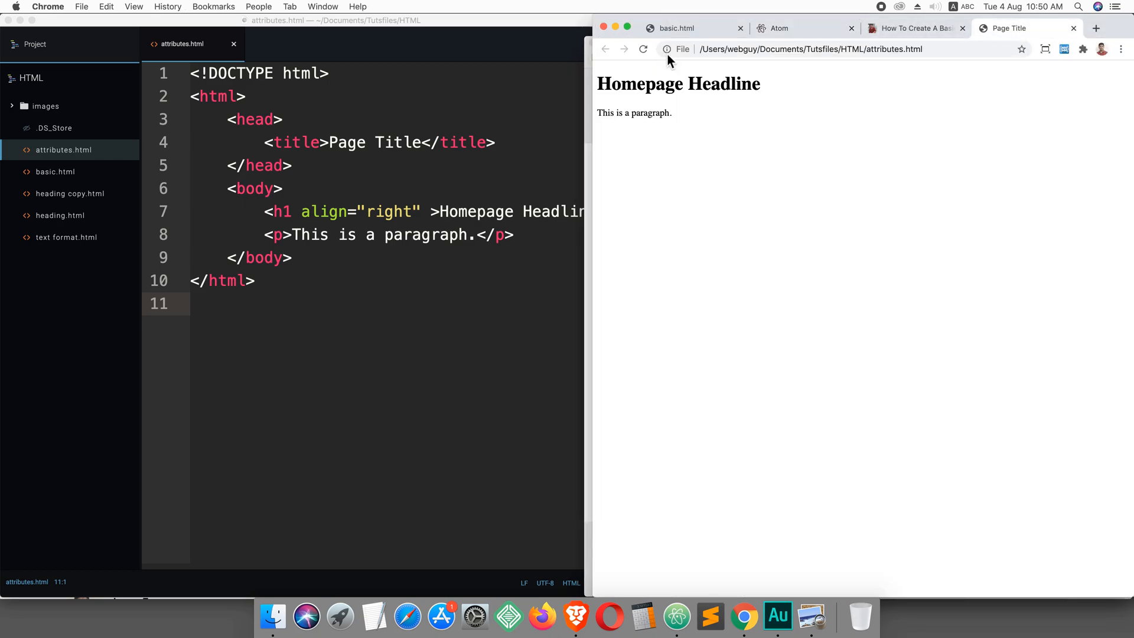
click(644, 49)
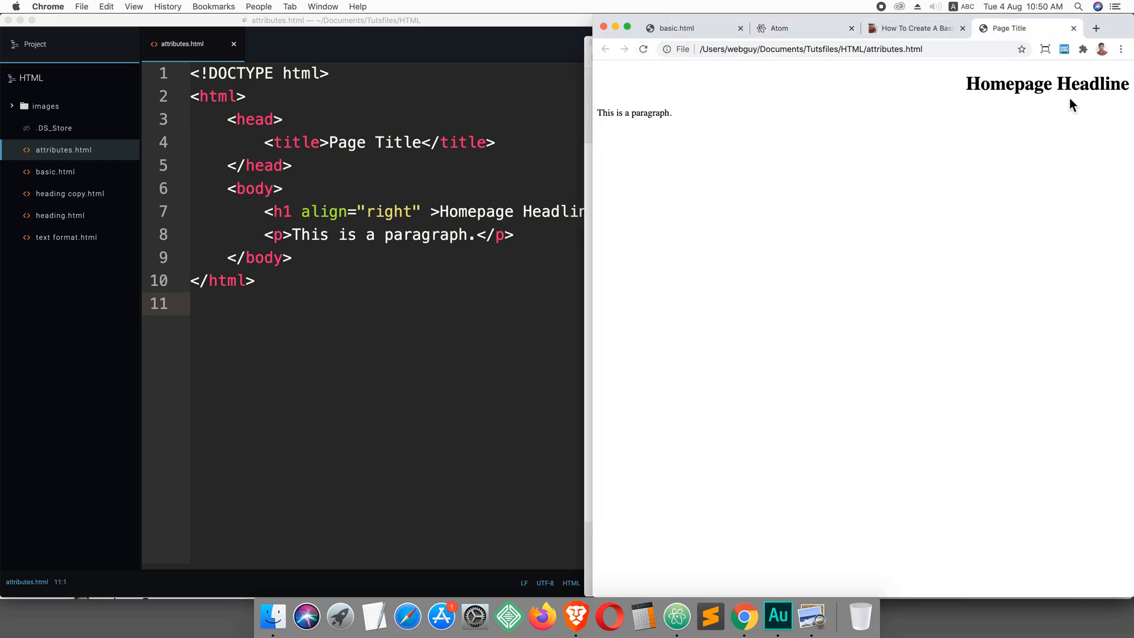
mouse_move(1006, 84)
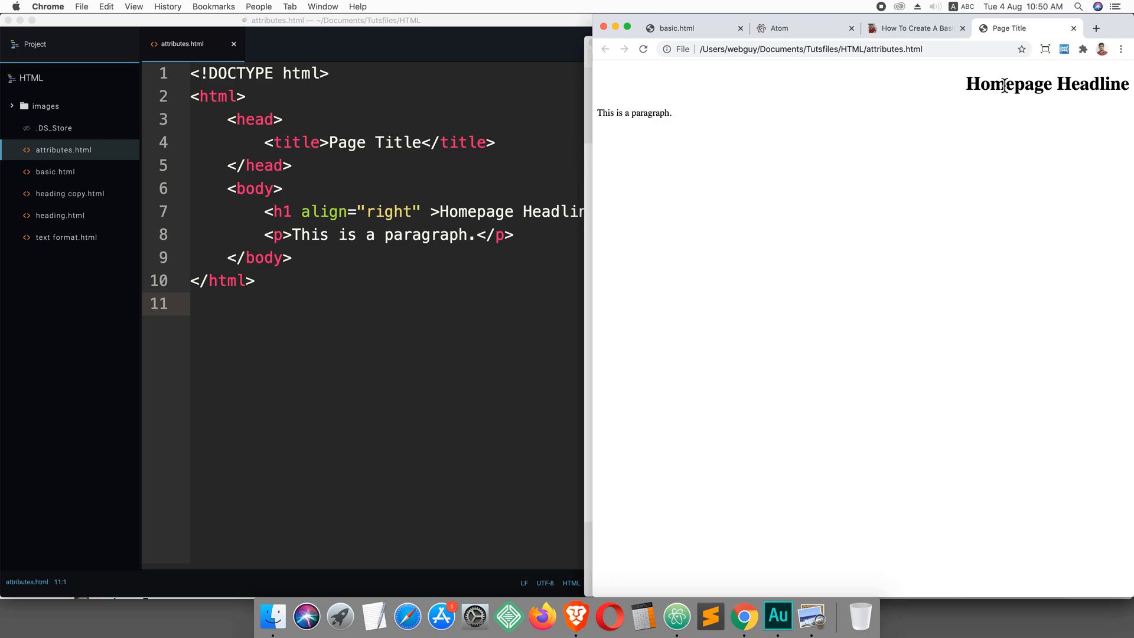
mouse_move(554, 217)
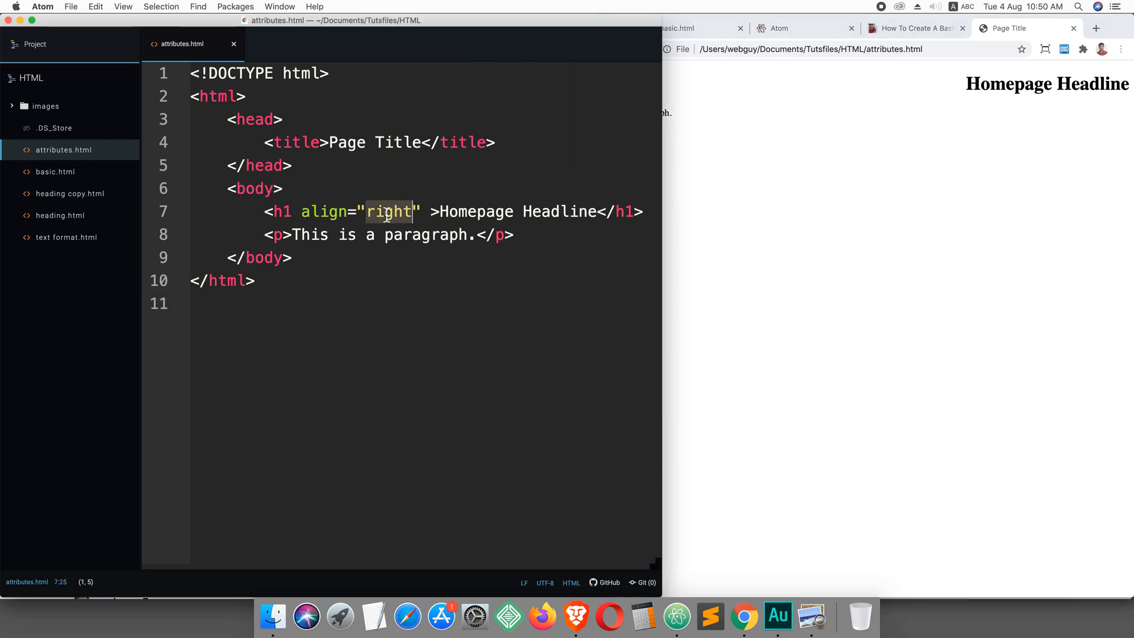
Set the h1 align value to center and reload Chrome to see the headline centred
text(cen)
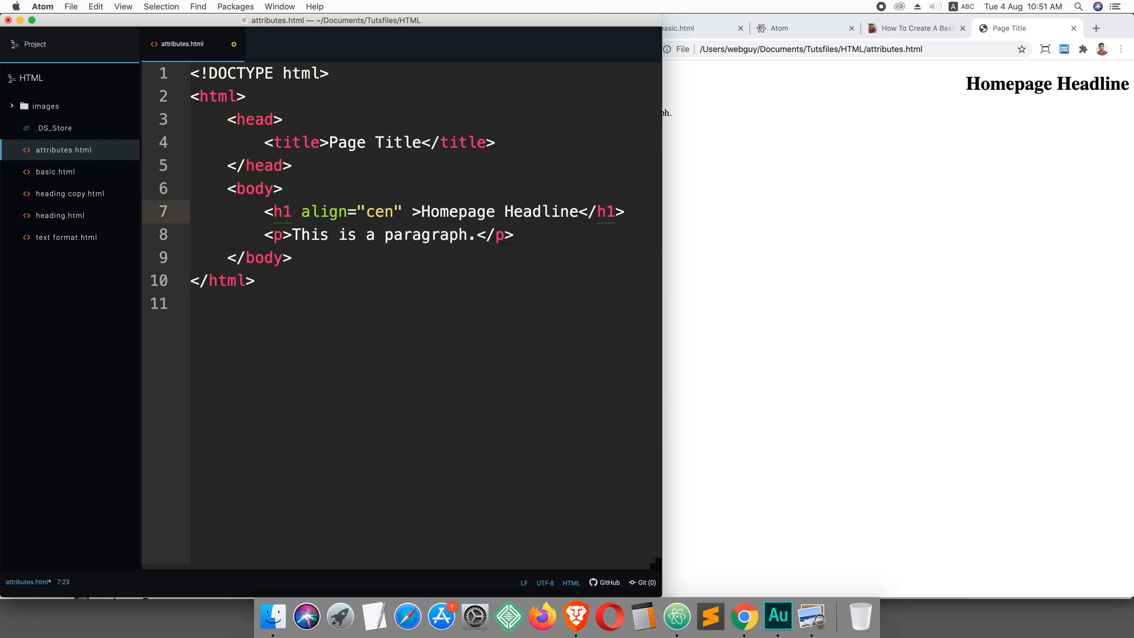
text(te)
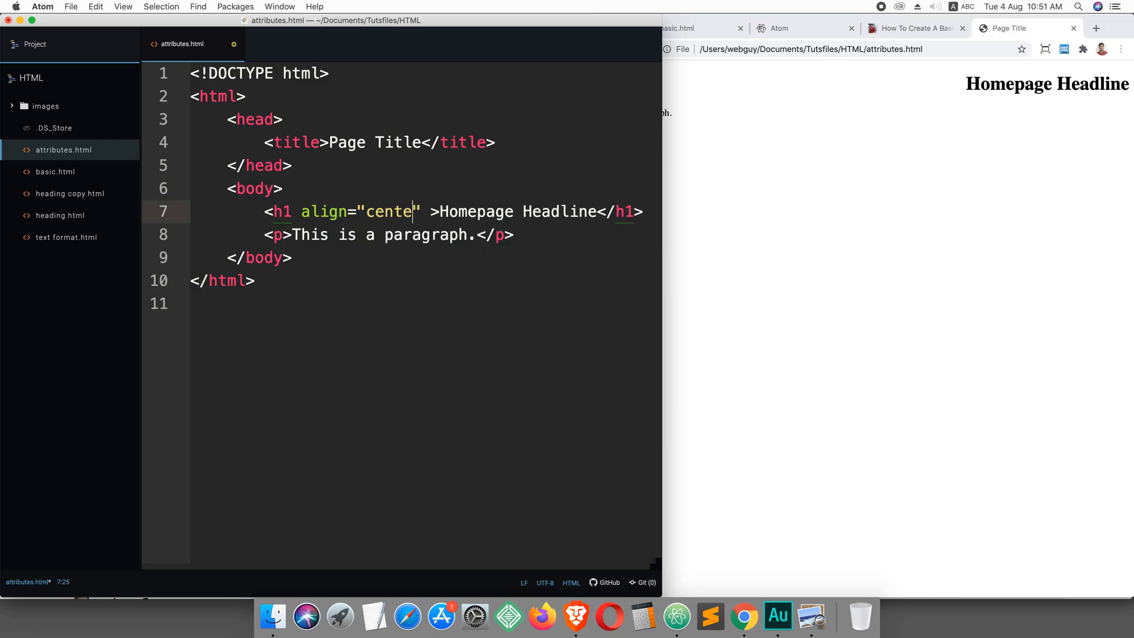
text(r)
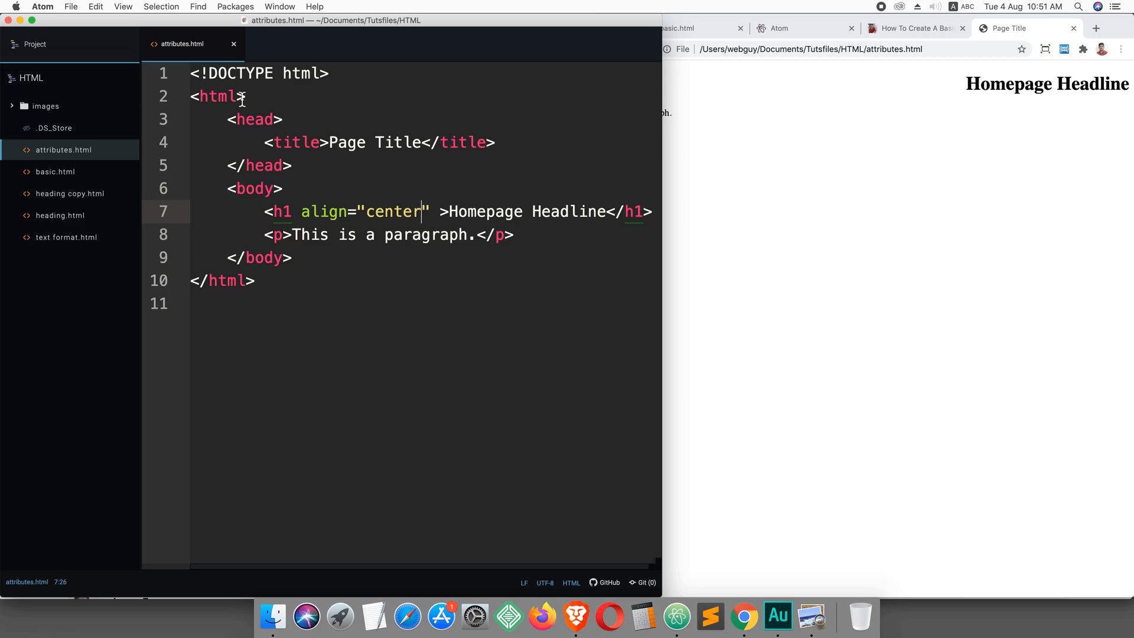
click(644, 50)
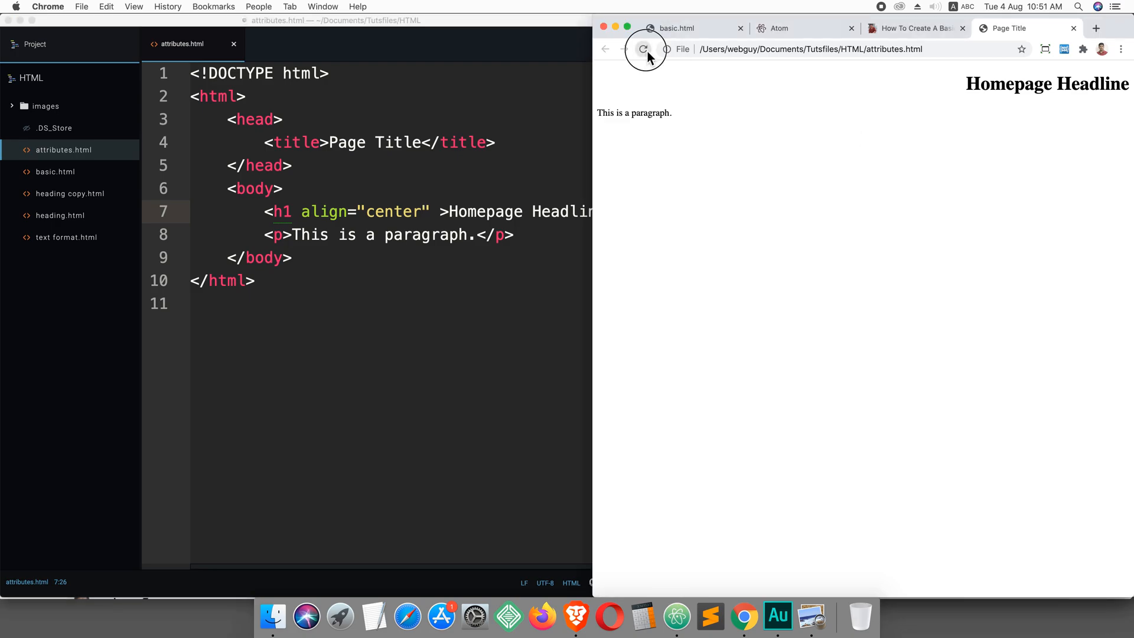
click(644, 50)
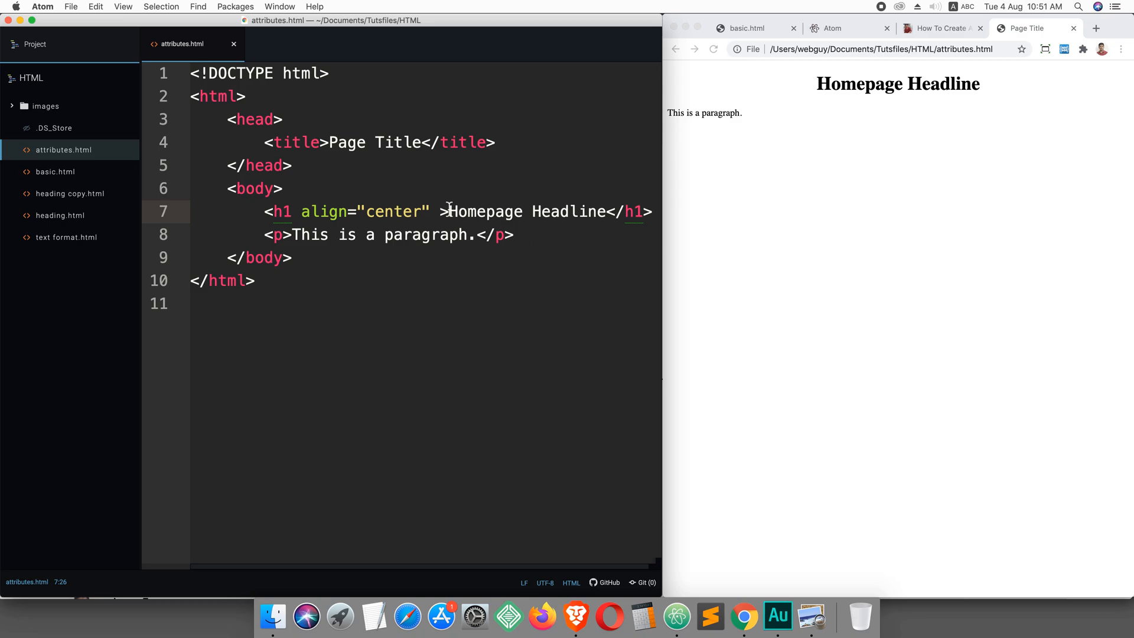
Add title="First Heading" to the h1 after align="center" and check the tooltip in Chrome
text(t)
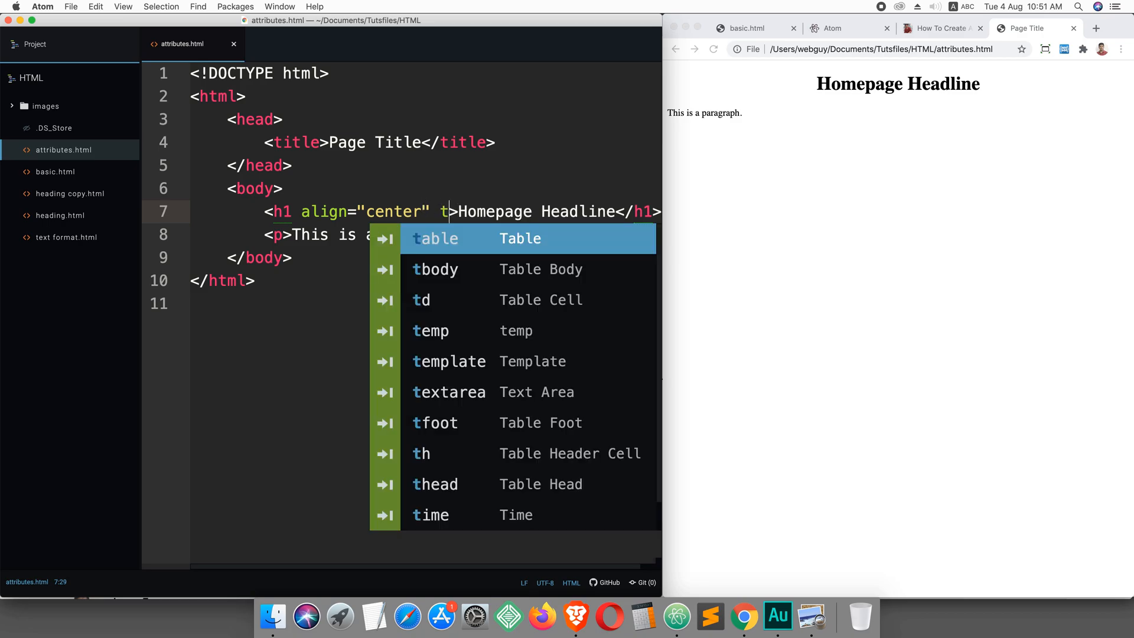
text(itle)
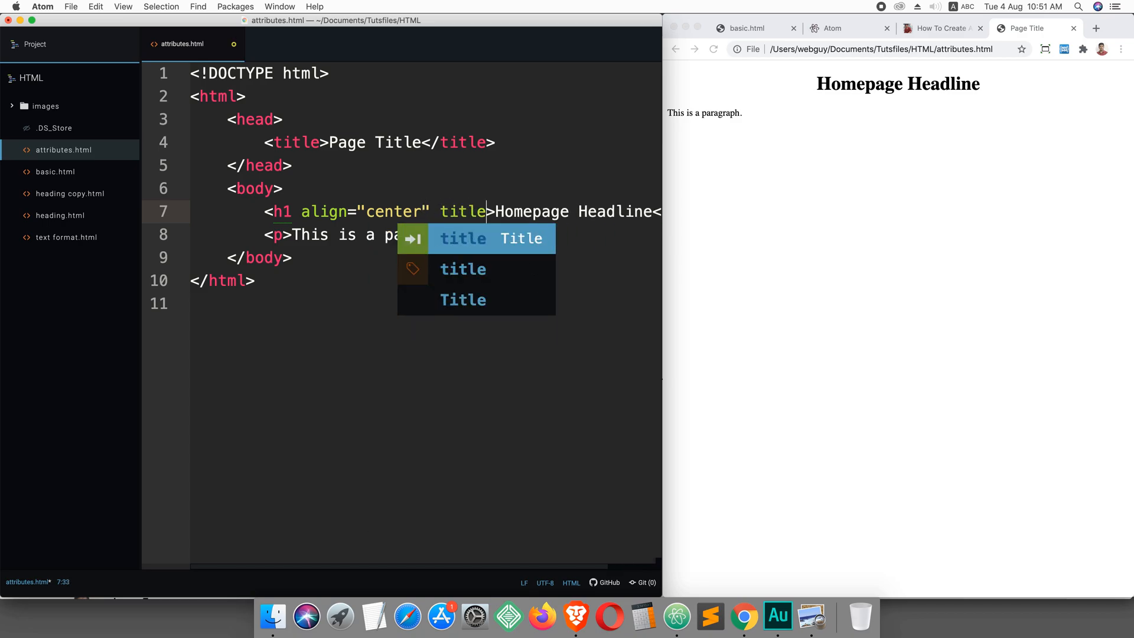
text(=)
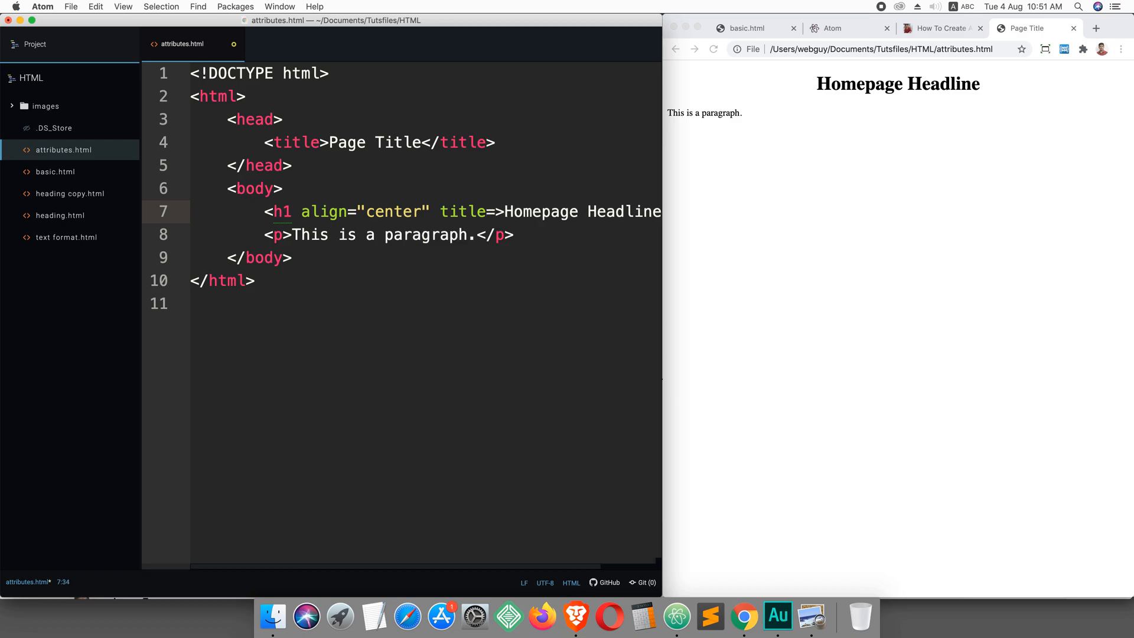
text("")
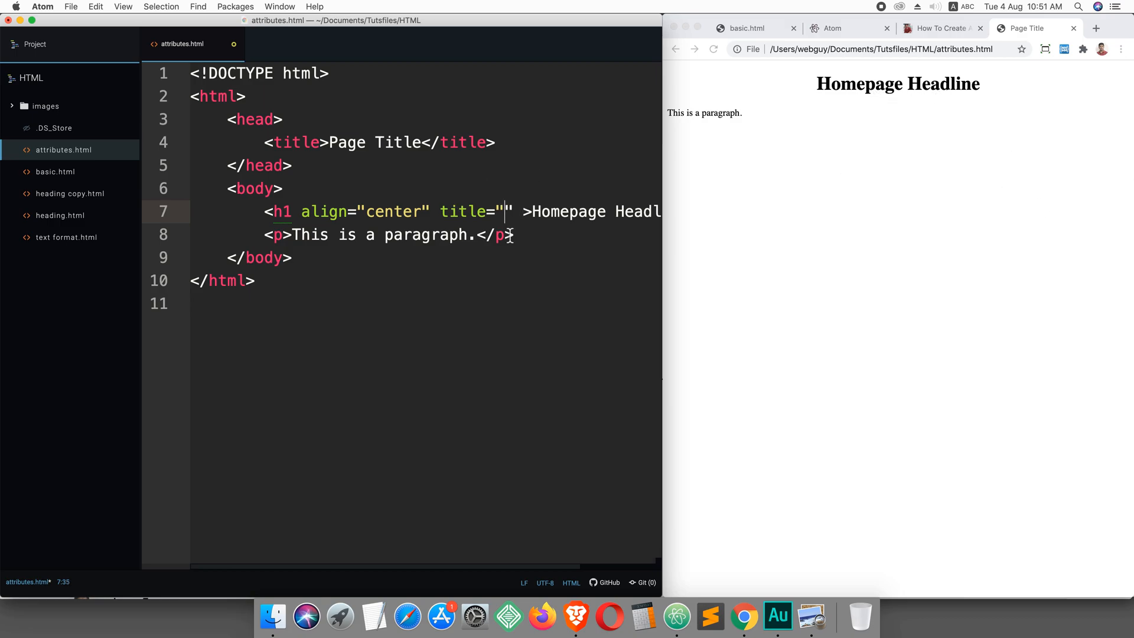
text(Fi)
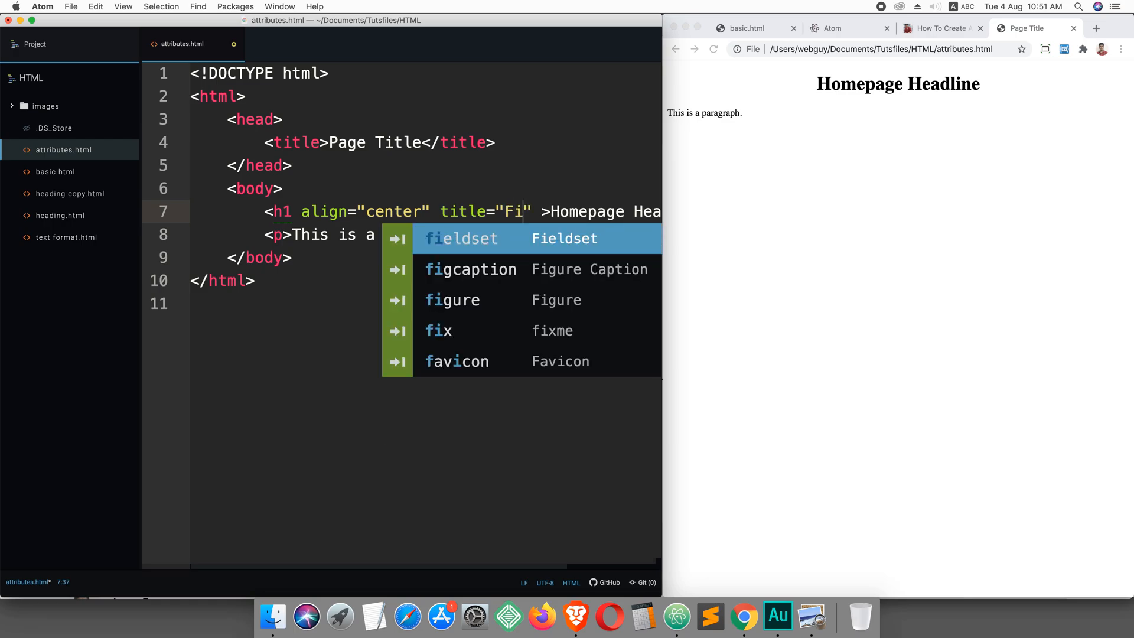
text(rst)
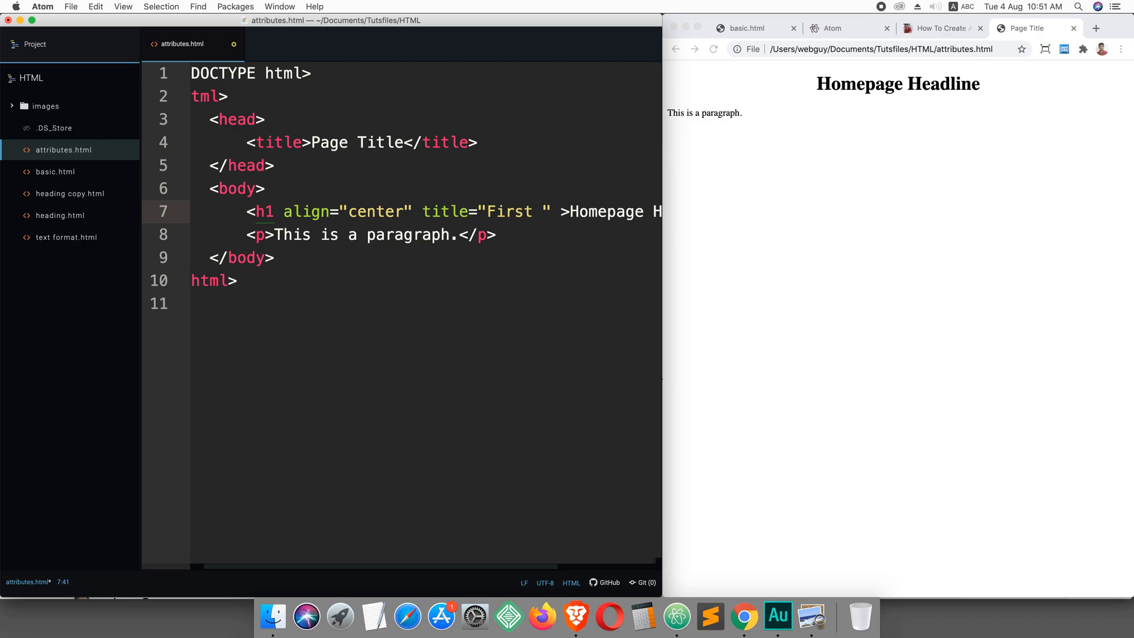
text(Heading)
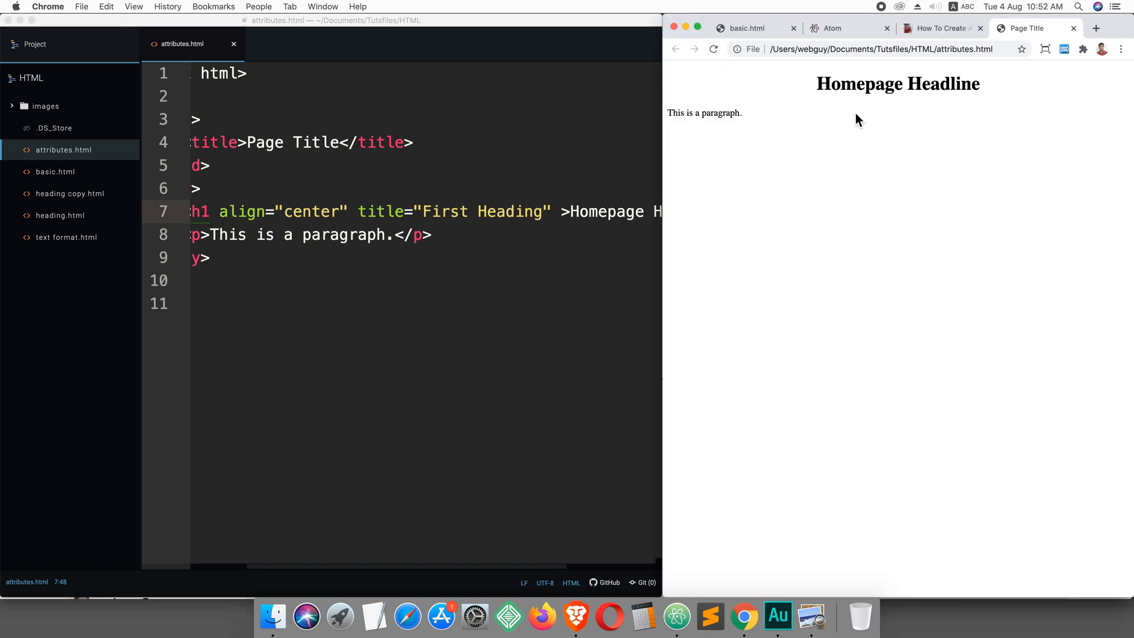
mouse_move(908, 88)
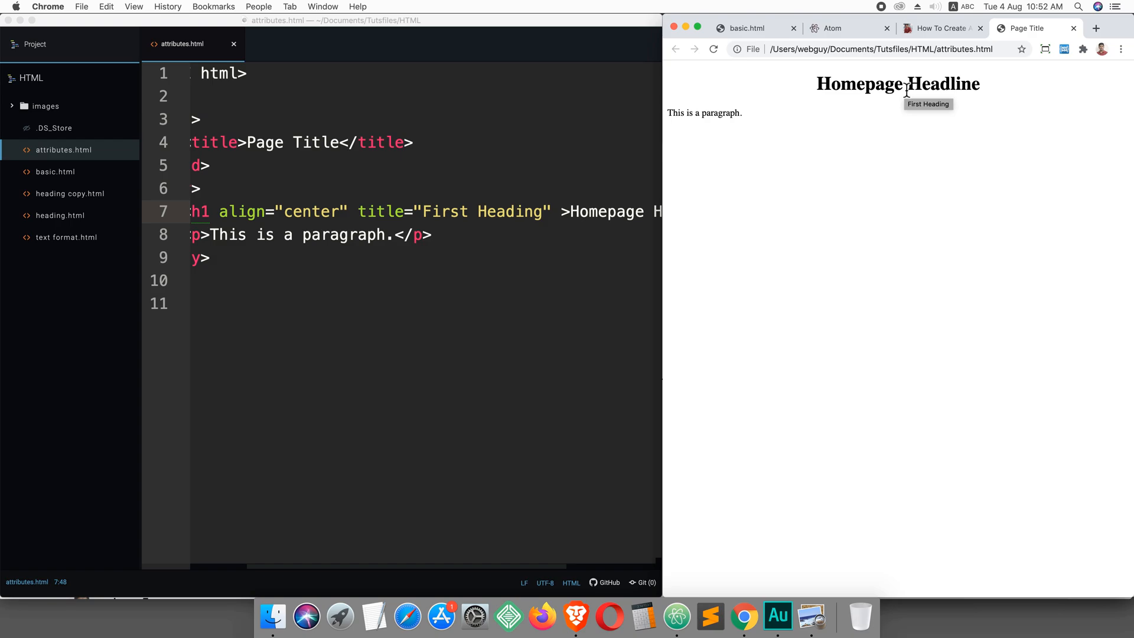
mouse_move(545, 217)
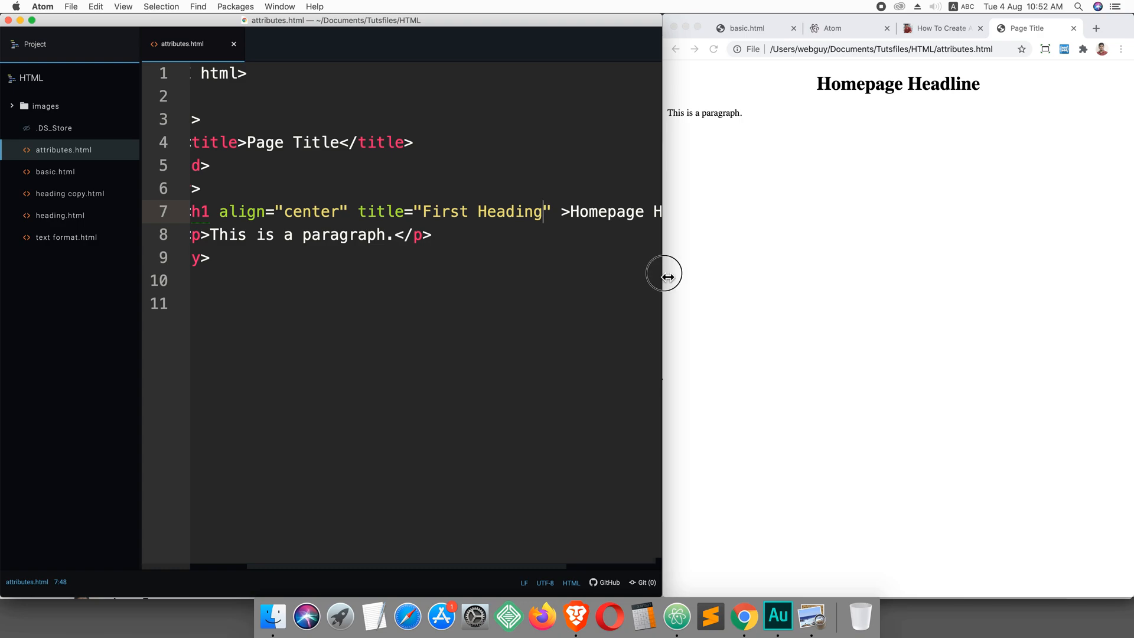
drag(664, 275, 843, 290)
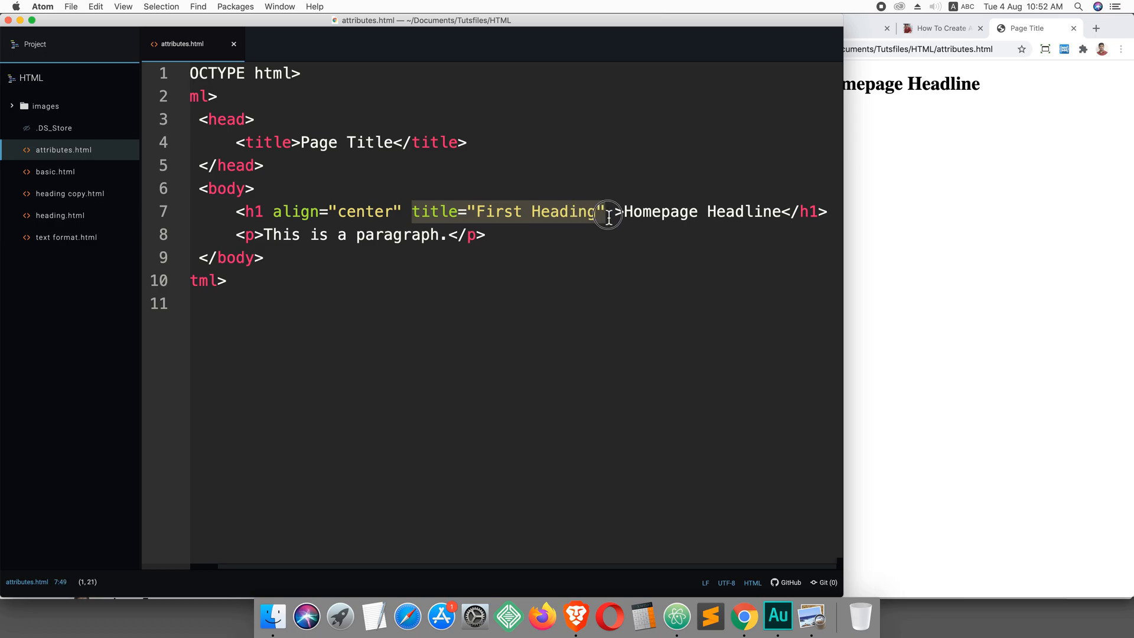
mouse_move(600, 246)
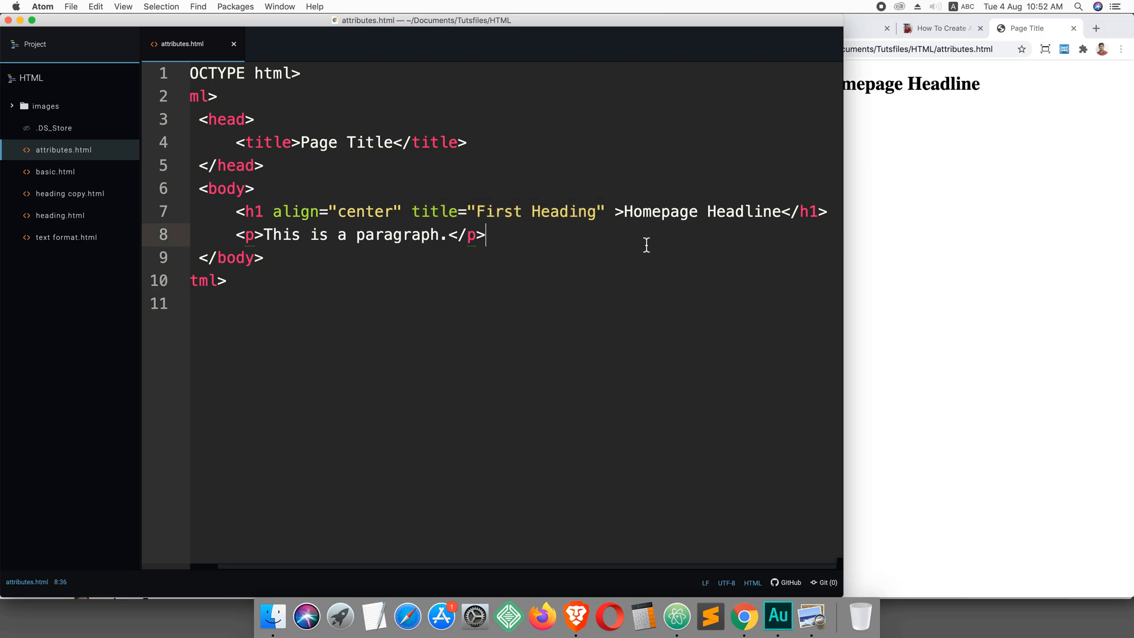
Start a new line below the heading with an img tag and an empty src attribute
click(831, 211)
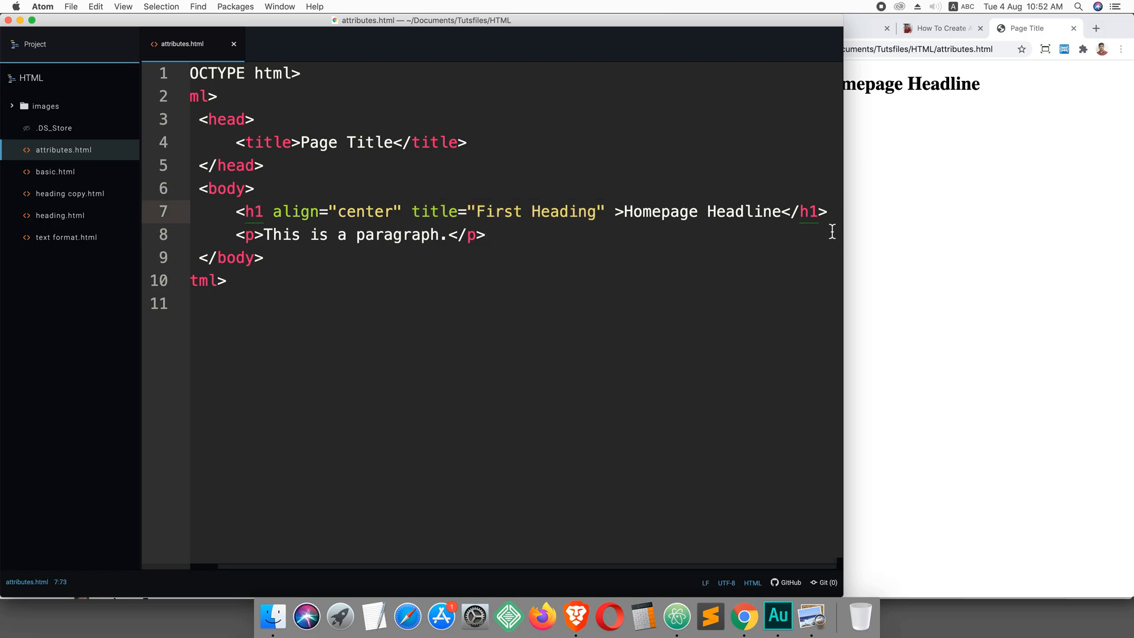
key(Enter)
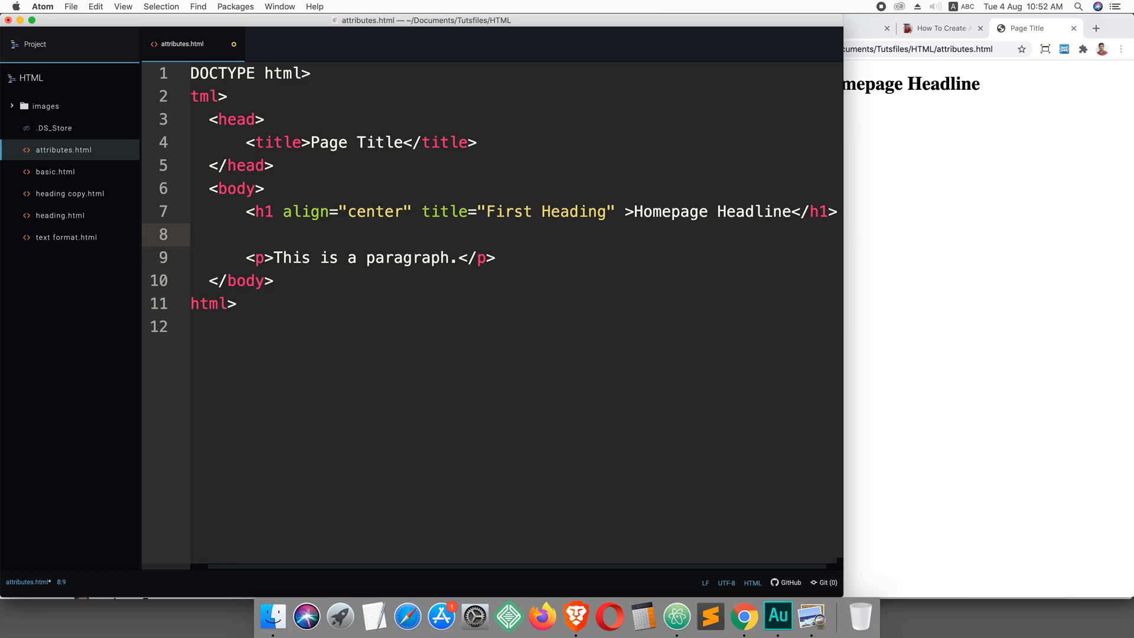
text(<i)
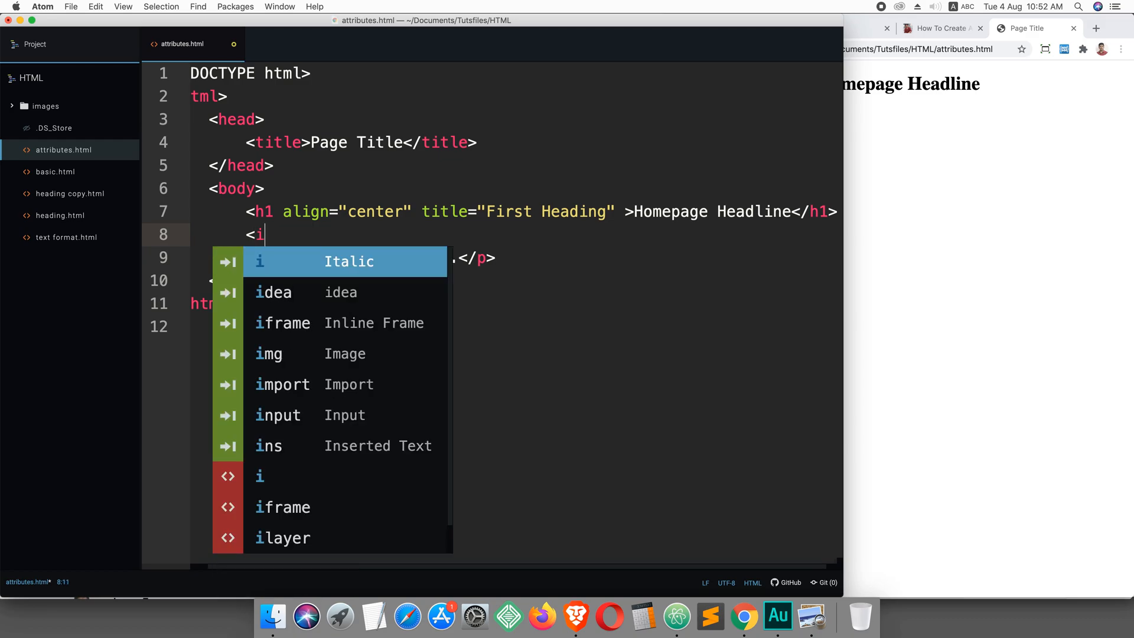
text(mg)
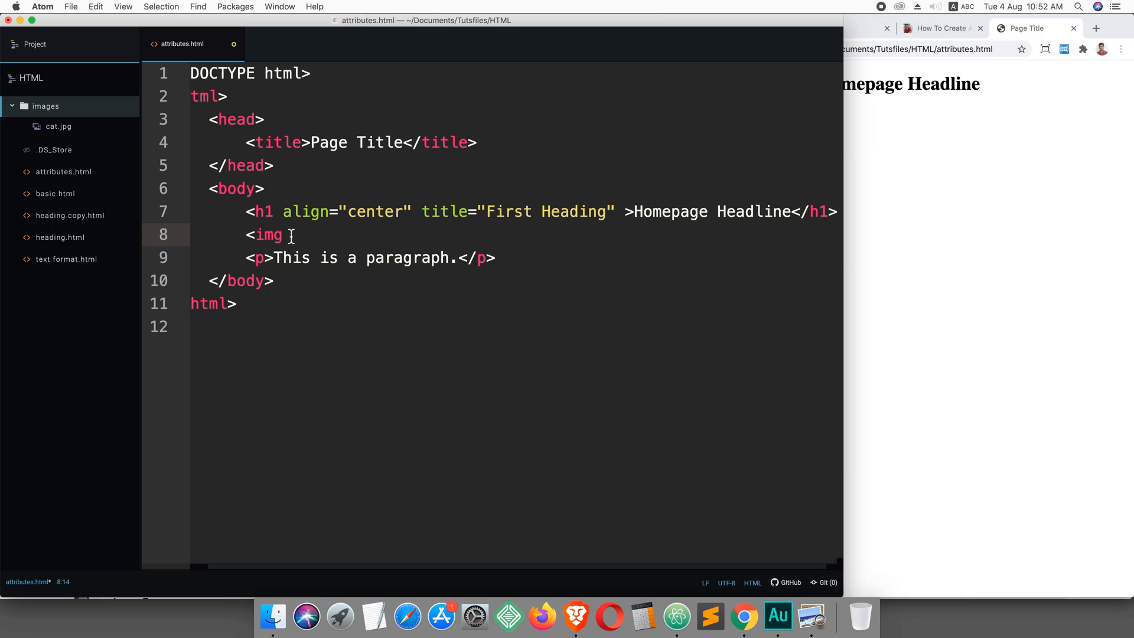
text(s)
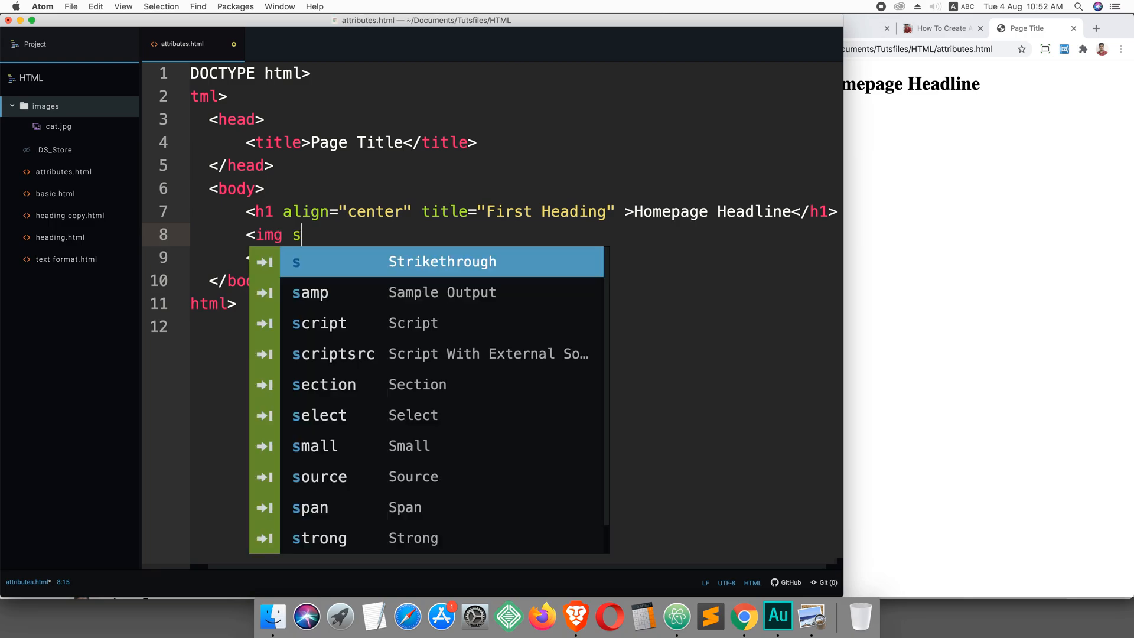
text(rc=")
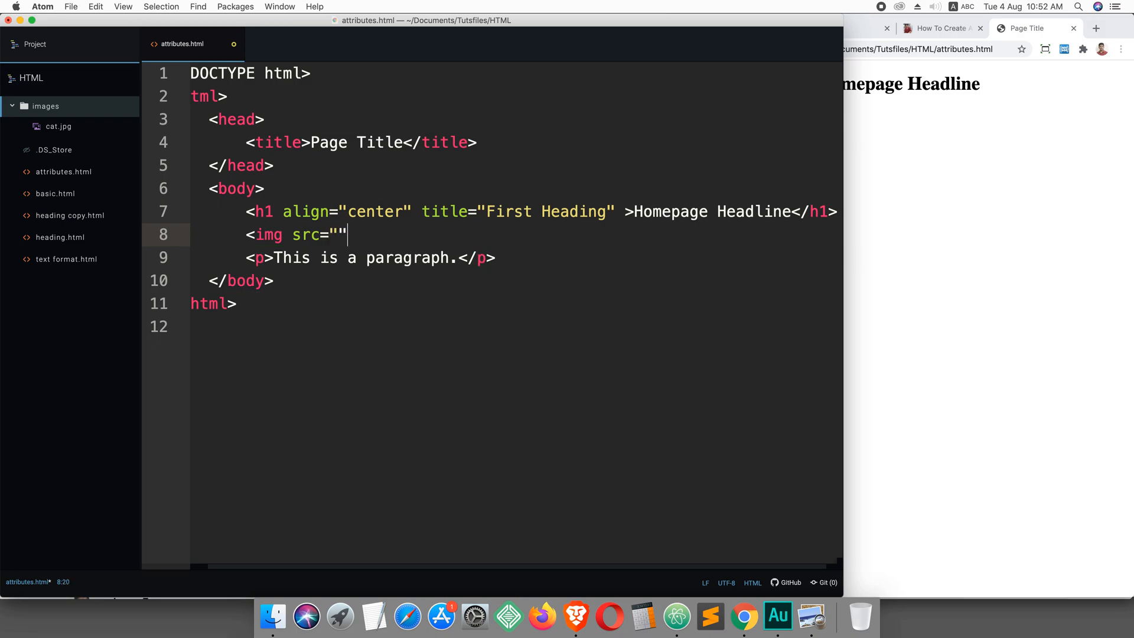
Fill the src value with images/cat.jpg and close the img tag
key(Left)
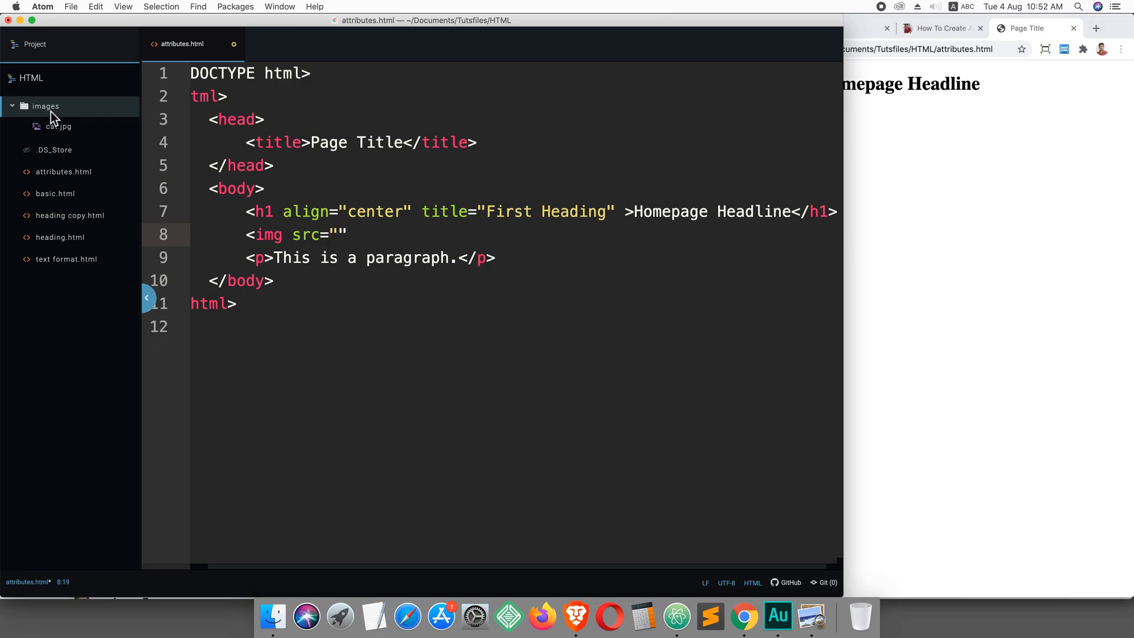
text(im)
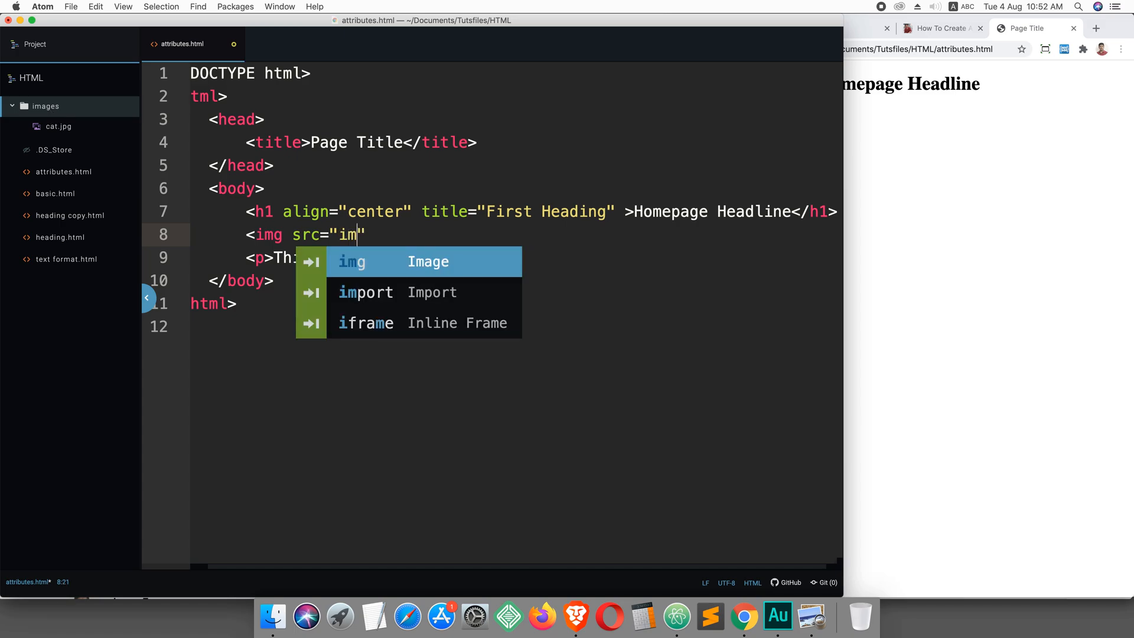
text(ages)
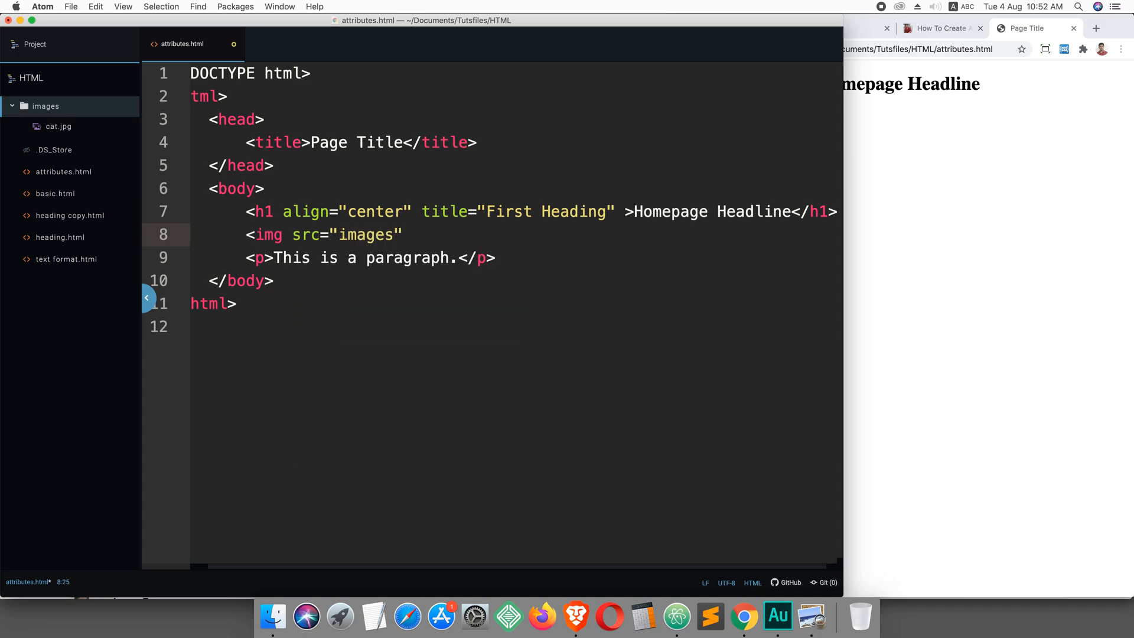
text(/cat.j)
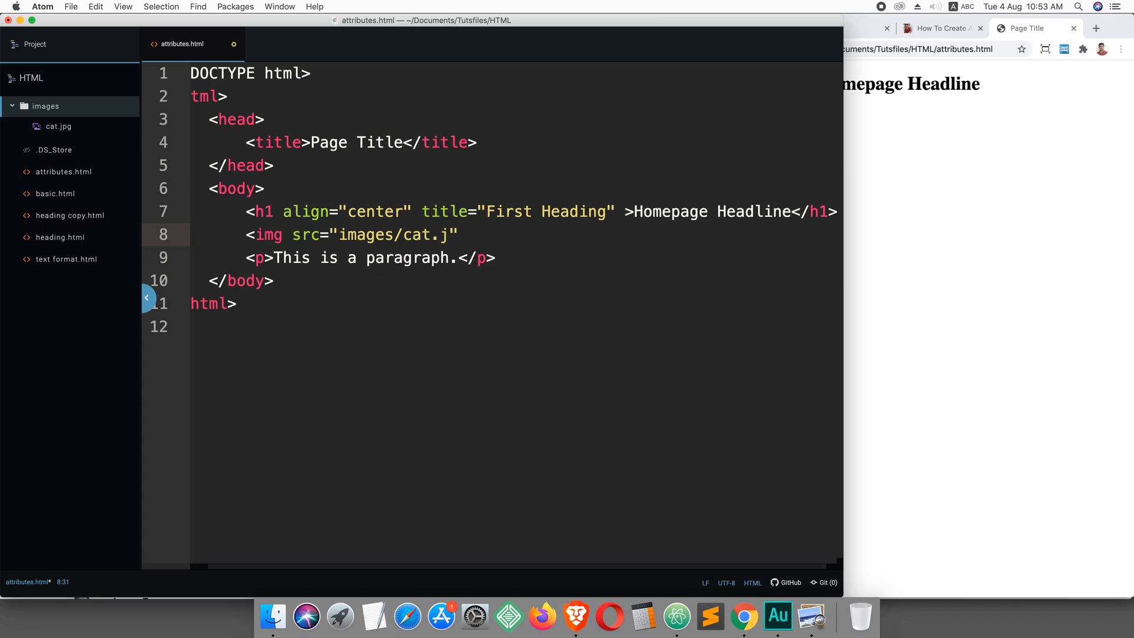
text(pg")
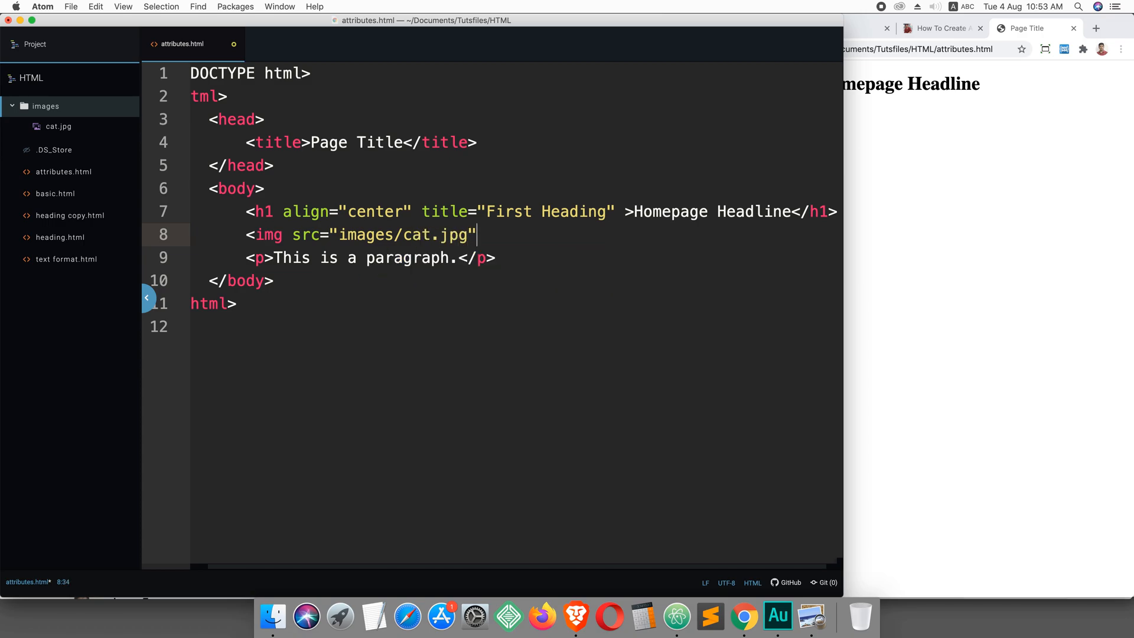
text(>)
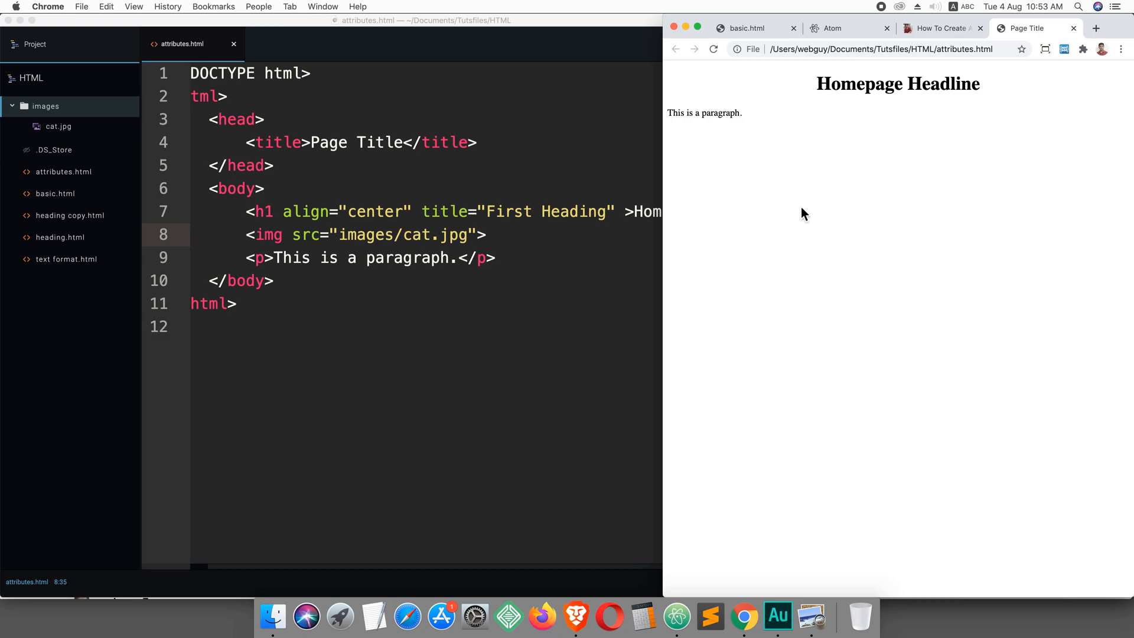
Reload attributes.html in Chrome so the cat photo shows under the headline
click(714, 50)
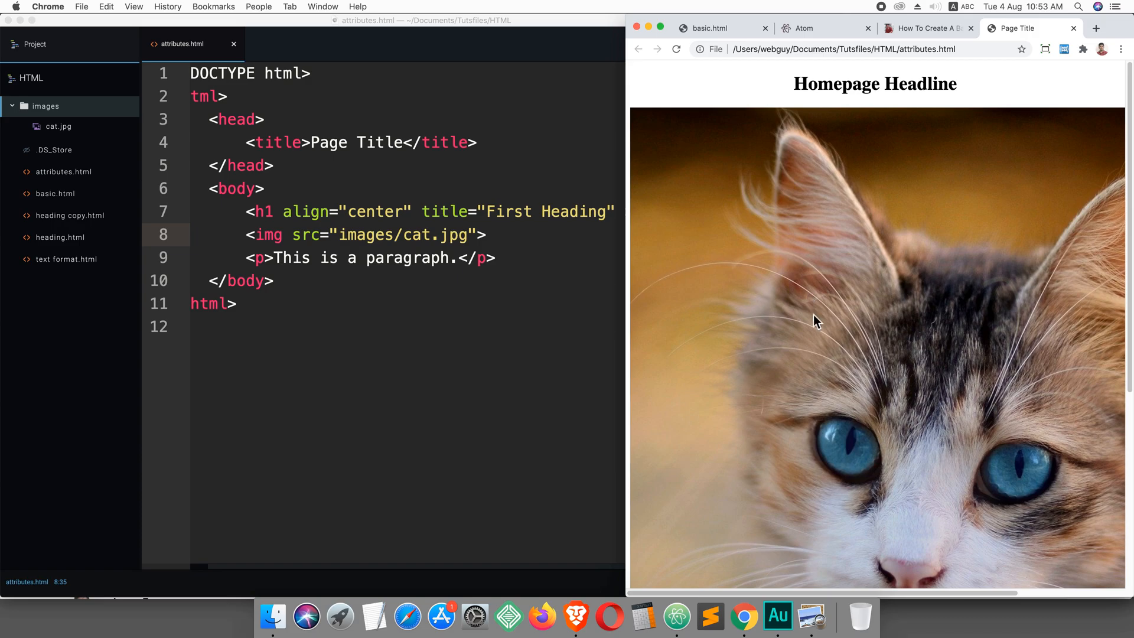
mouse_move(920, 302)
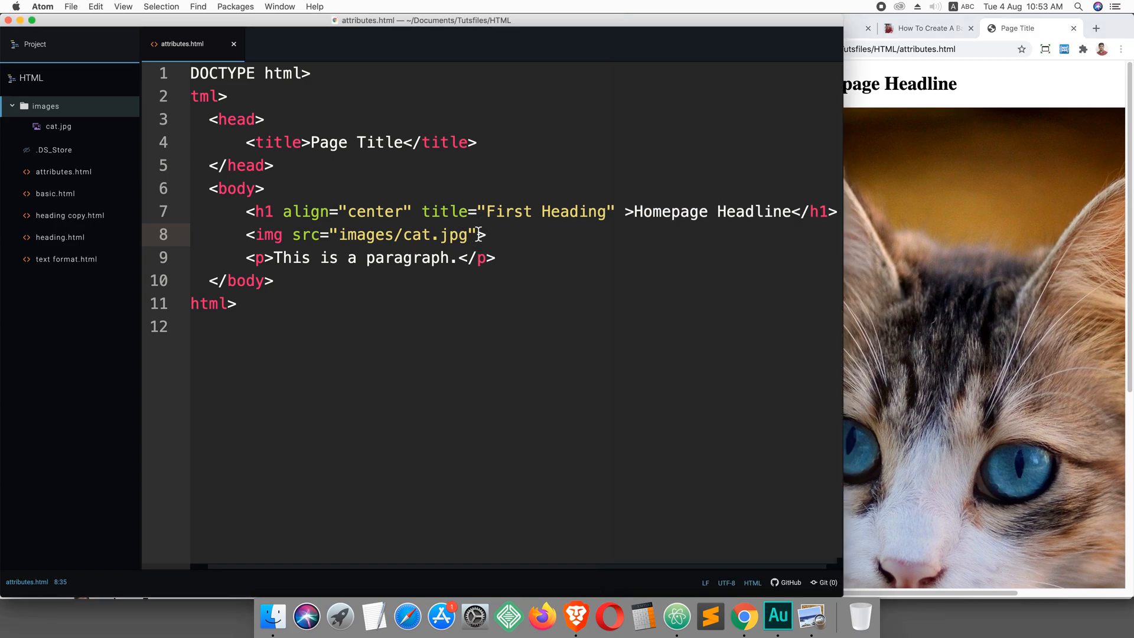
Give the cat img tag width="300" and reload Chrome to see the narrower photo
text(w)
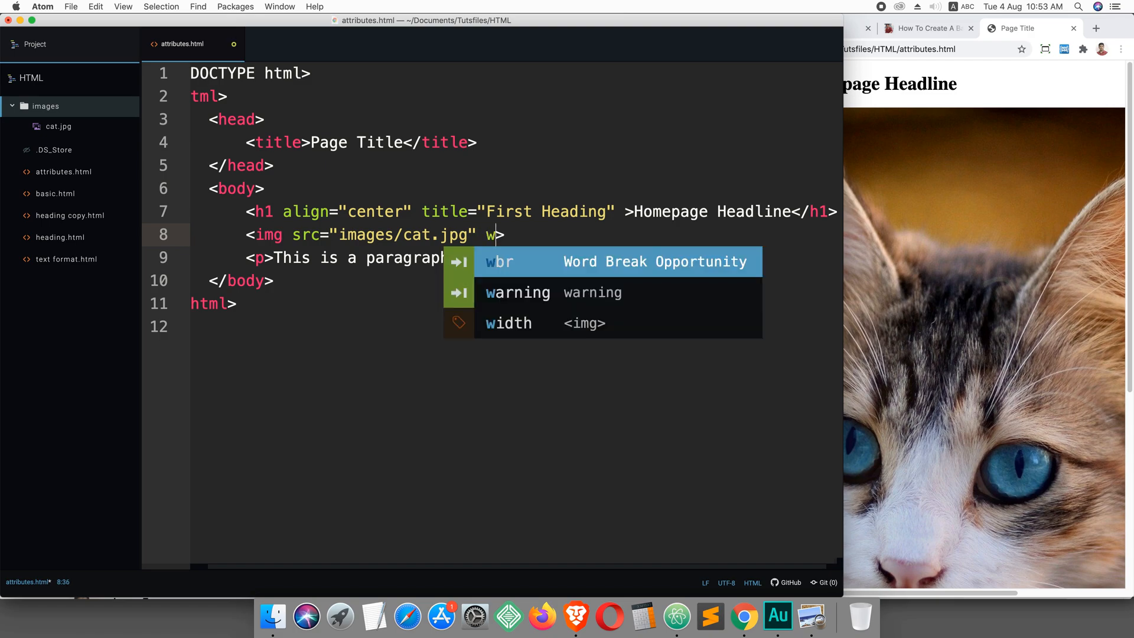
text(idth=)
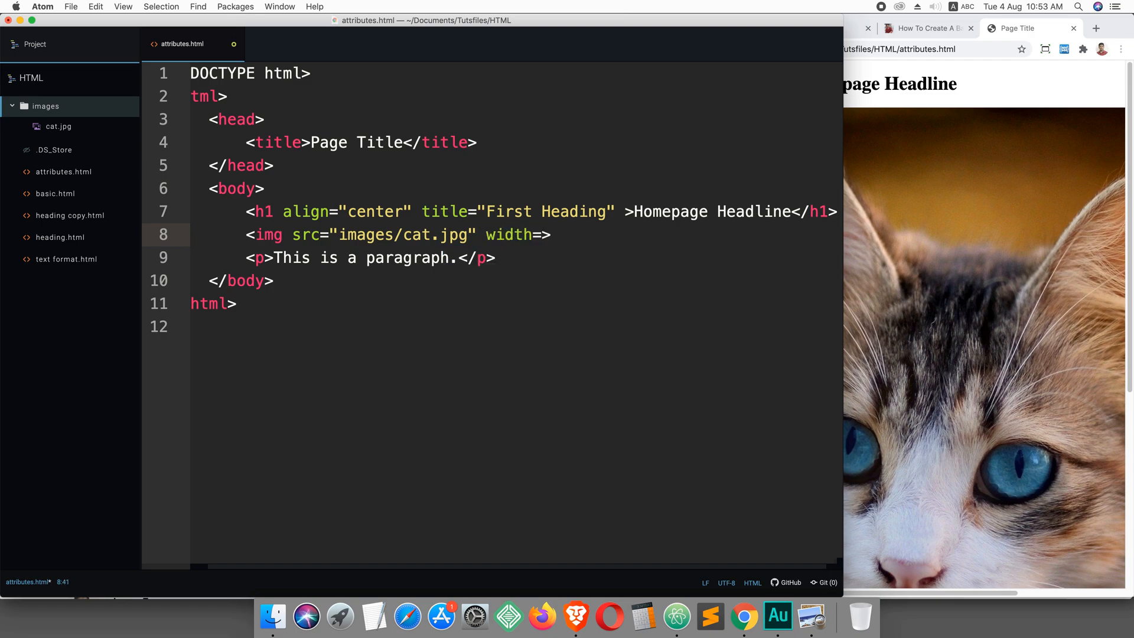
text("")
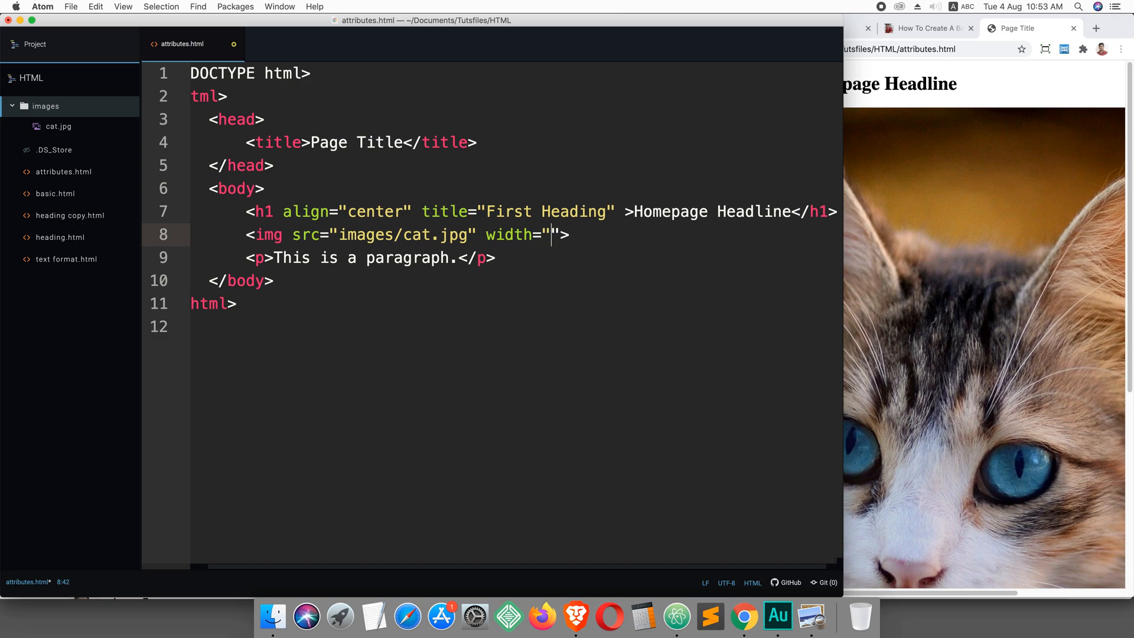
text(300)
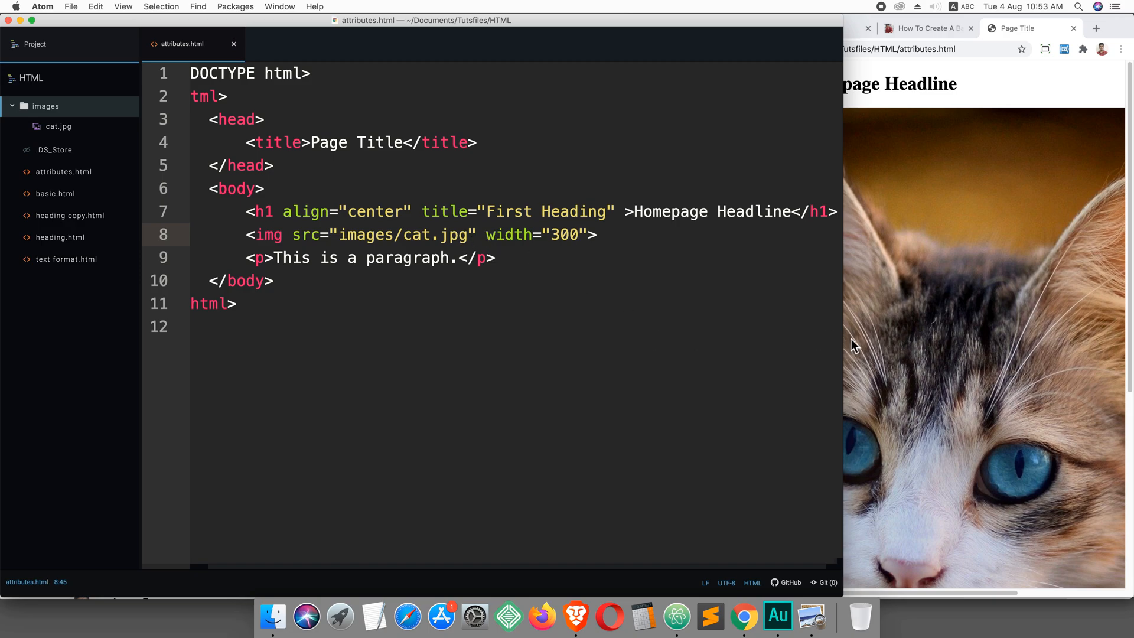
drag(840, 343, 715, 342)
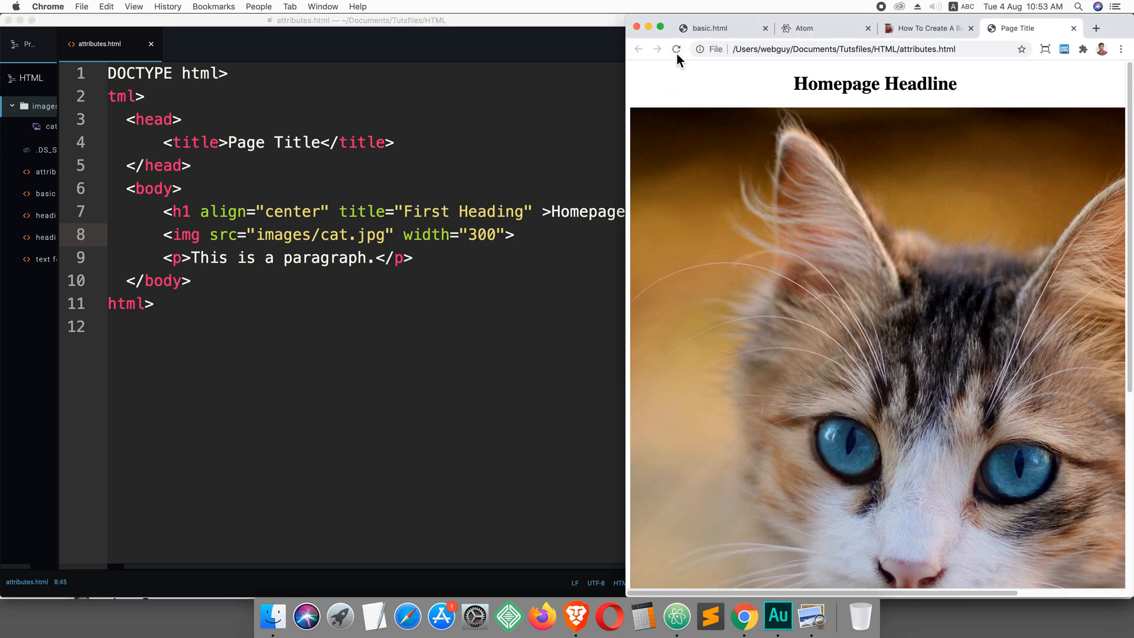
click(677, 49)
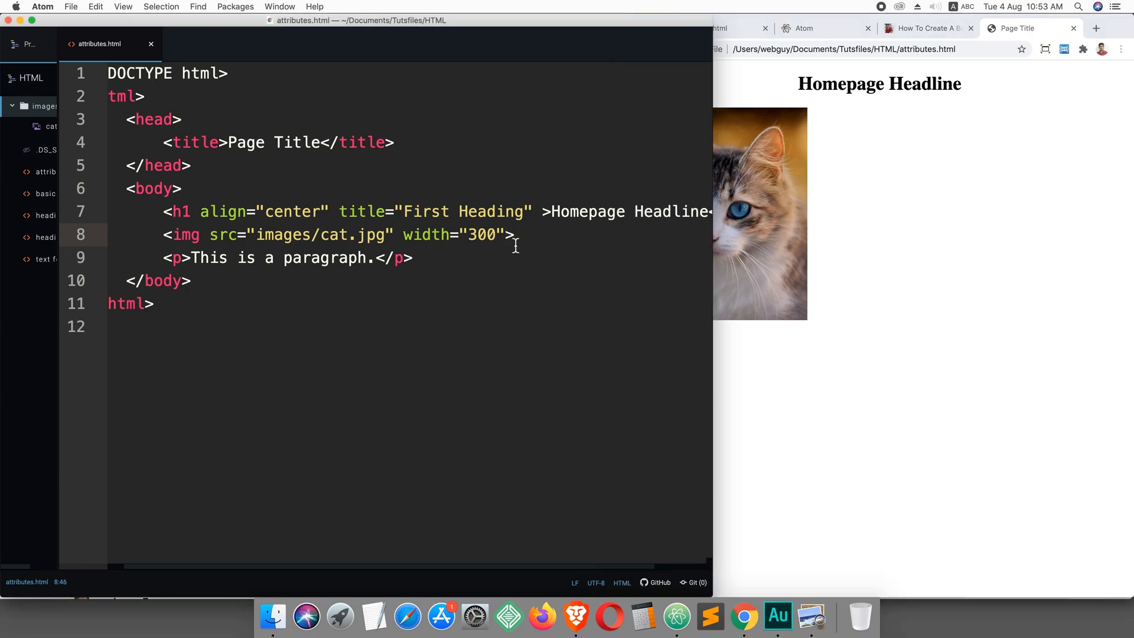
Add height="250" to the cat img tag
text(he)
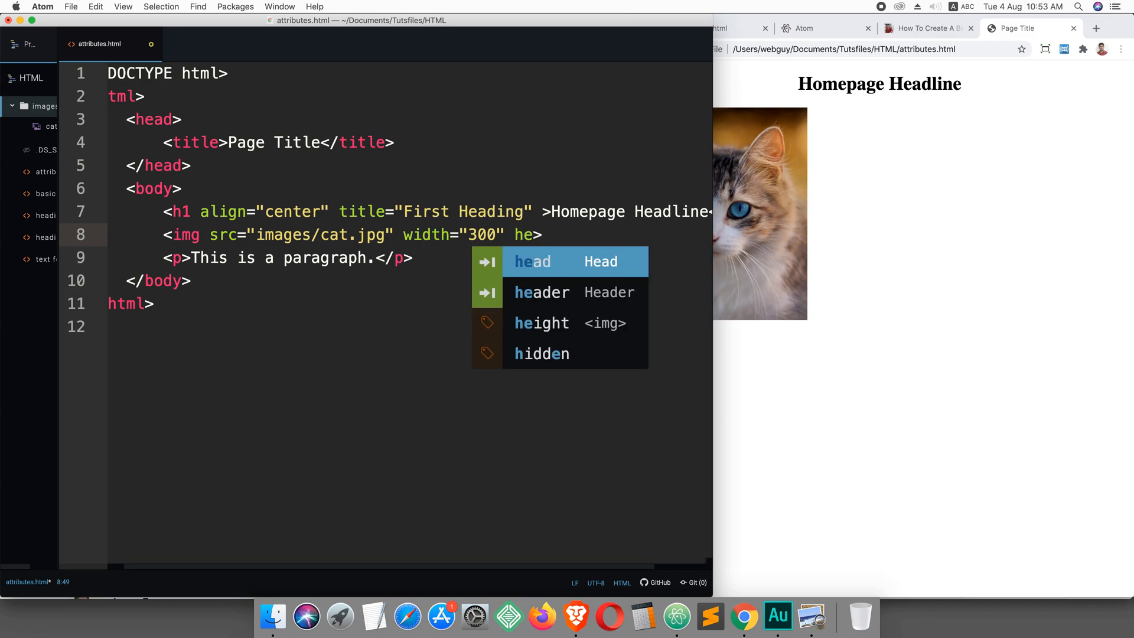
text(ight)
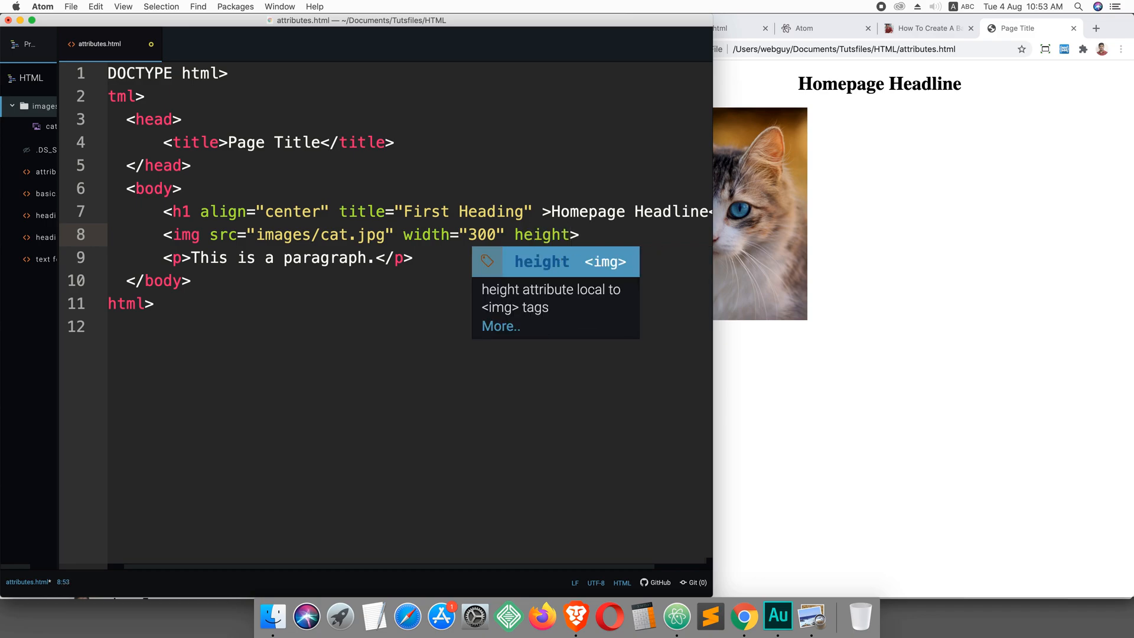
text(=)
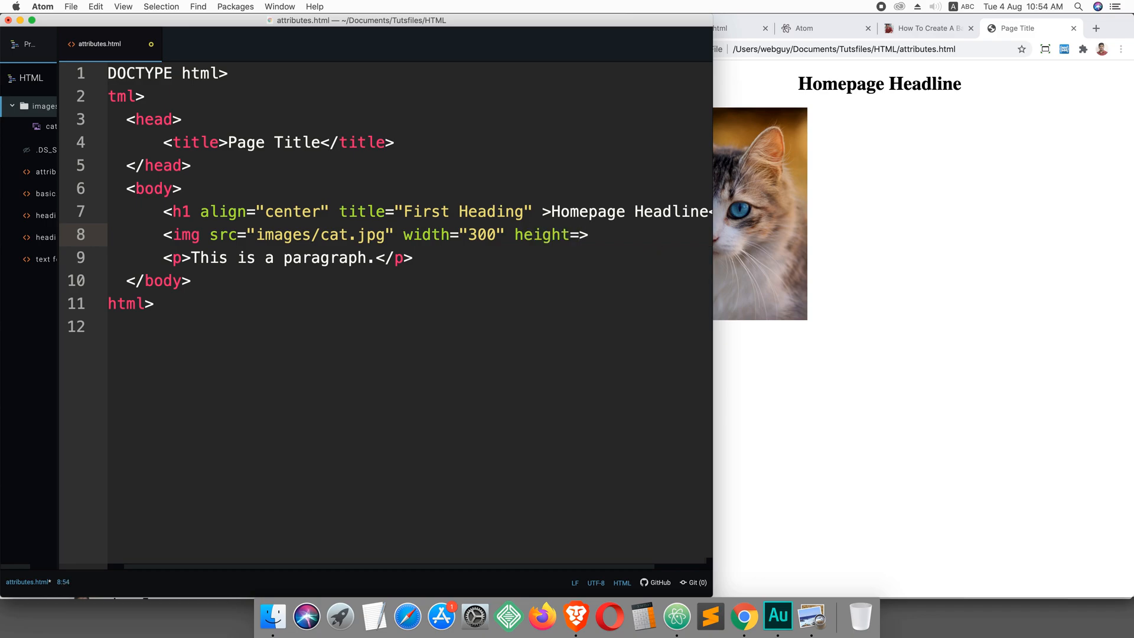
text(=")
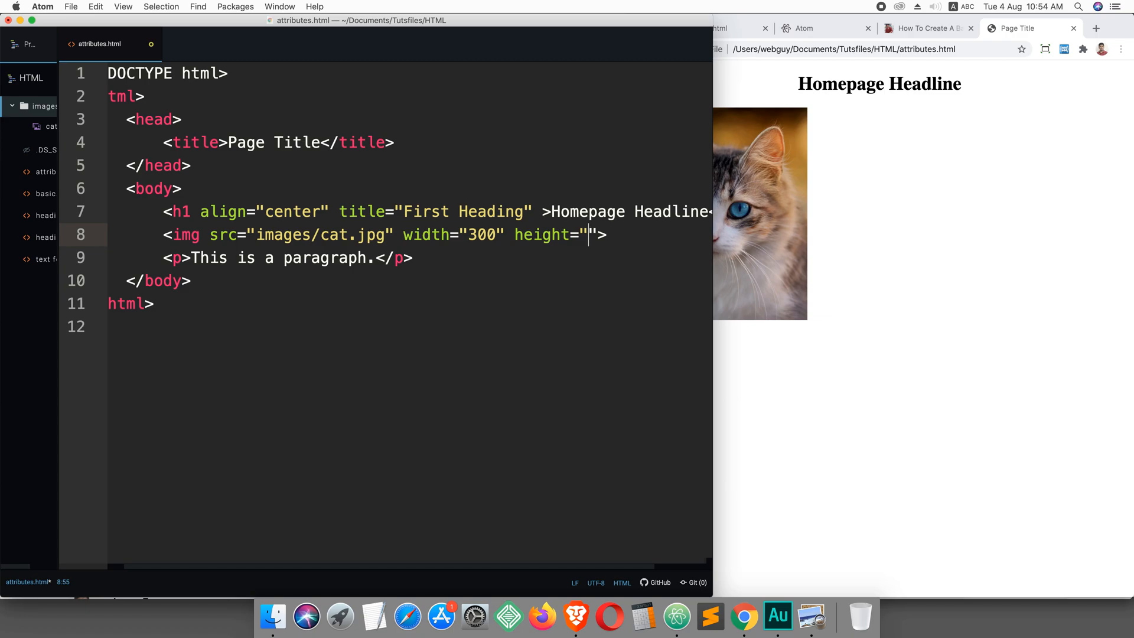
text(2)
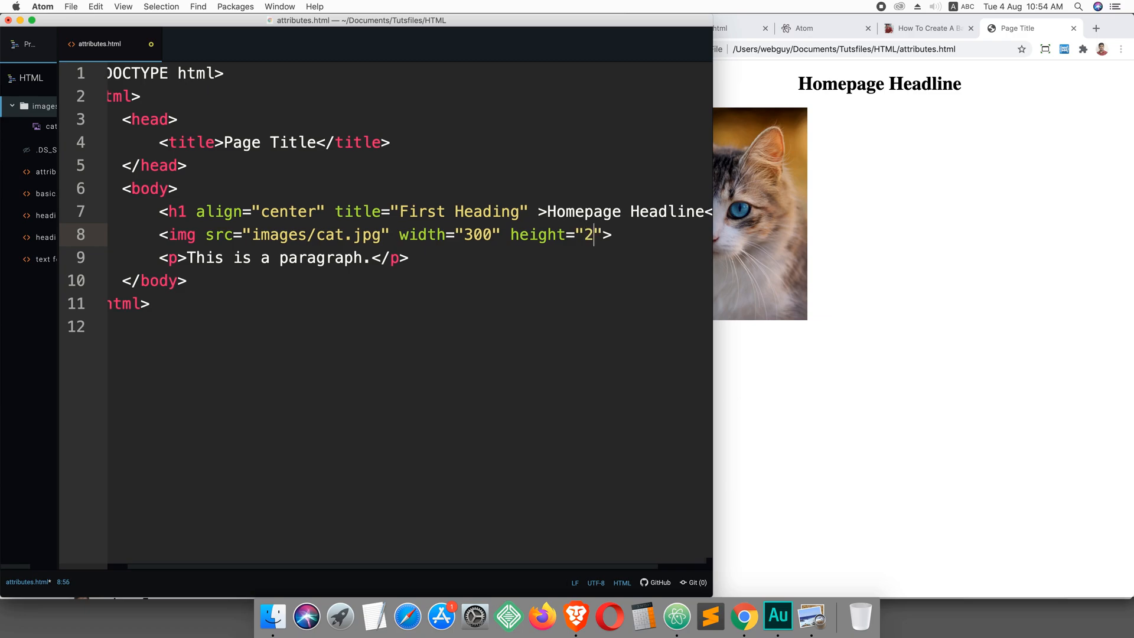
text(50)
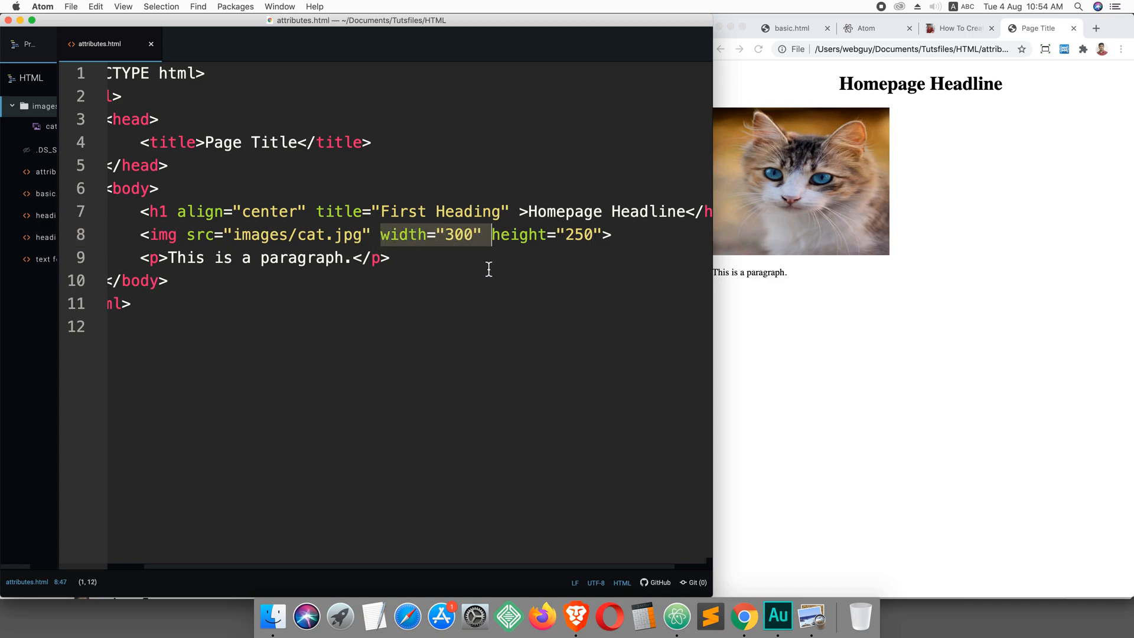
Highlight the img width and height attributes, then open blank lines below the paragraph
click(605, 234)
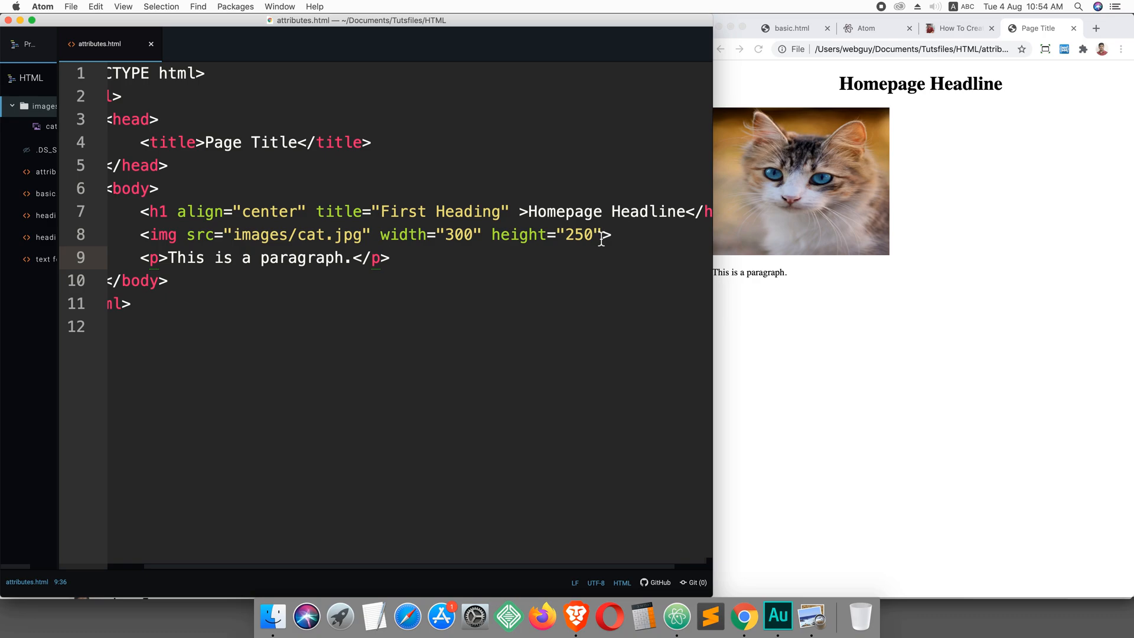
drag(375, 234, 610, 233)
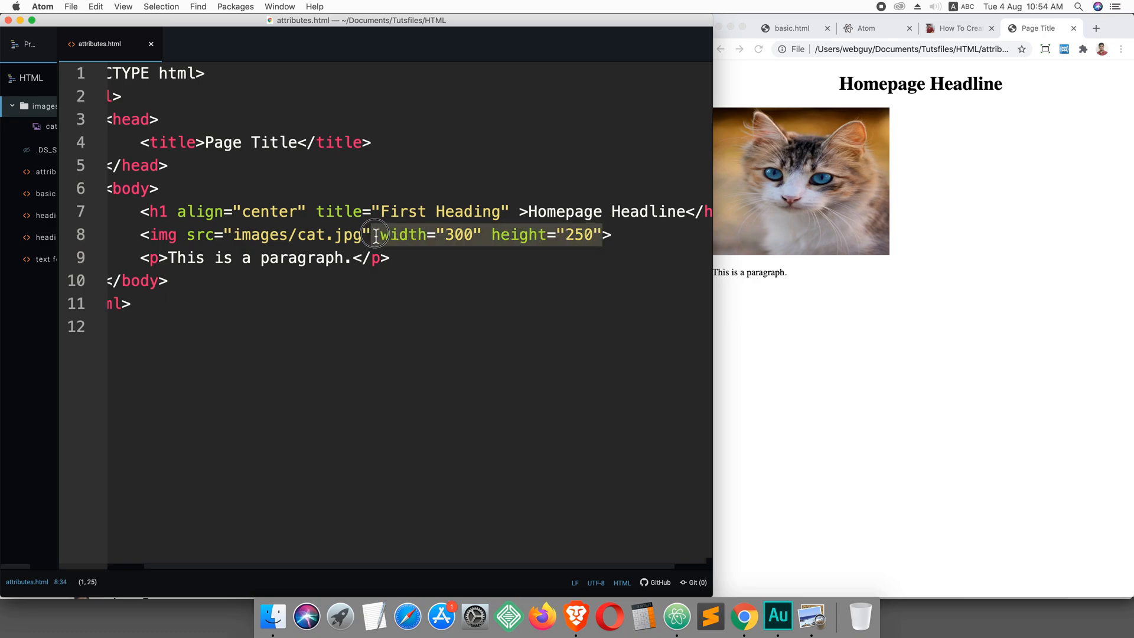
click(423, 272)
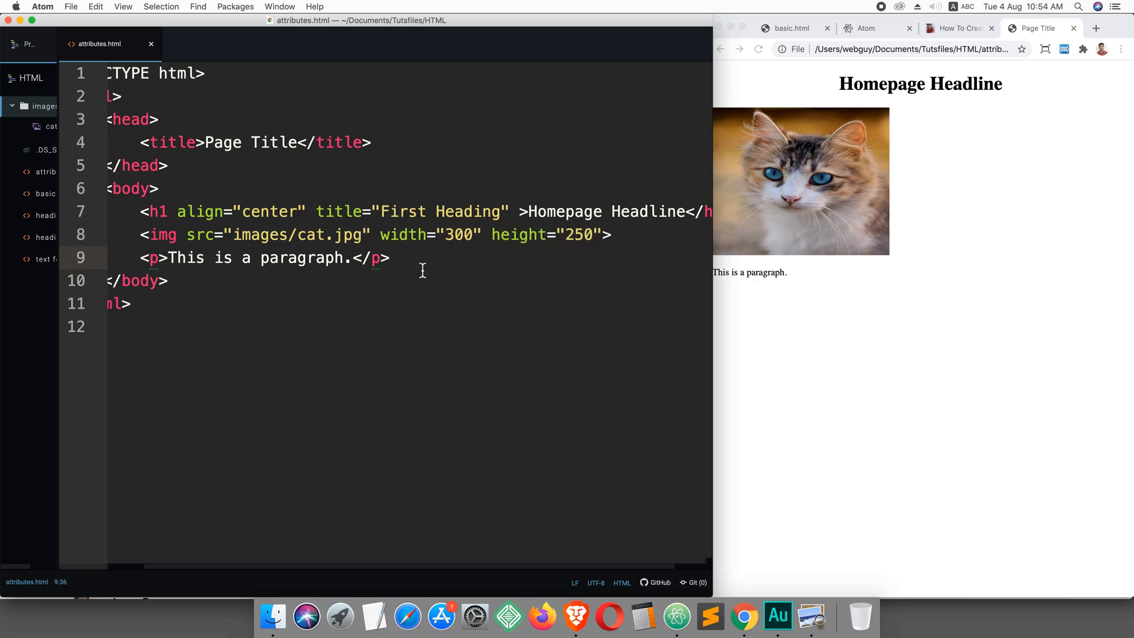
click(397, 257)
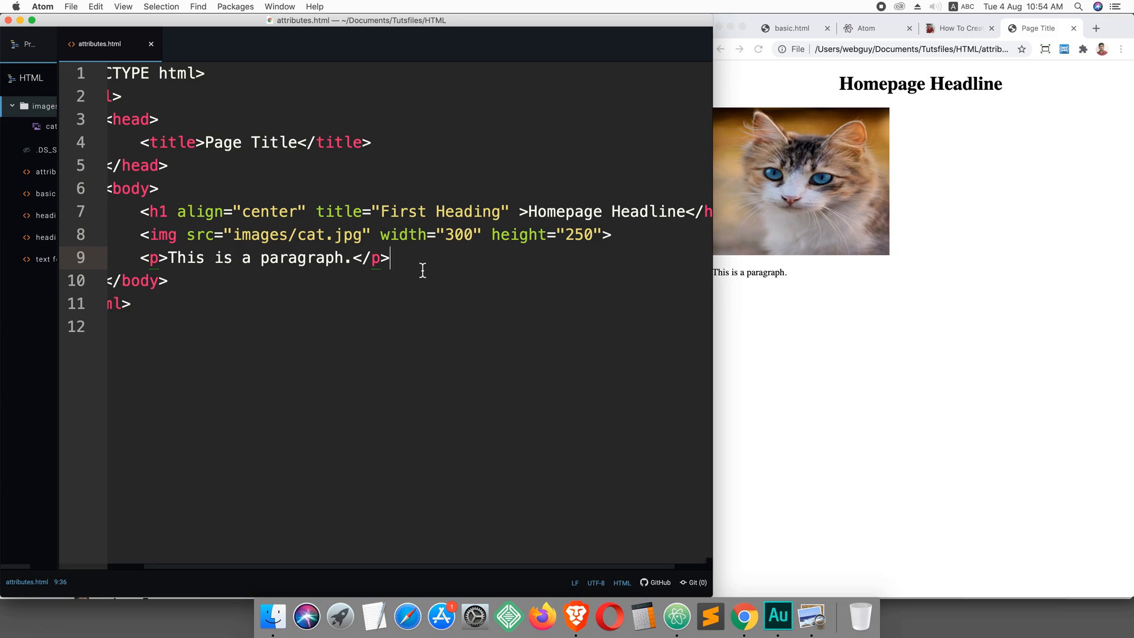
key(enter)
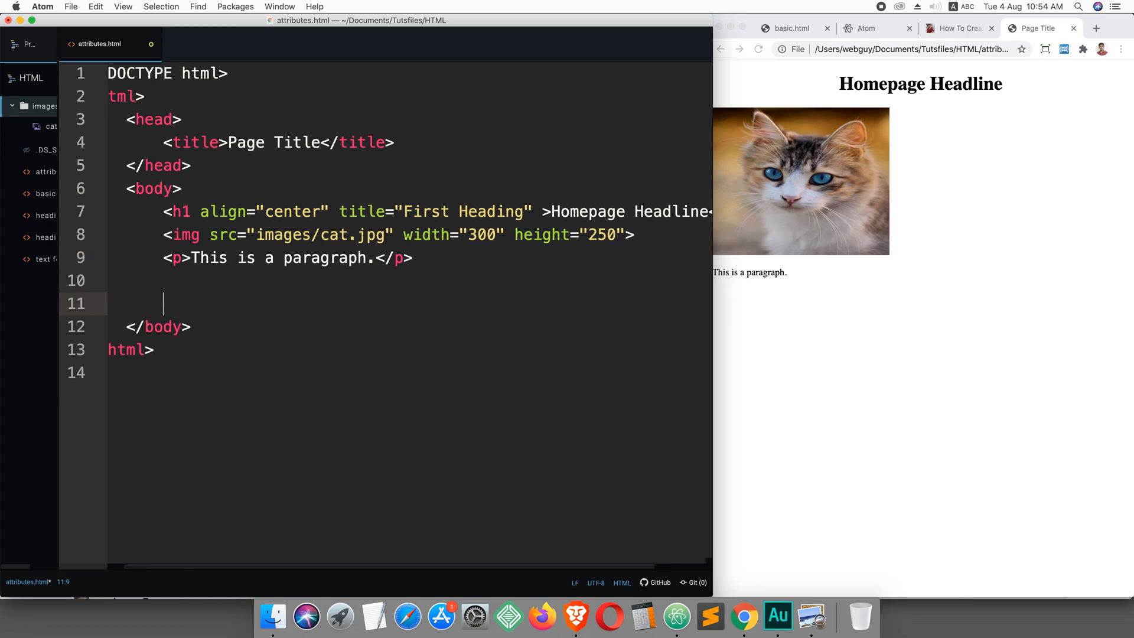
Write the numbered notes 1. id and 2. class below the paragraph
text(I)
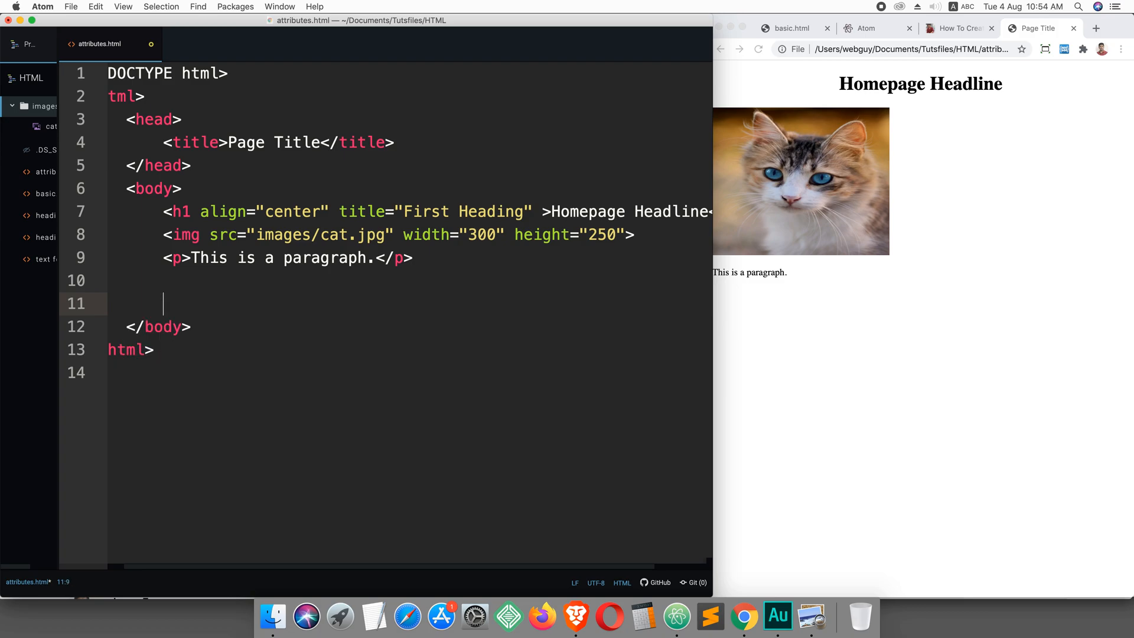
text(1.)
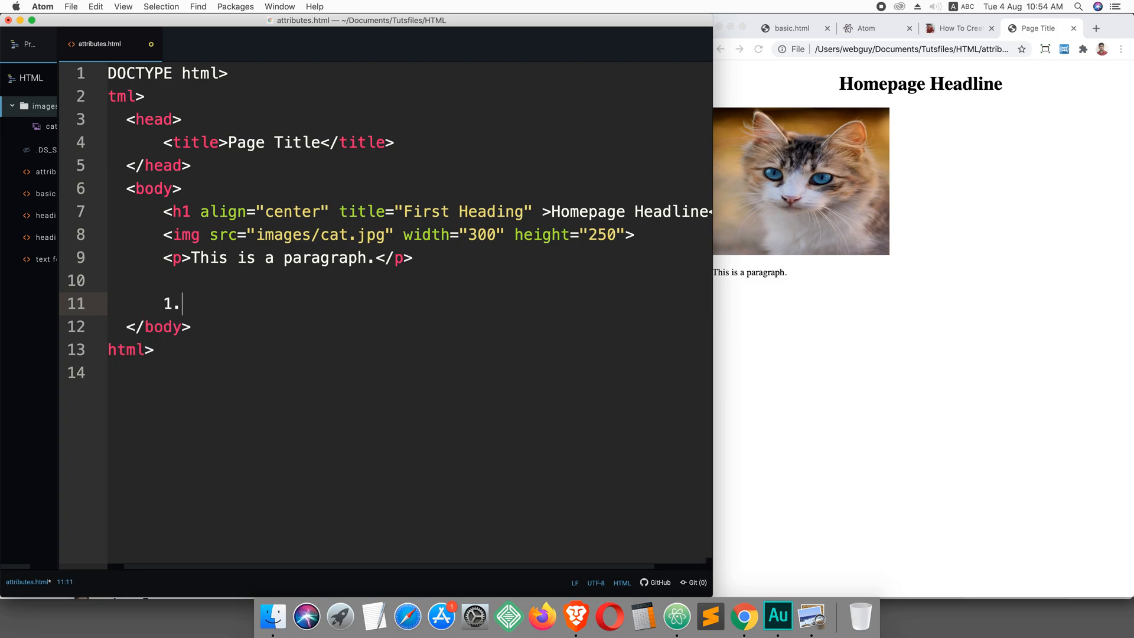
text(<!-- IDEA: -->)
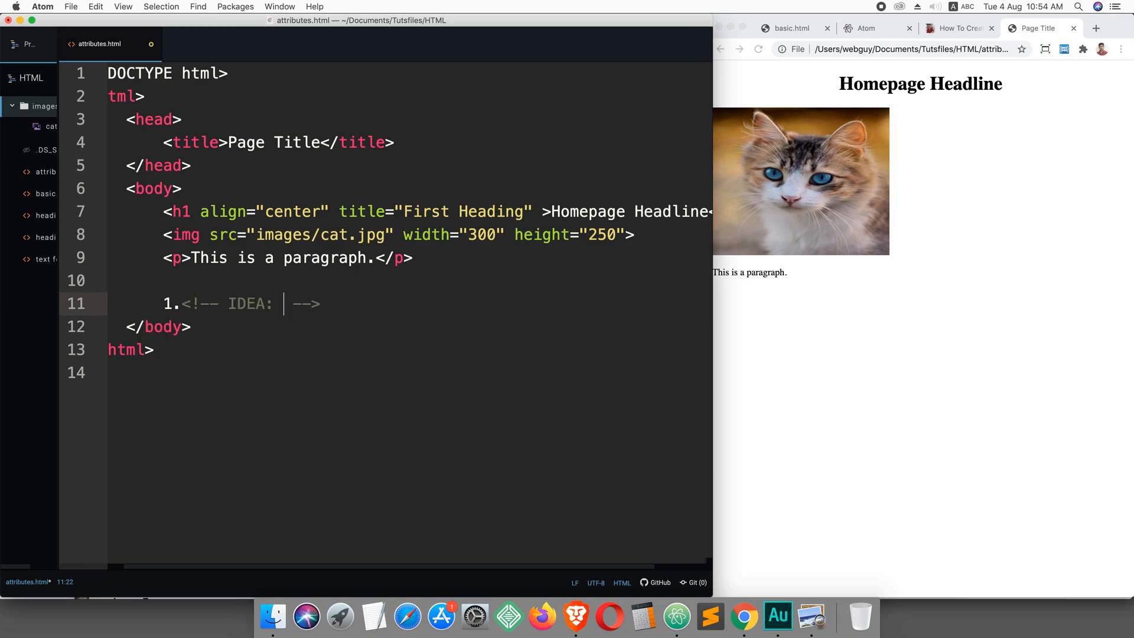
text(idea)
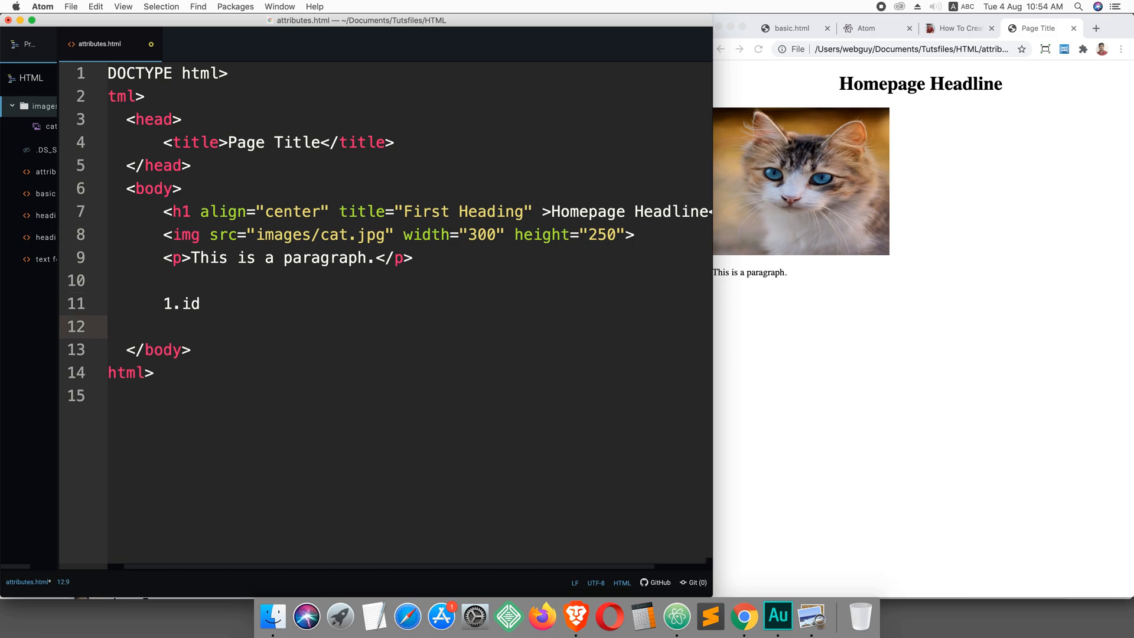
text(2.)
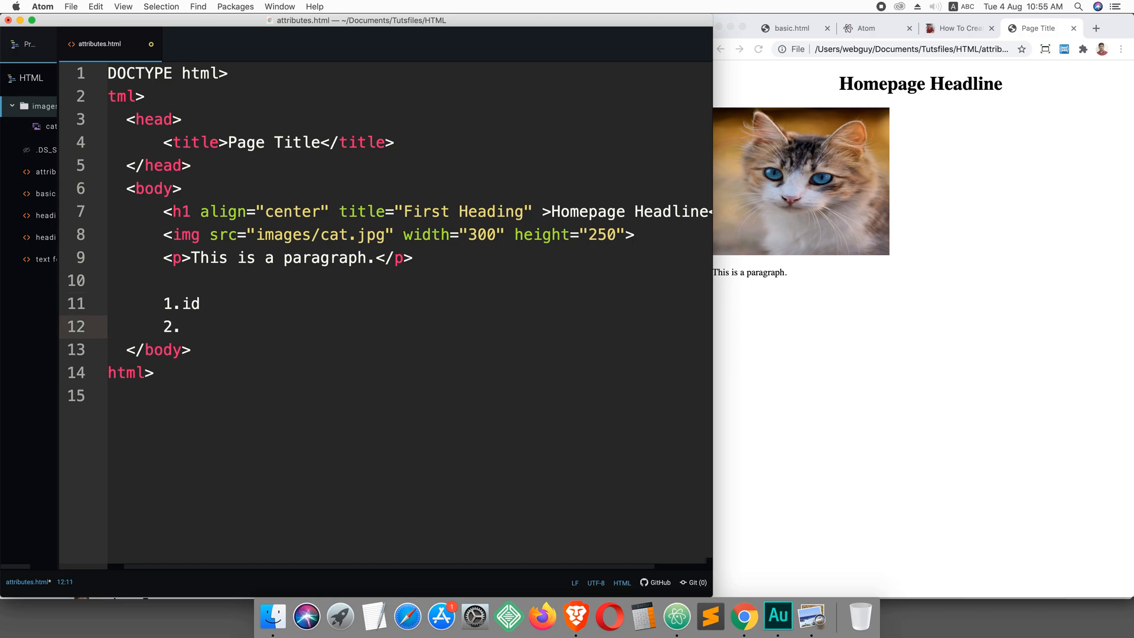
text(cl)
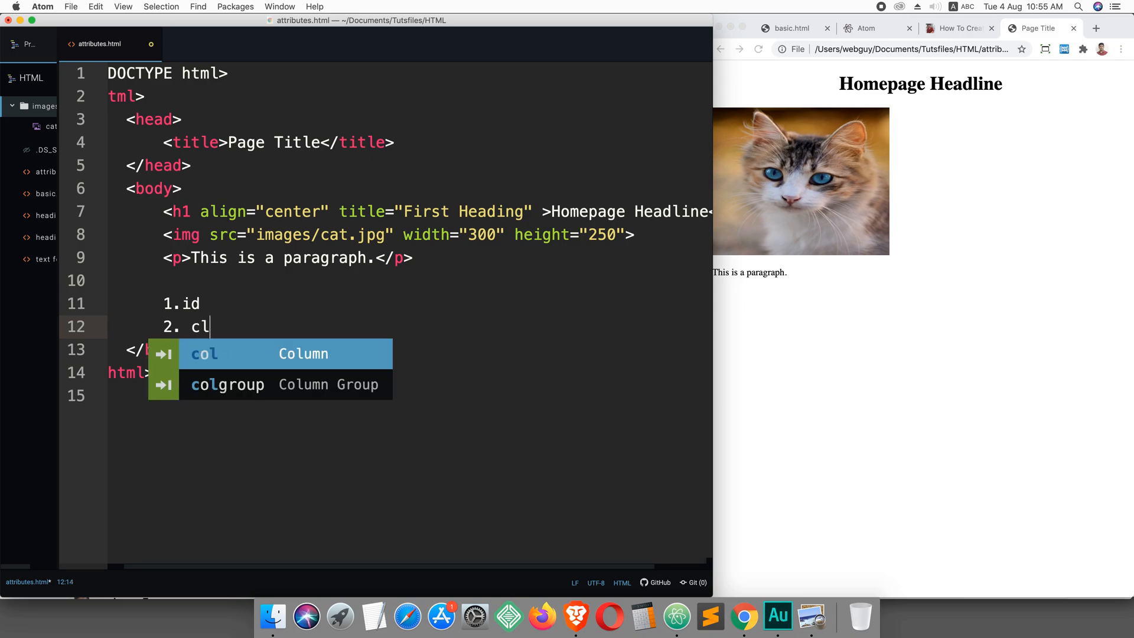
text(ass)
text(3.)
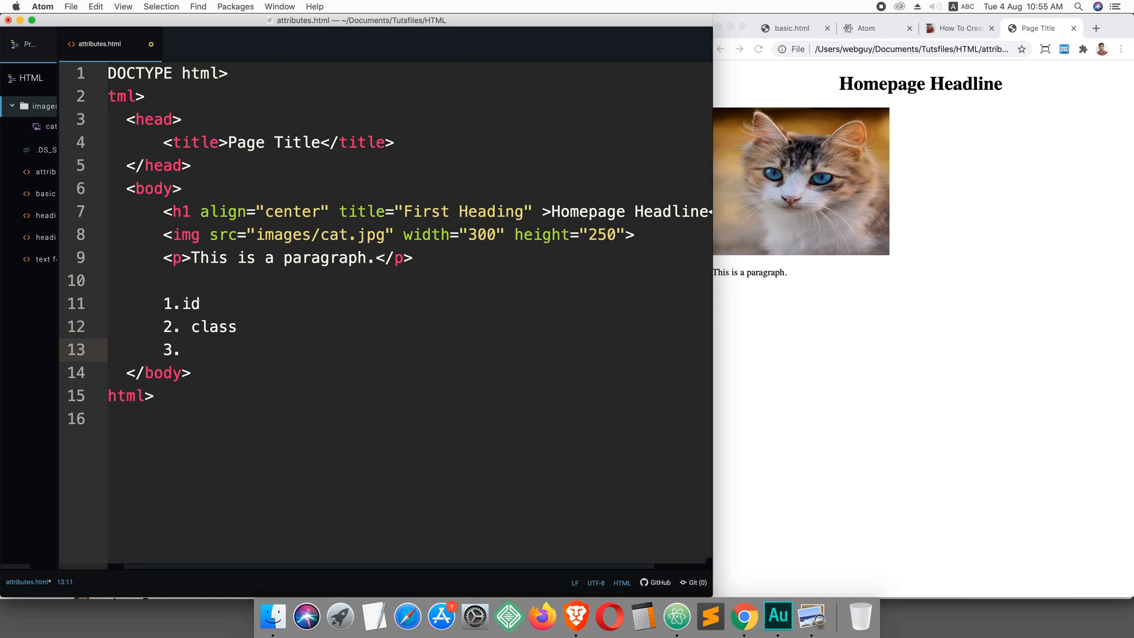
Continue the list with 3. title and 4. style
text(ti)
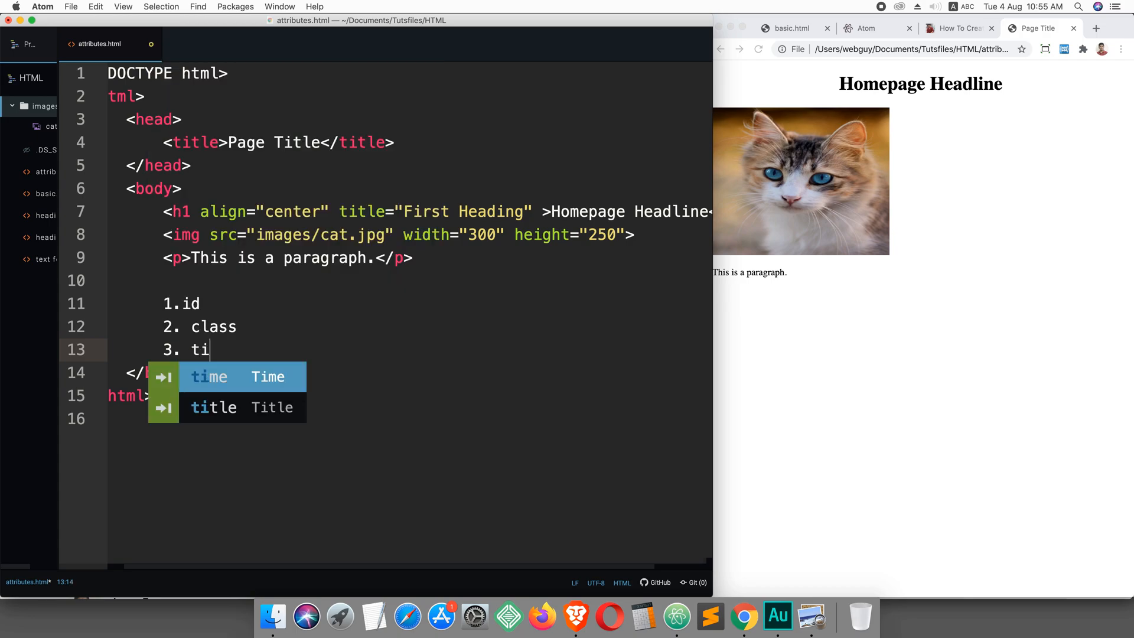
text(tle)
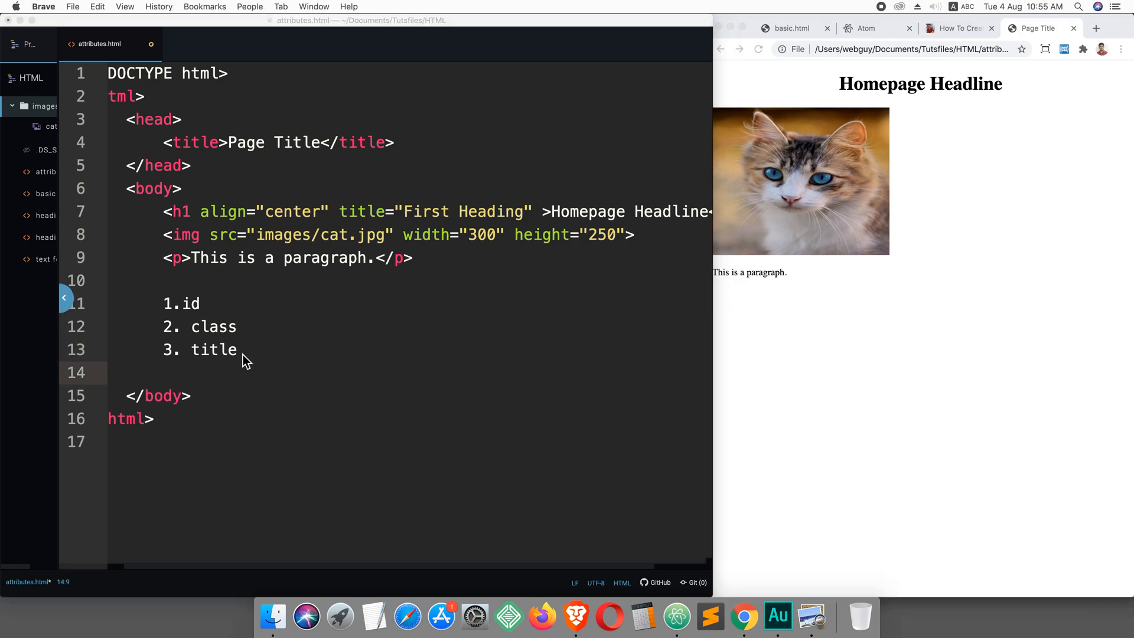
text(4)
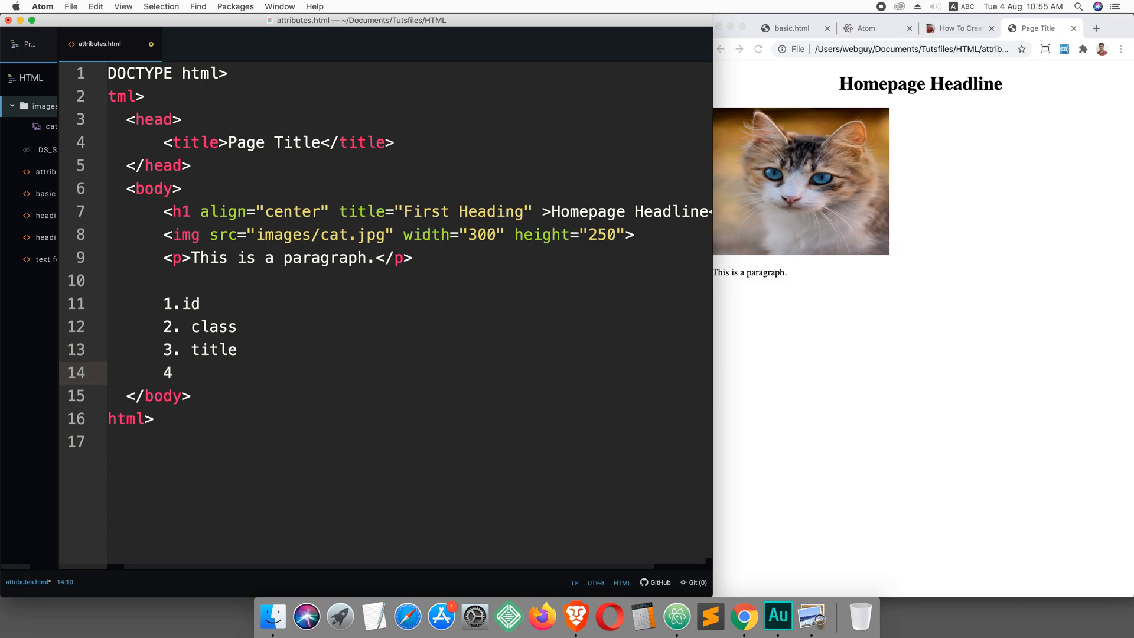
text(.)
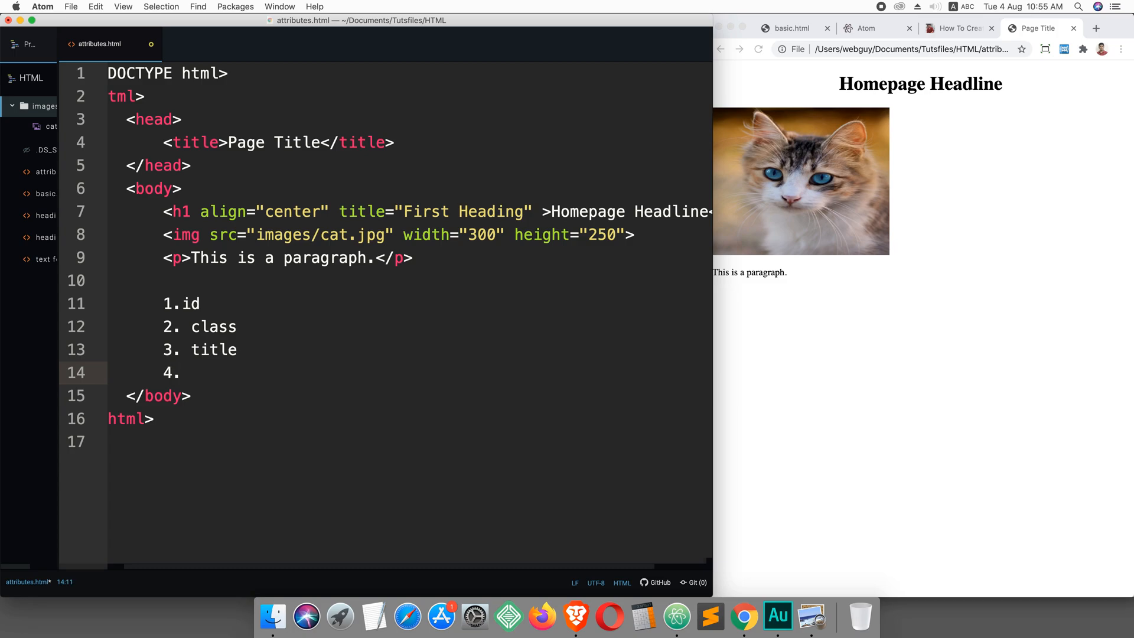
text(s)
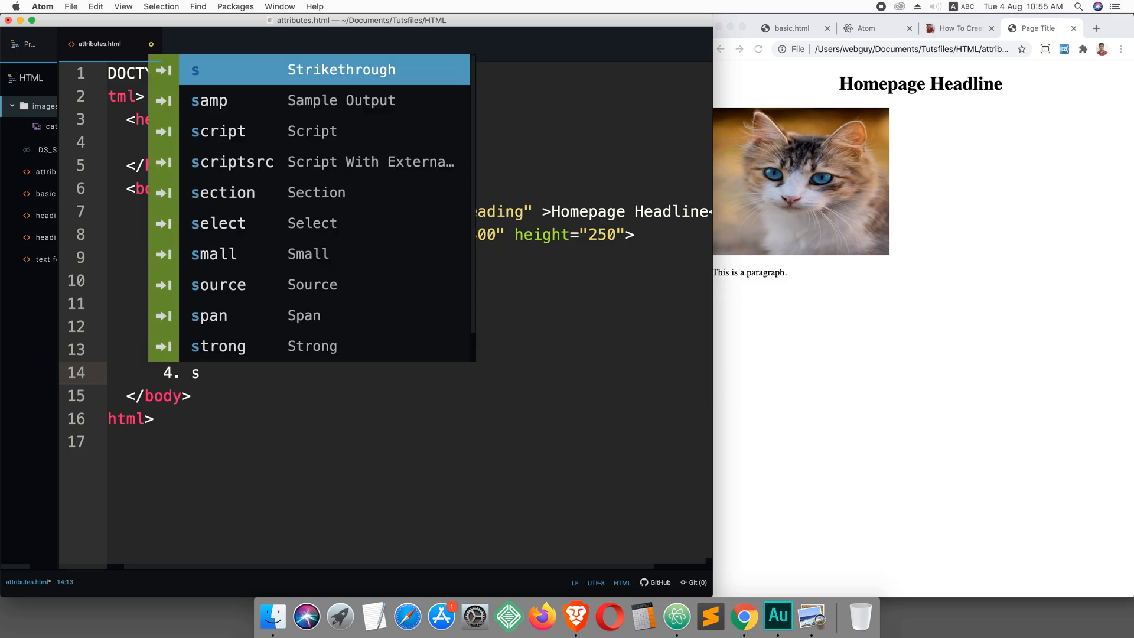
text(tyle)
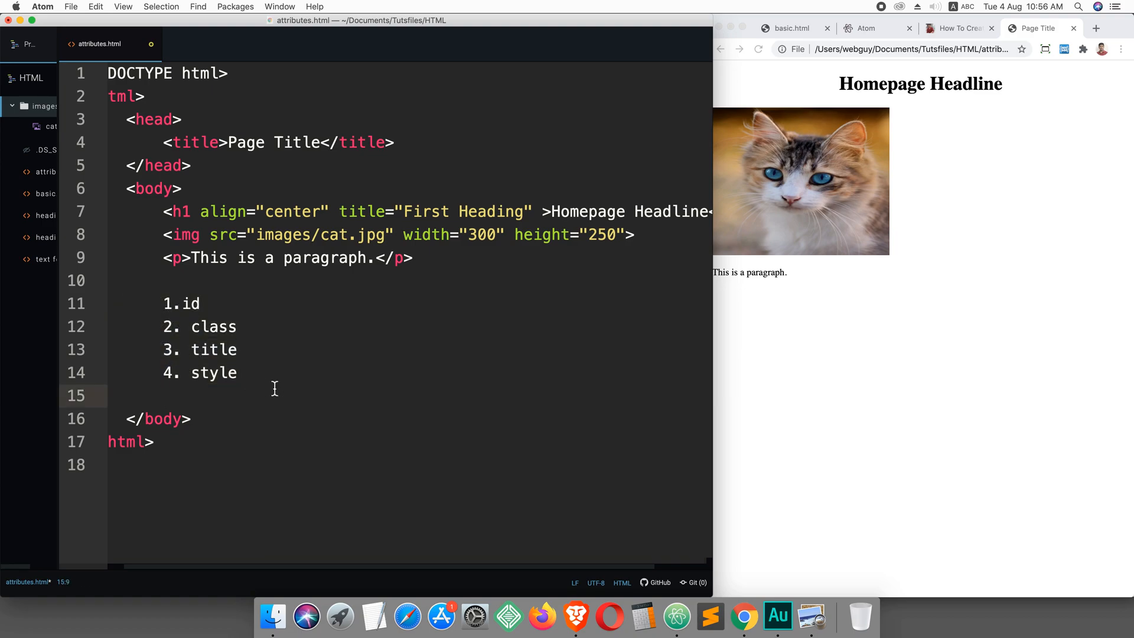
double_click(213, 372)
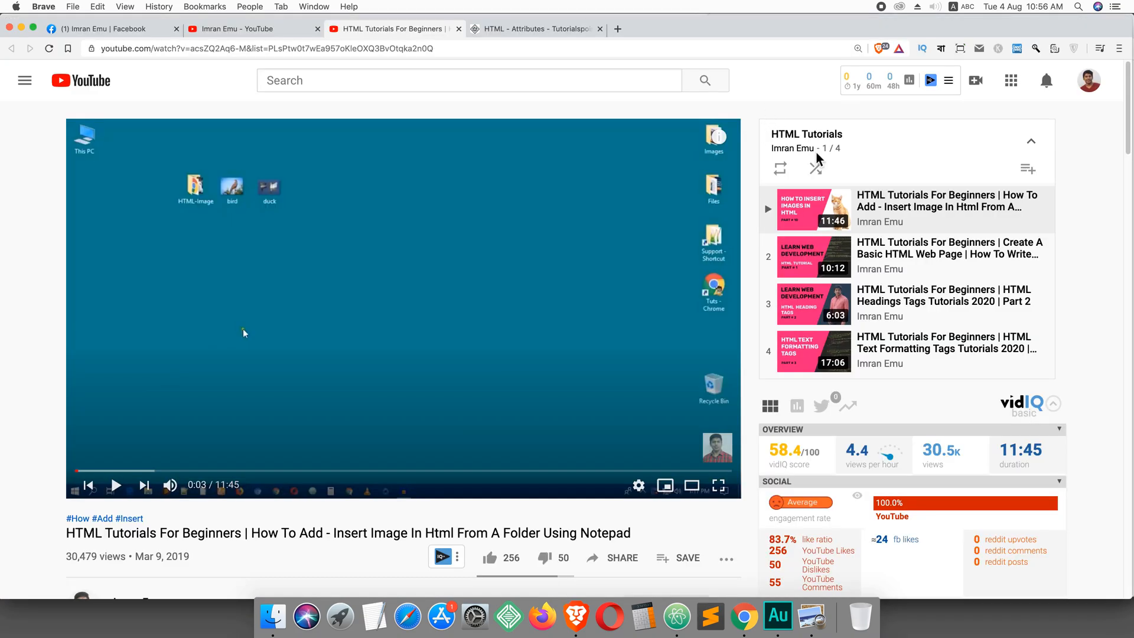
mouse_move(756, 93)
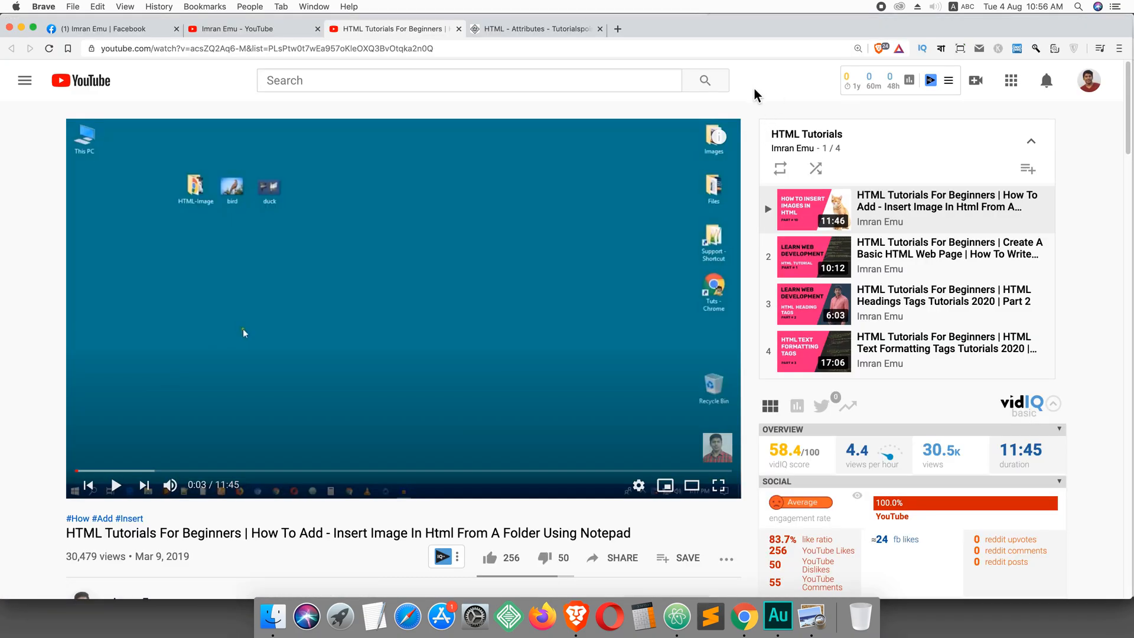
Leave the YouTube playlist tab in Brave for the Imran Emu Facebook page
scroll(down, 3)
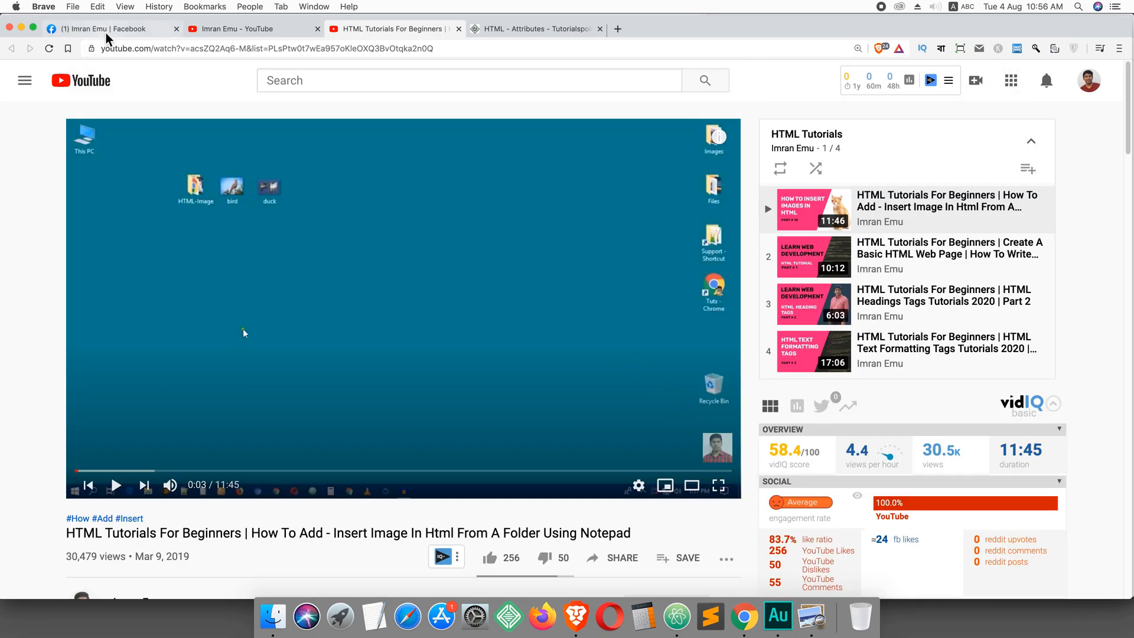
click(94, 29)
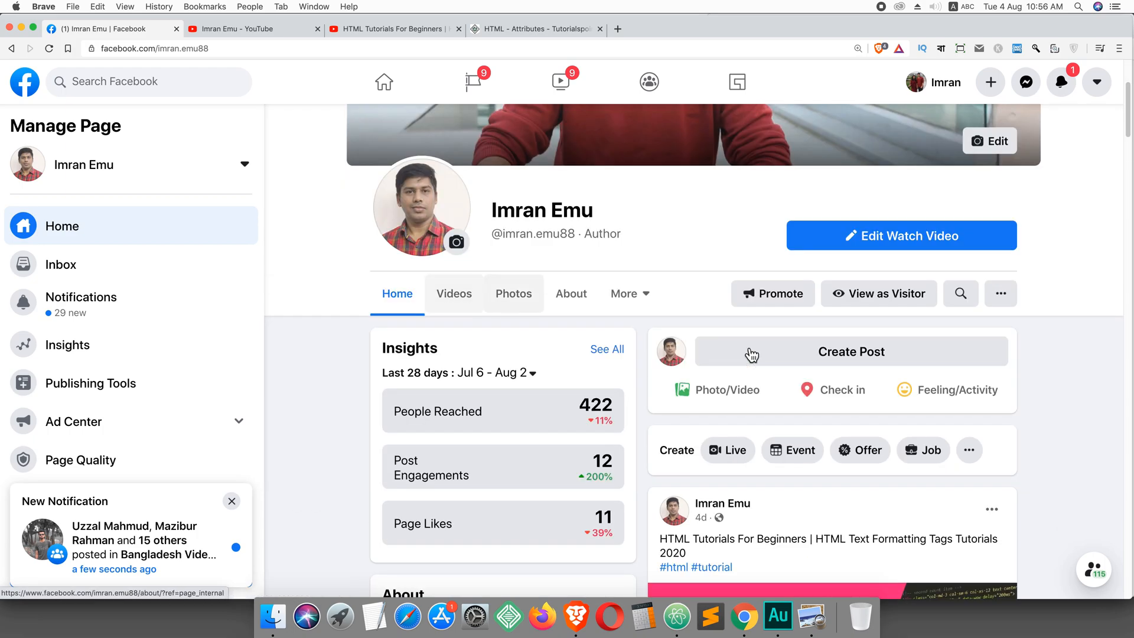